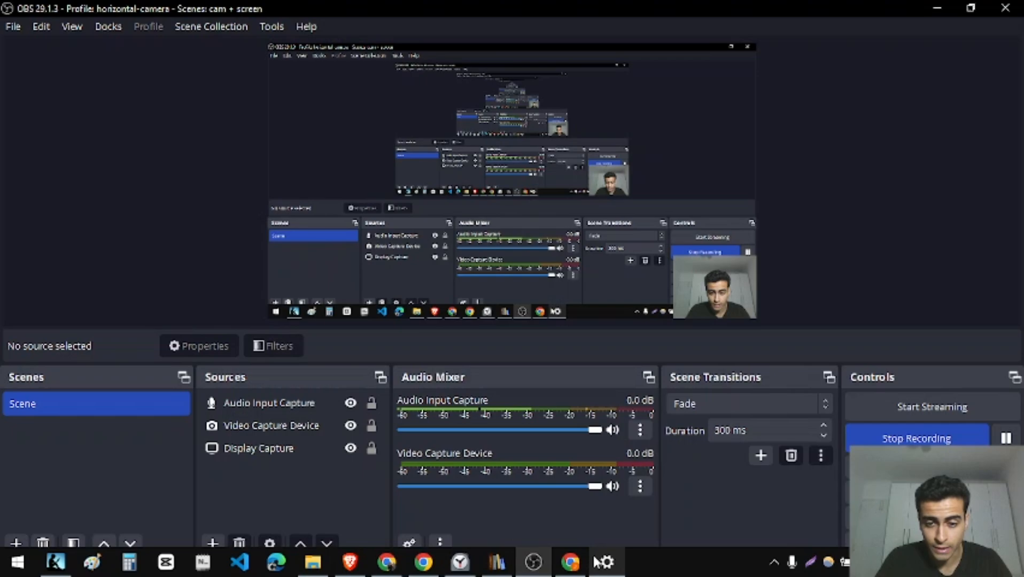
# Switch to Chrome and run a Google search for 'calibre'
pyautogui.click(569, 561)
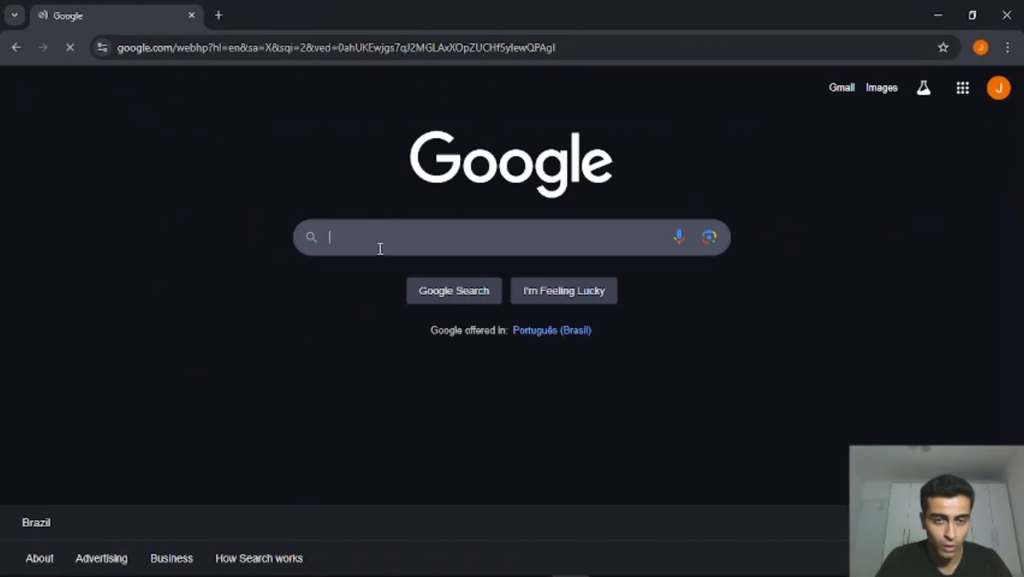
pyautogui.write('calibre')
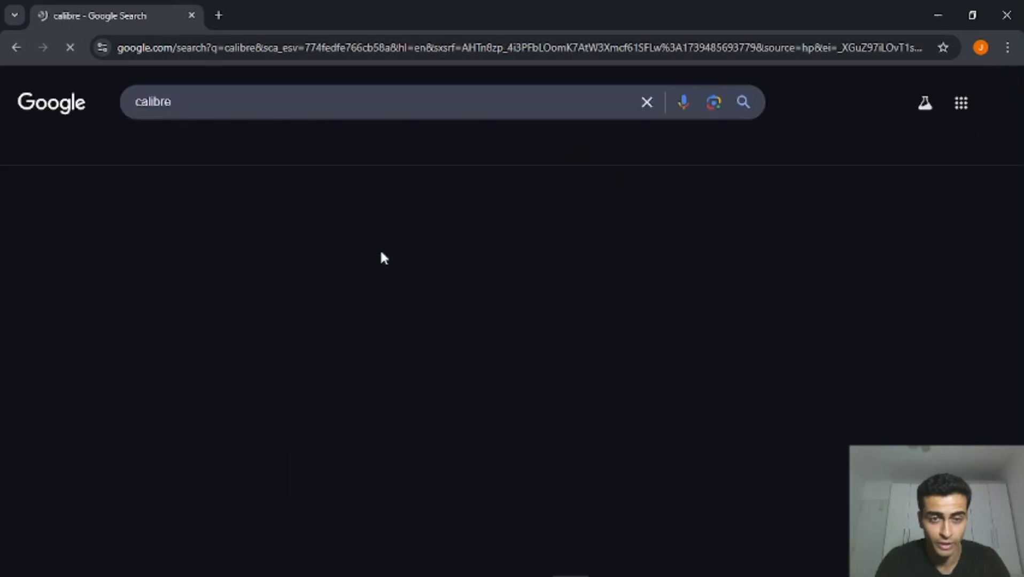
# Start the calibre 64-bit Windows installer download from calibre-ebook.com, then cancel it
pyautogui.click(232, 222)
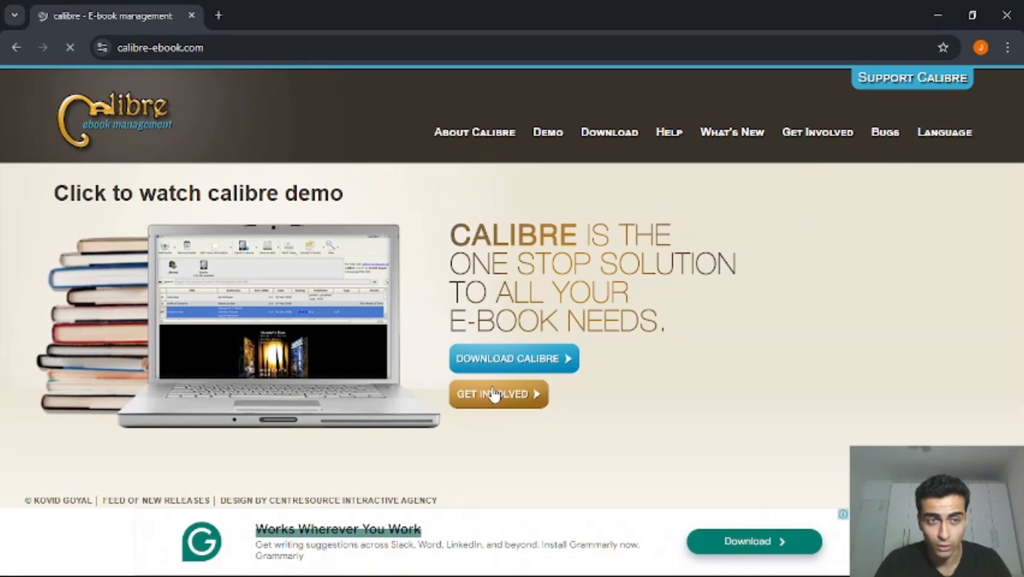
pyautogui.moveTo(506, 389)
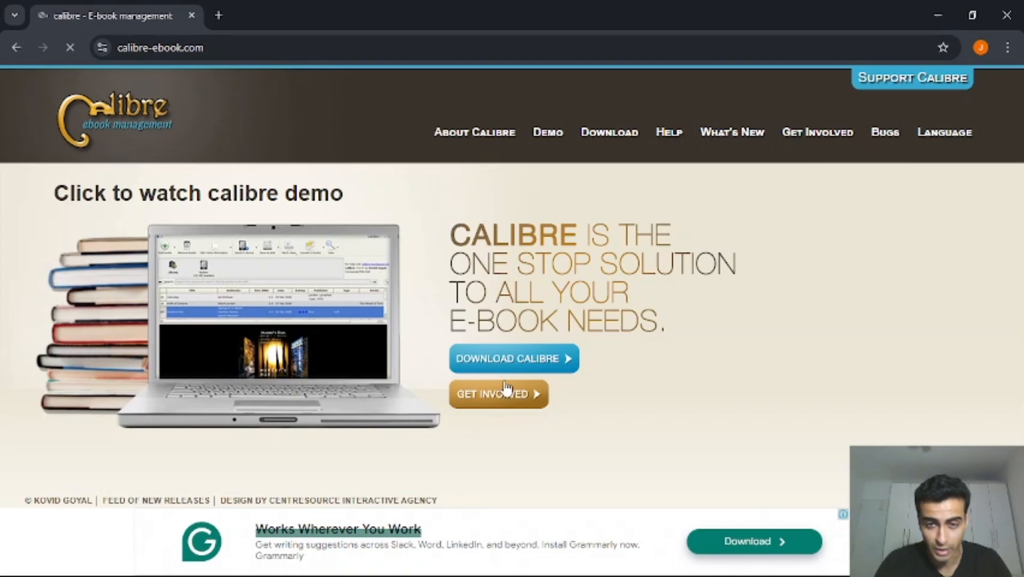
pyautogui.click(512, 359)
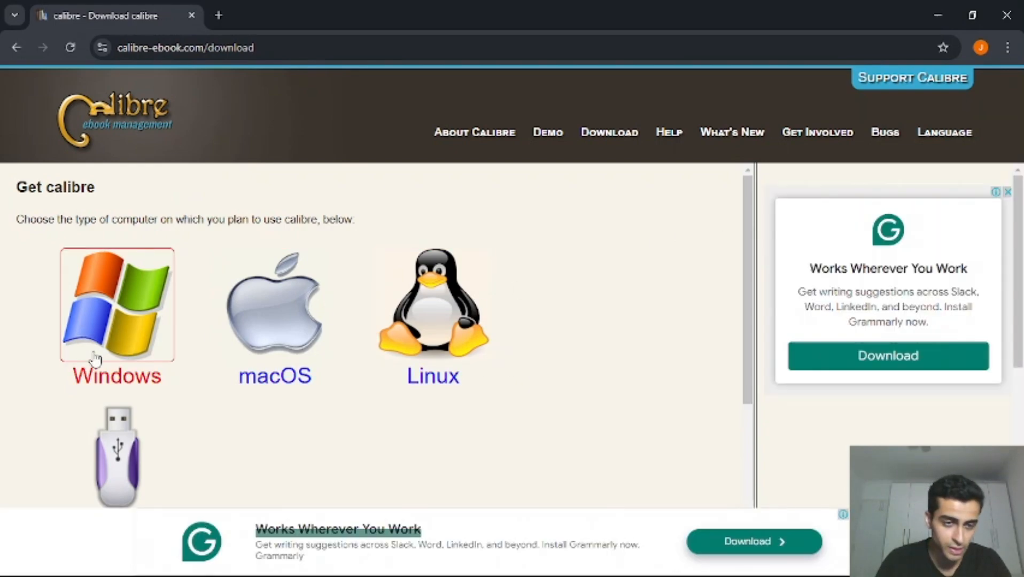
pyautogui.click(116, 305)
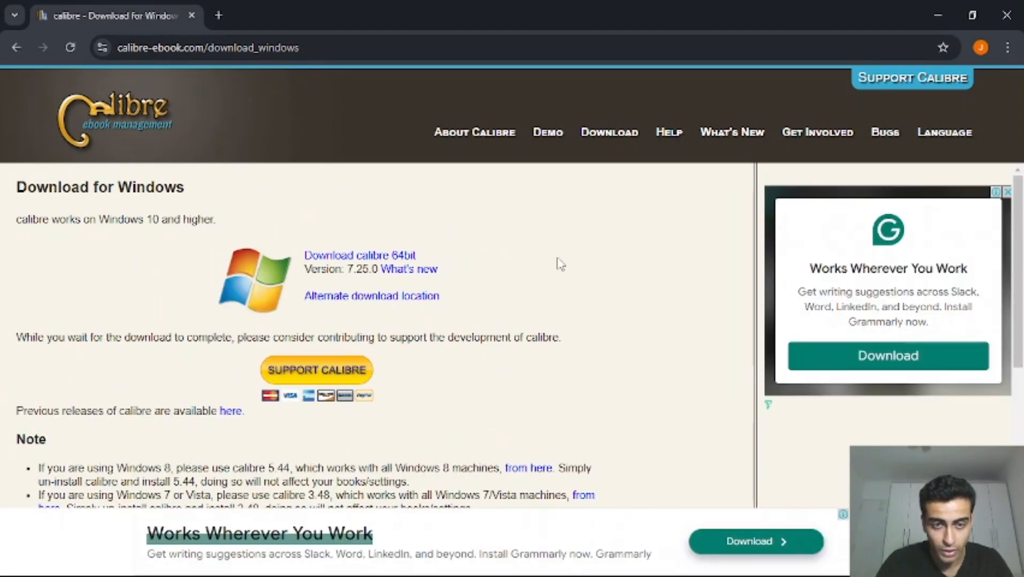
pyautogui.moveTo(338, 266)
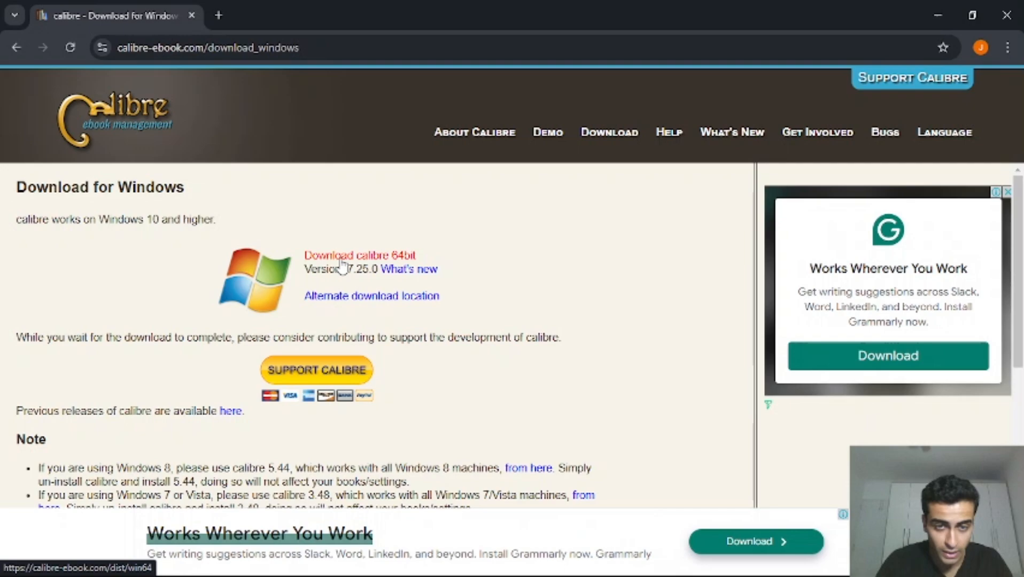
pyautogui.click(359, 256)
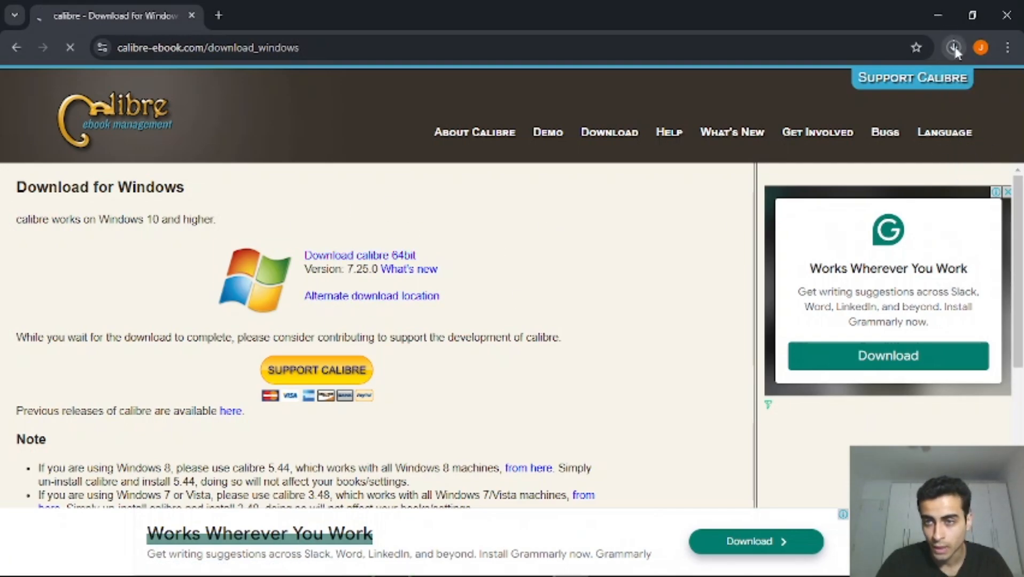
pyautogui.click(952, 47)
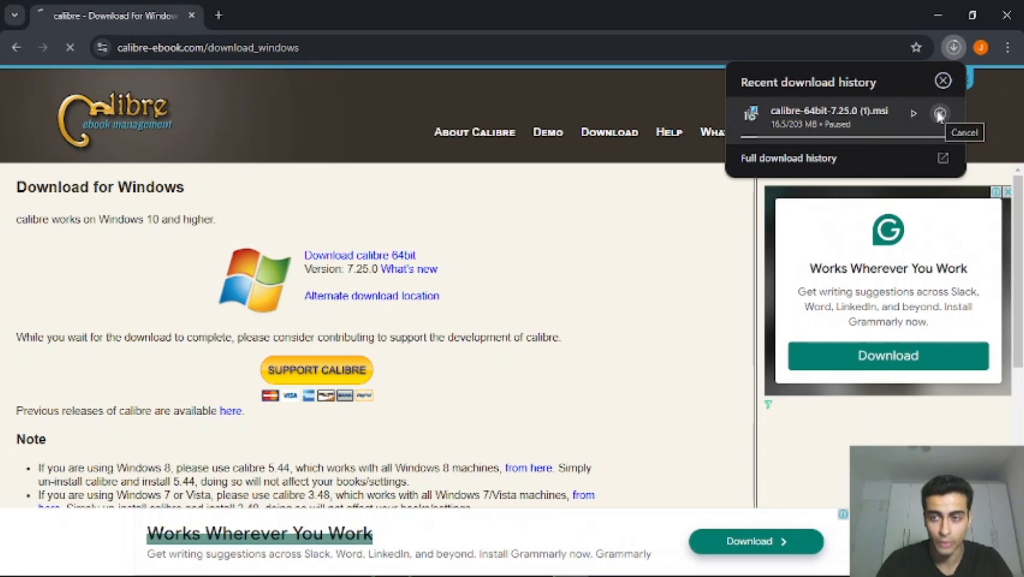
pyautogui.click(941, 113)
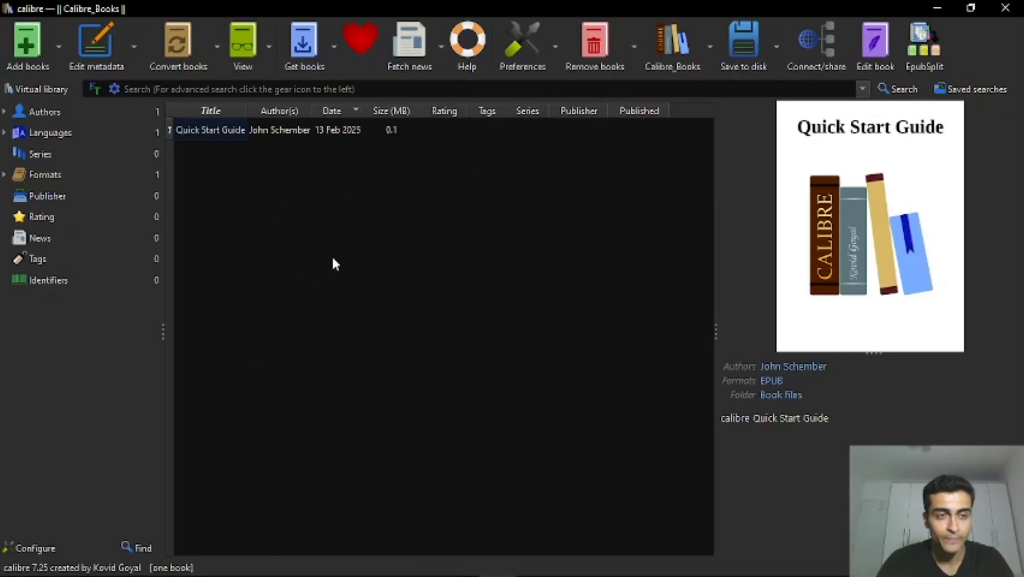
pyautogui.moveTo(375, 244)
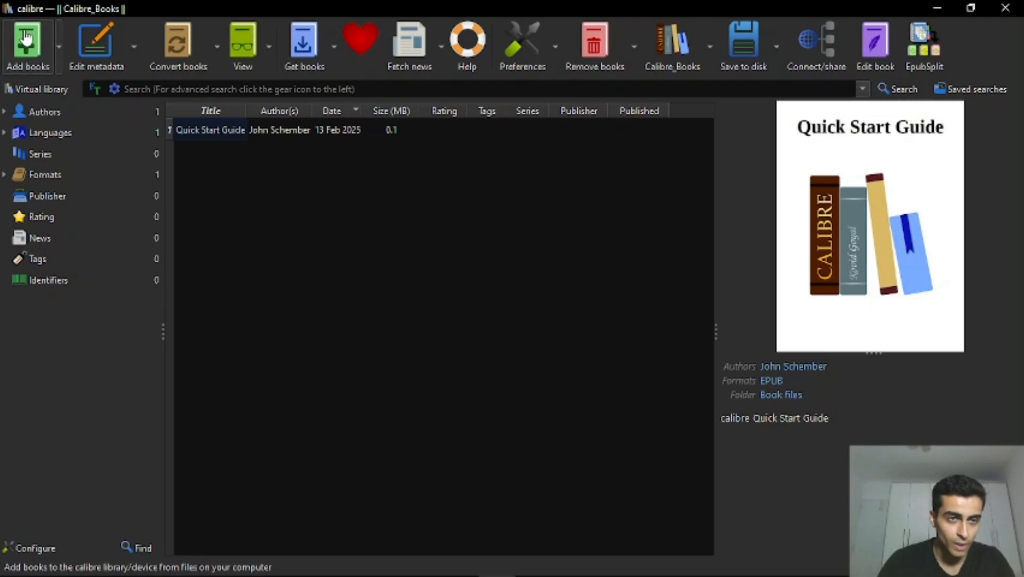
# Add the Ray Principles EPUB from the Desktop, dismissing the file-not-found warning
pyautogui.click(27, 39)
pyautogui.write('ray')
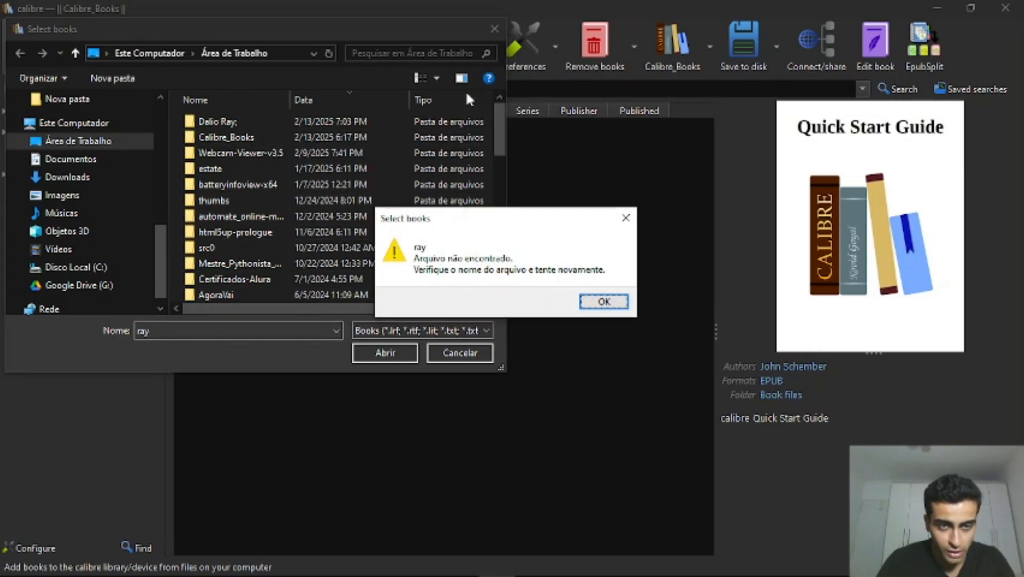
pyautogui.click(601, 301)
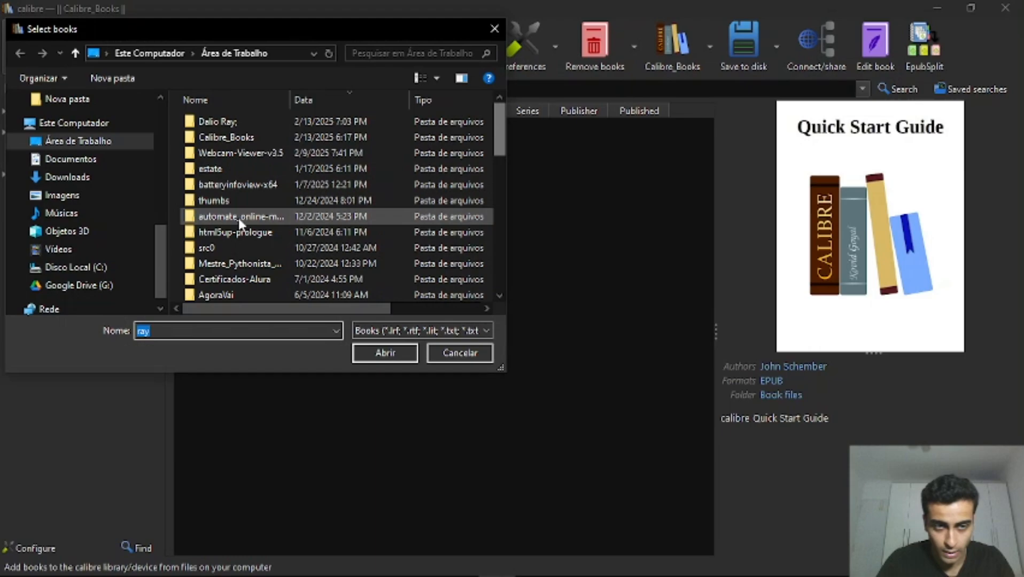
pyautogui.click(235, 183)
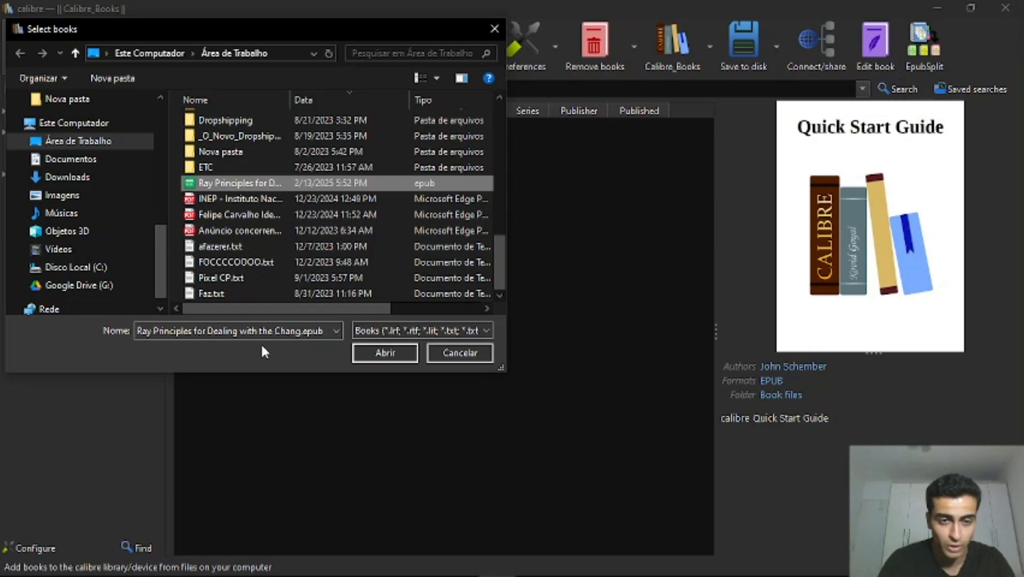
pyautogui.click(385, 353)
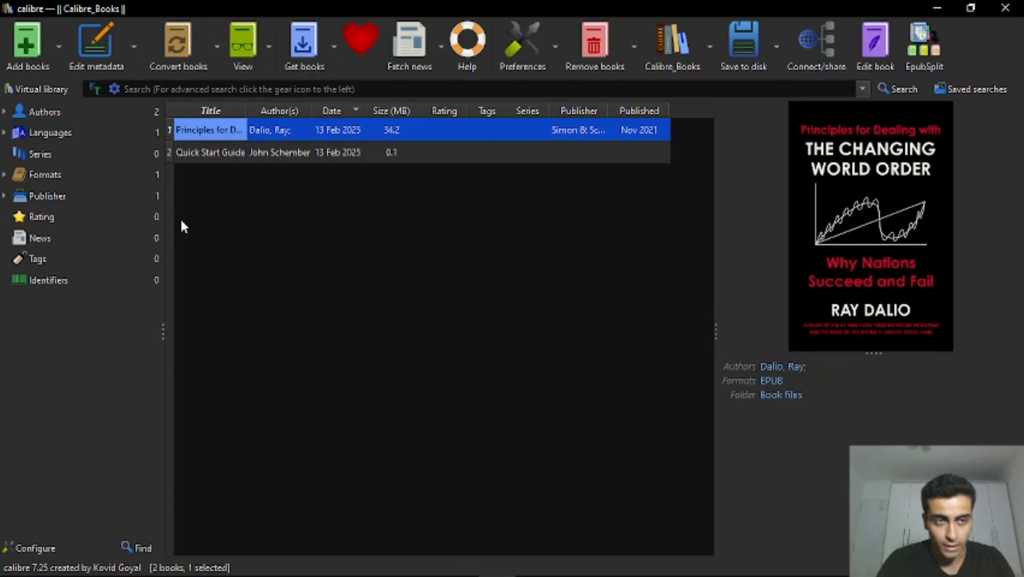
pyautogui.moveTo(212, 129)
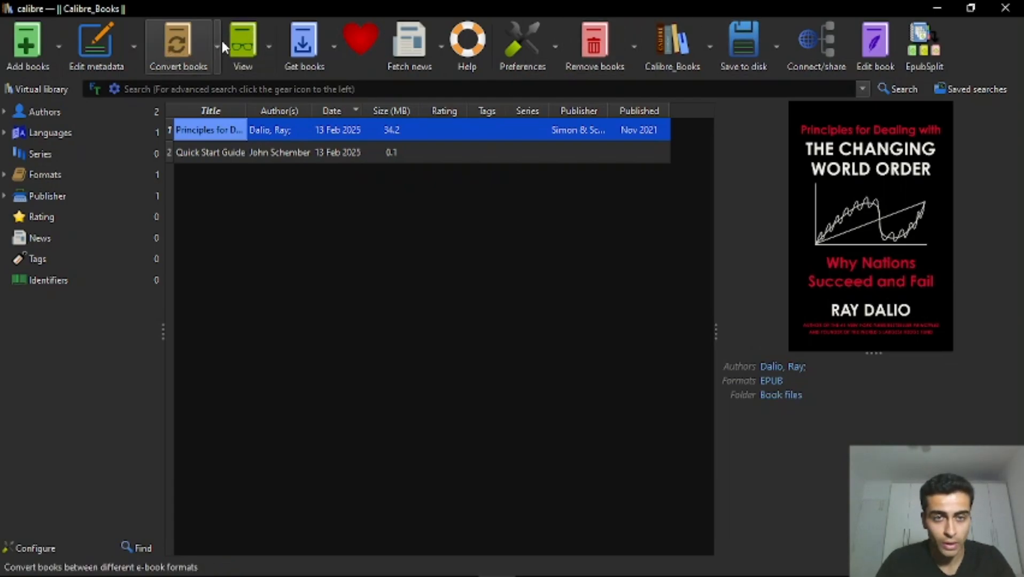
pyautogui.moveTo(523, 46)
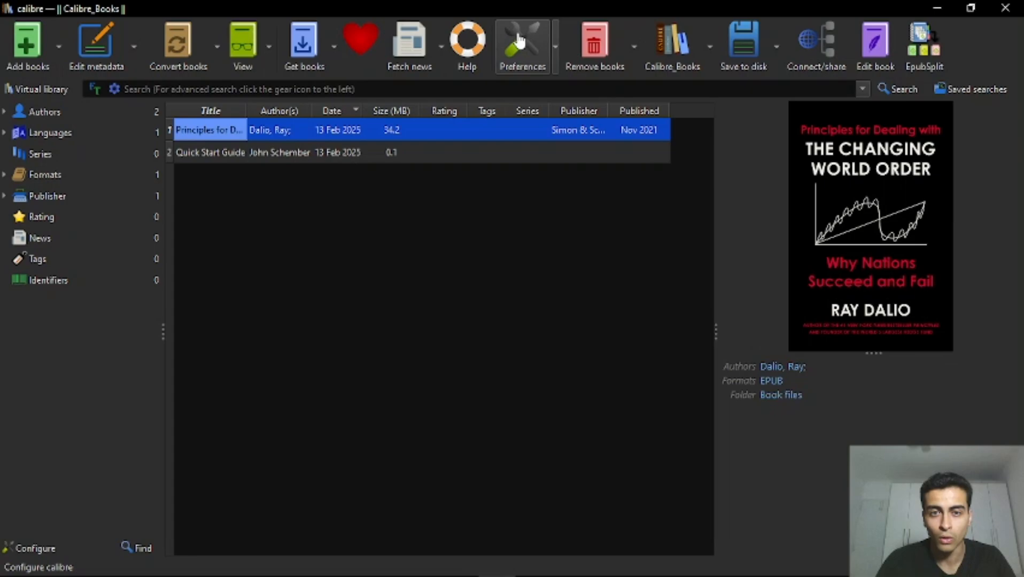
# Open Preferences and go to the Plugins page under Advanced
pyautogui.click(522, 46)
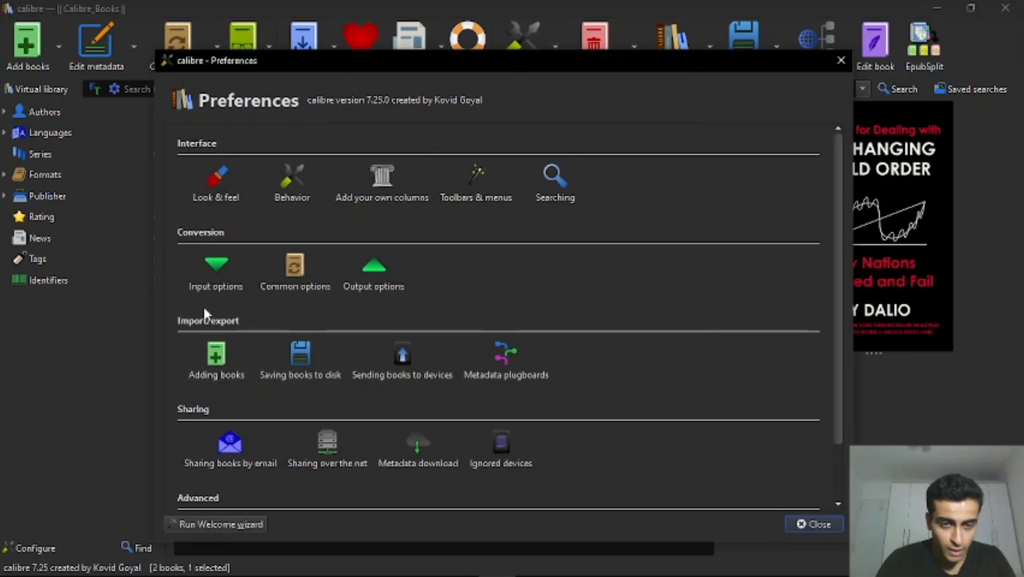
pyautogui.scroll(-3)
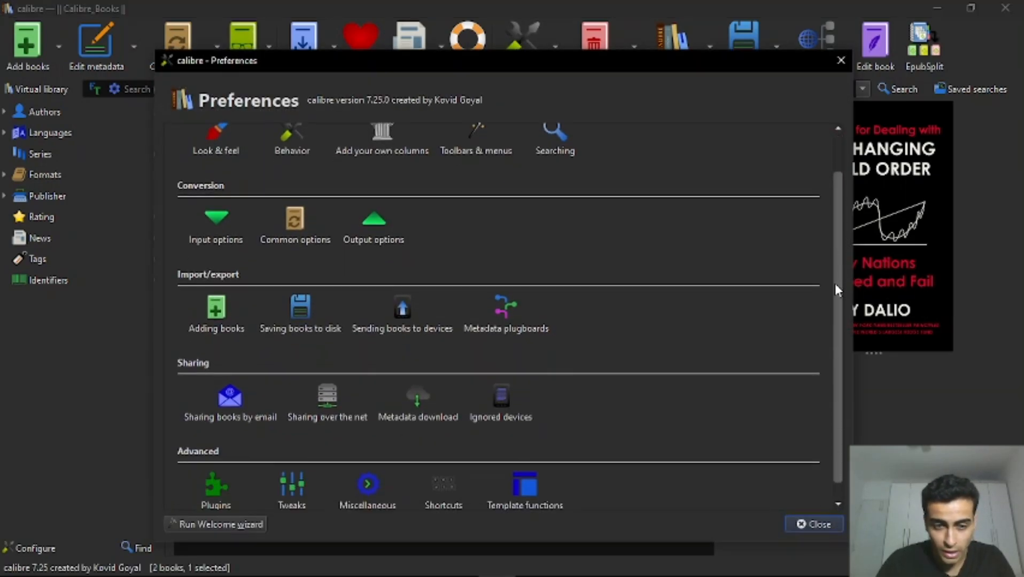
pyautogui.click(215, 486)
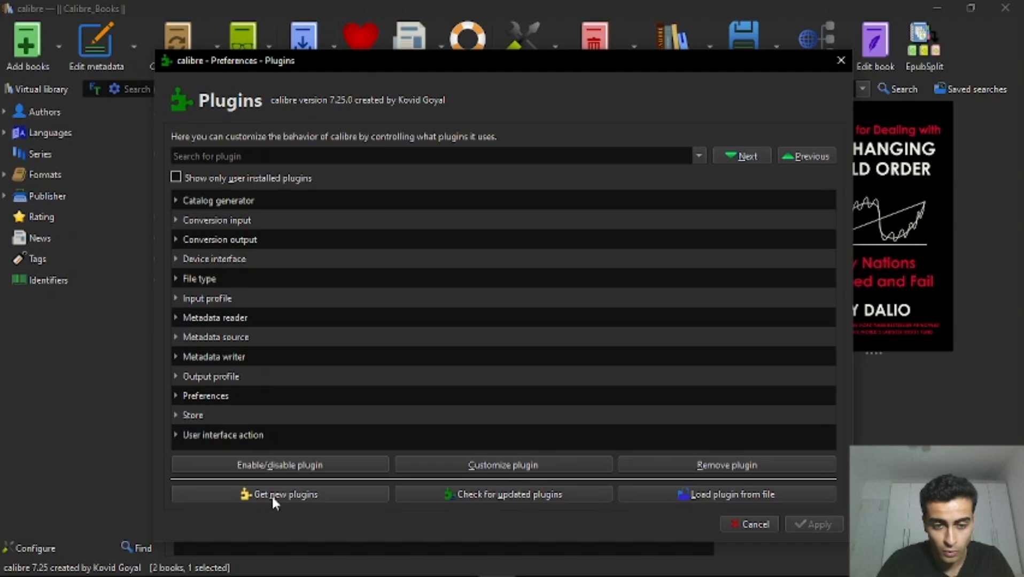
# Search all downloadable plugins for 'split', finding EpubSplit 3.10.0 already installed
pyautogui.click(279, 494)
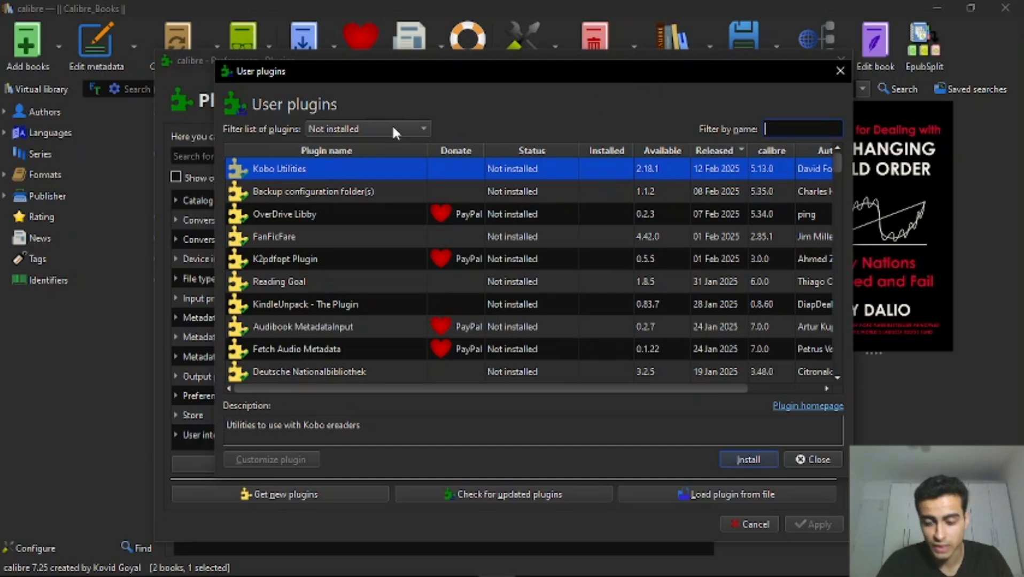
pyautogui.write('split')
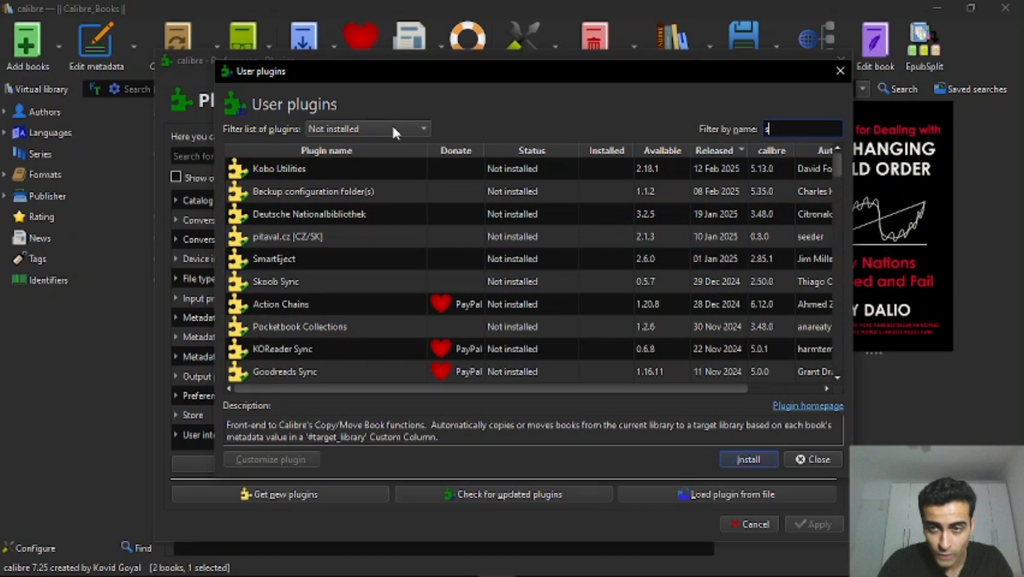
pyautogui.write('epub spli')
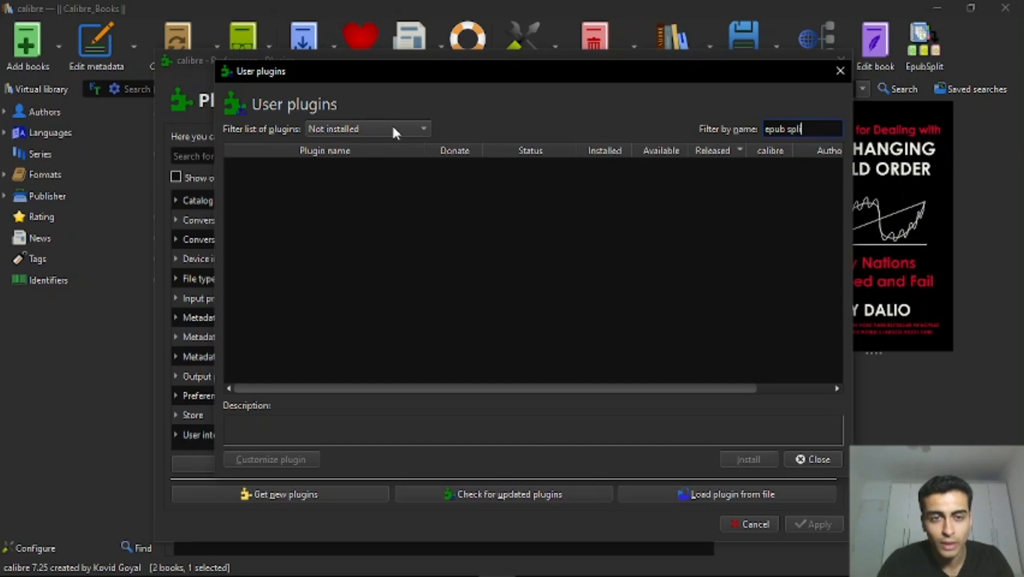
pyautogui.click(368, 129)
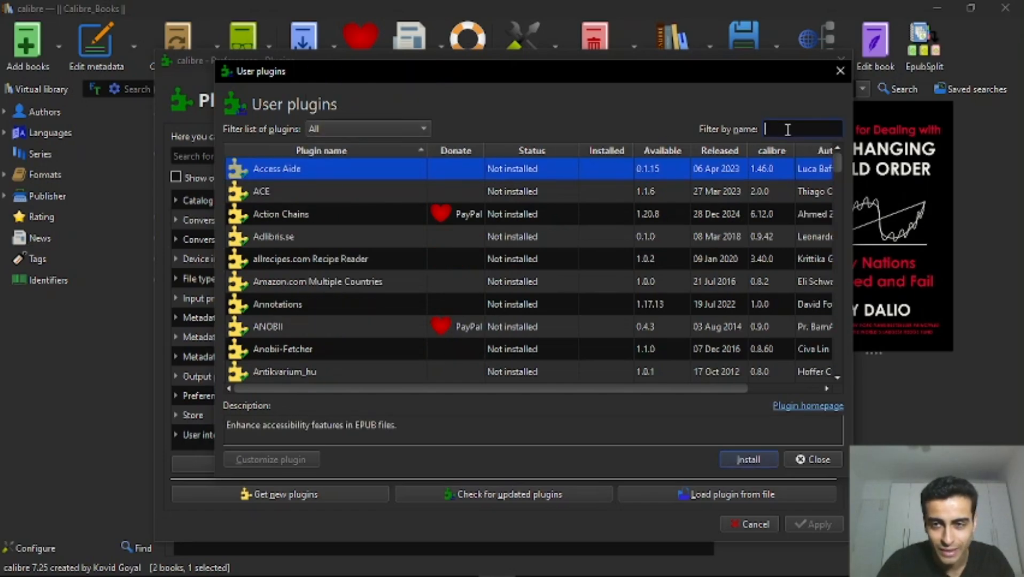
pyautogui.write('split')
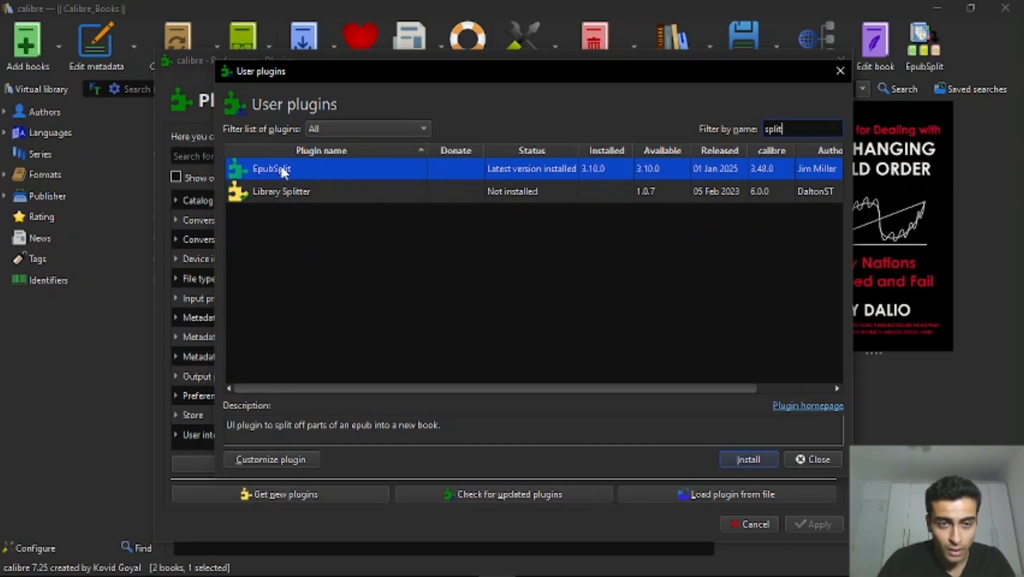
pyautogui.moveTo(297, 175)
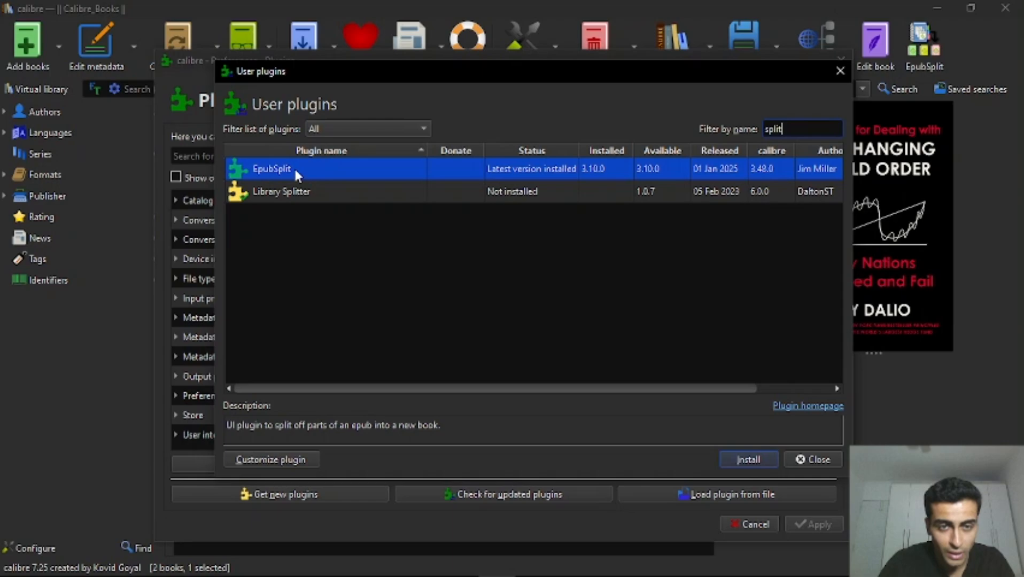
pyautogui.moveTo(295, 173)
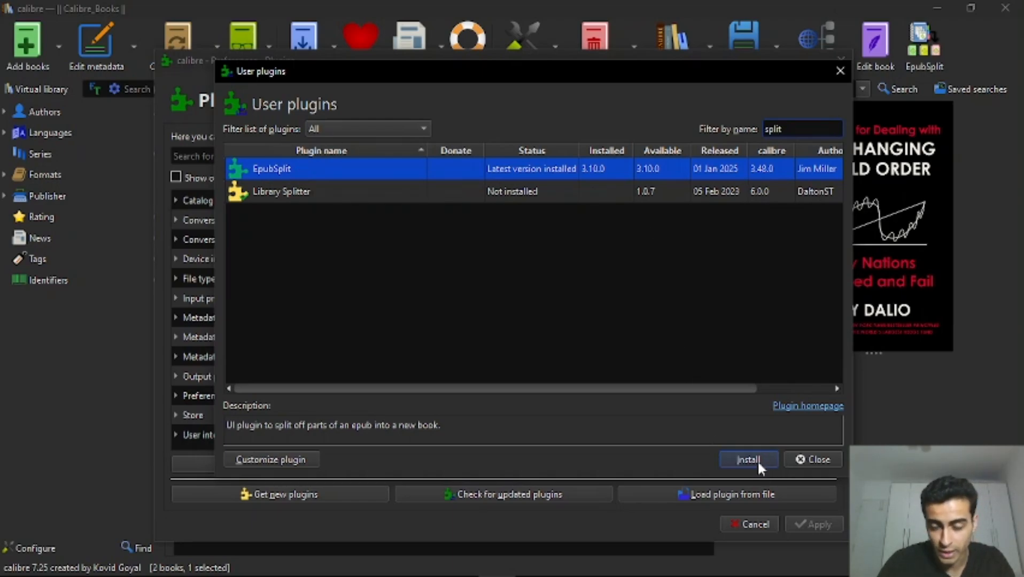
pyautogui.moveTo(748, 458)
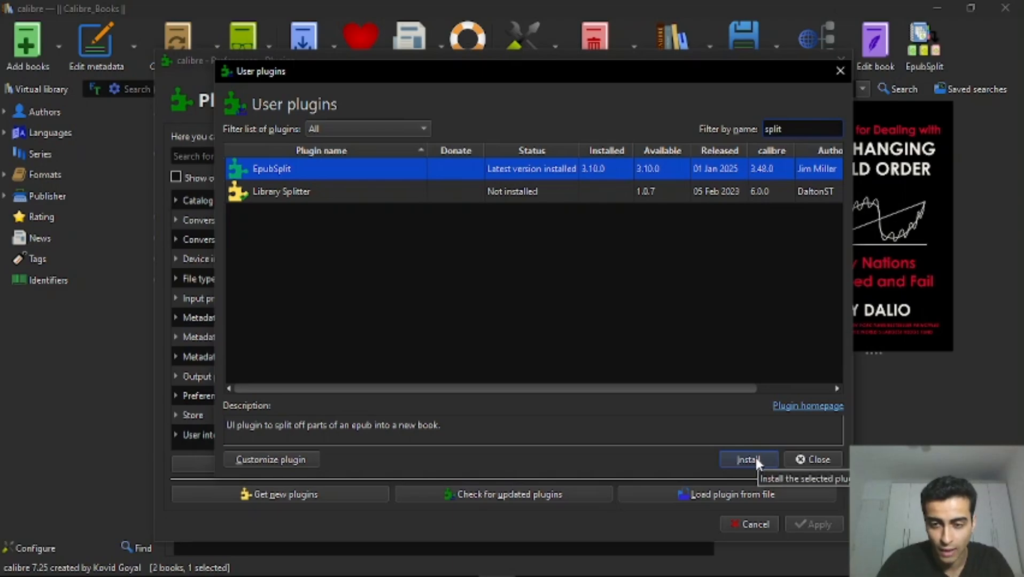
pyautogui.moveTo(301, 374)
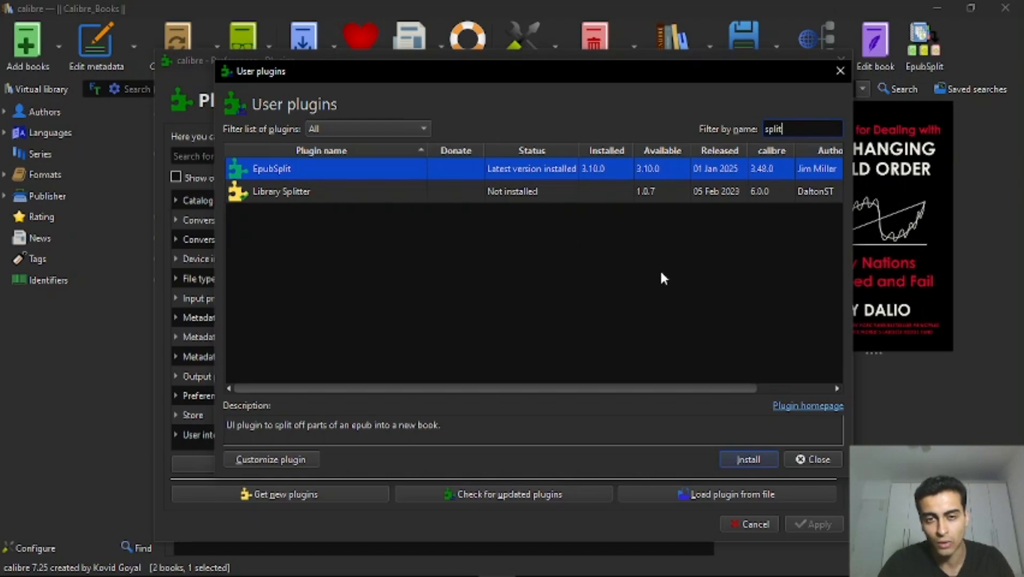
pyautogui.click(748, 458)
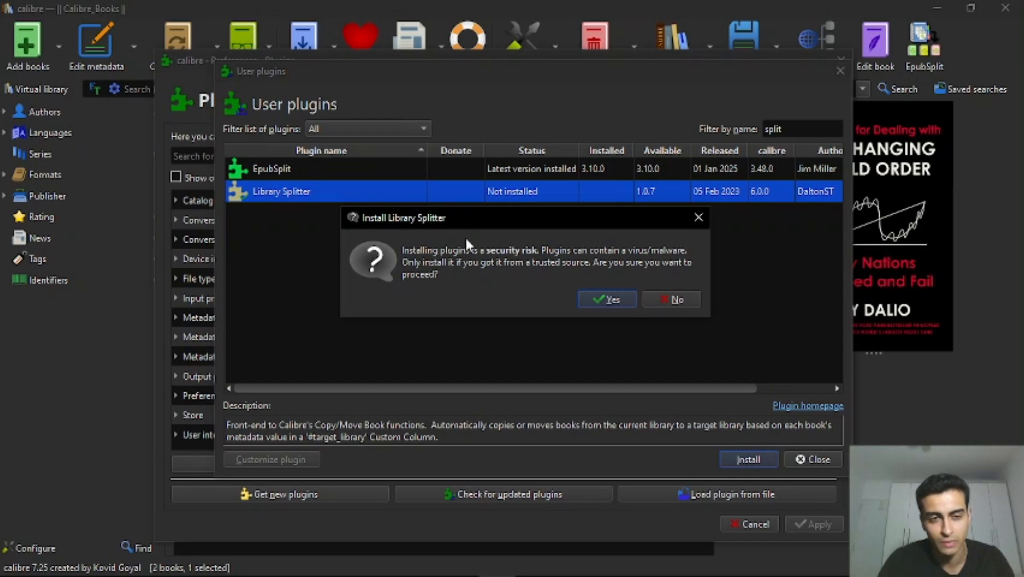
pyautogui.moveTo(698, 218)
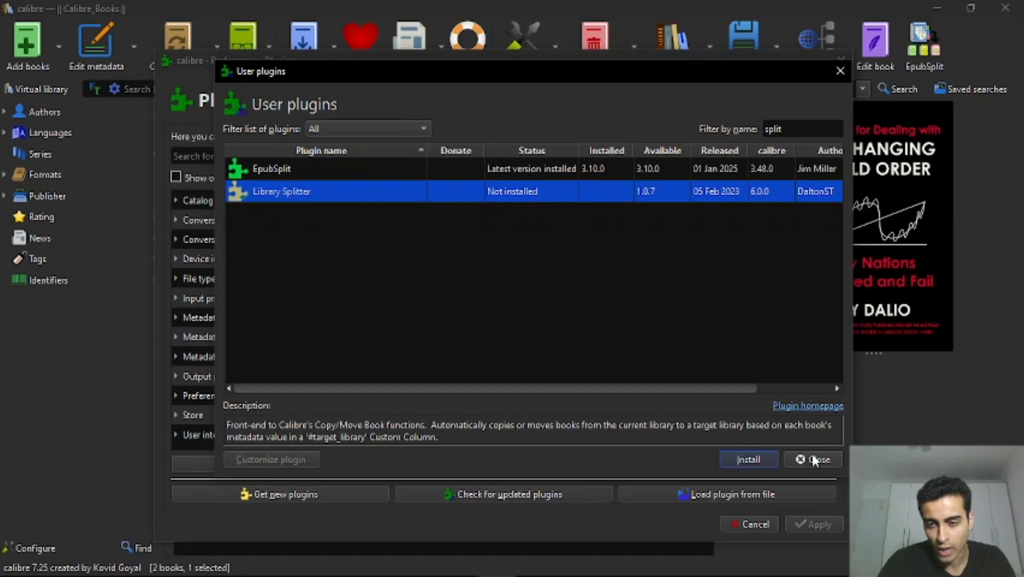
# Close the User plugins list and the Preferences window
pyautogui.click(812, 459)
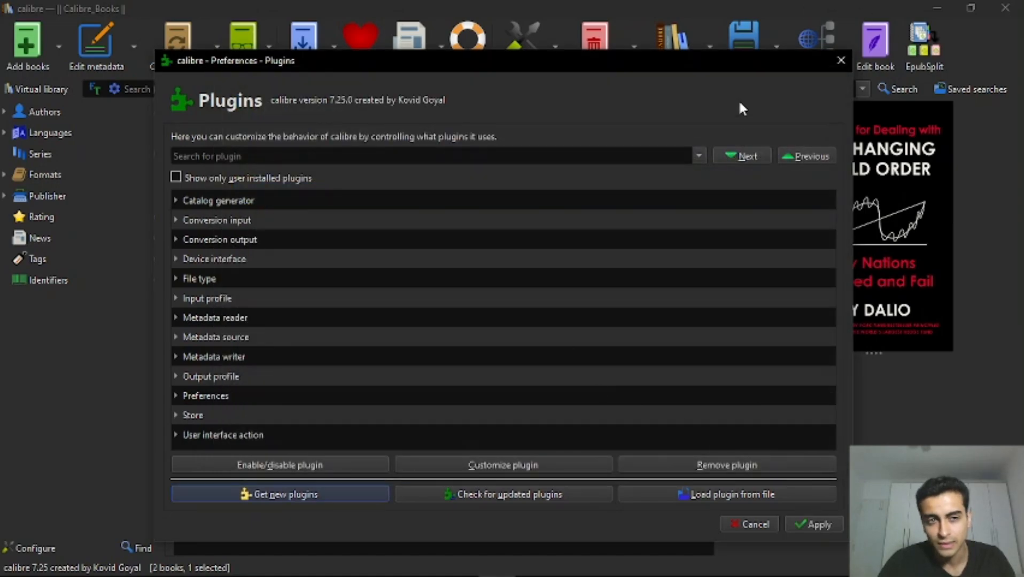
pyautogui.moveTo(841, 60)
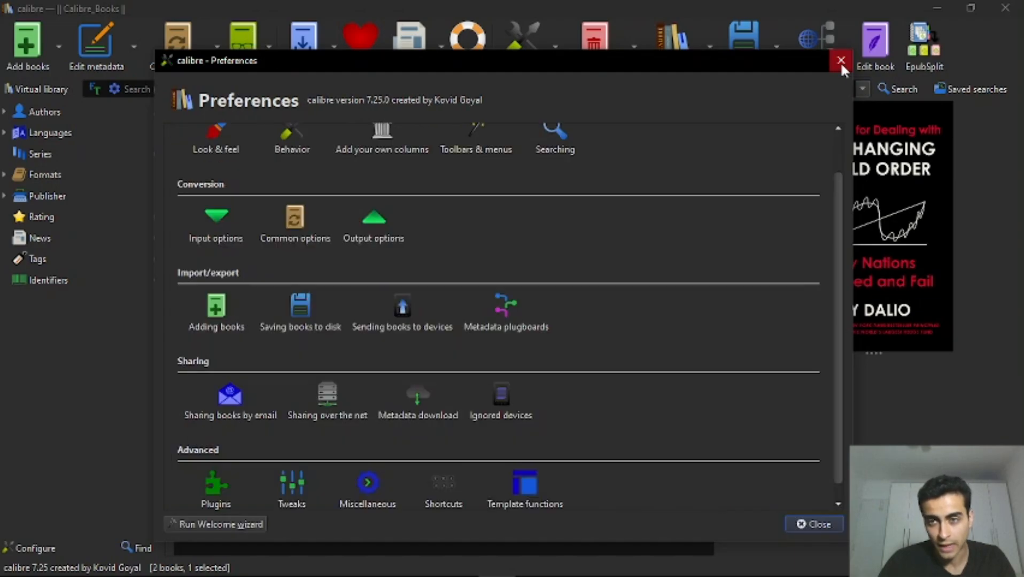
pyautogui.click(841, 60)
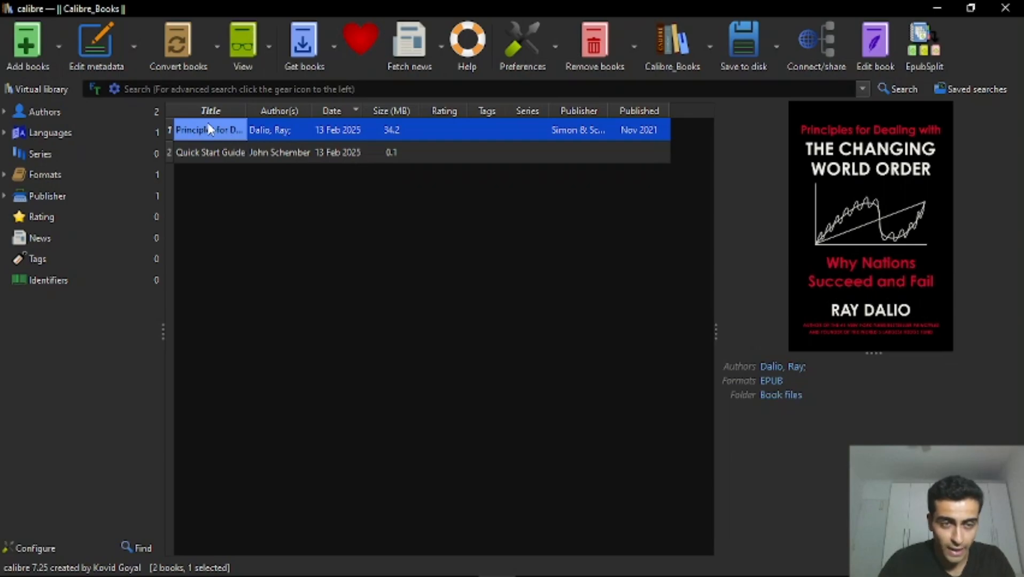
pyautogui.moveTo(210, 129)
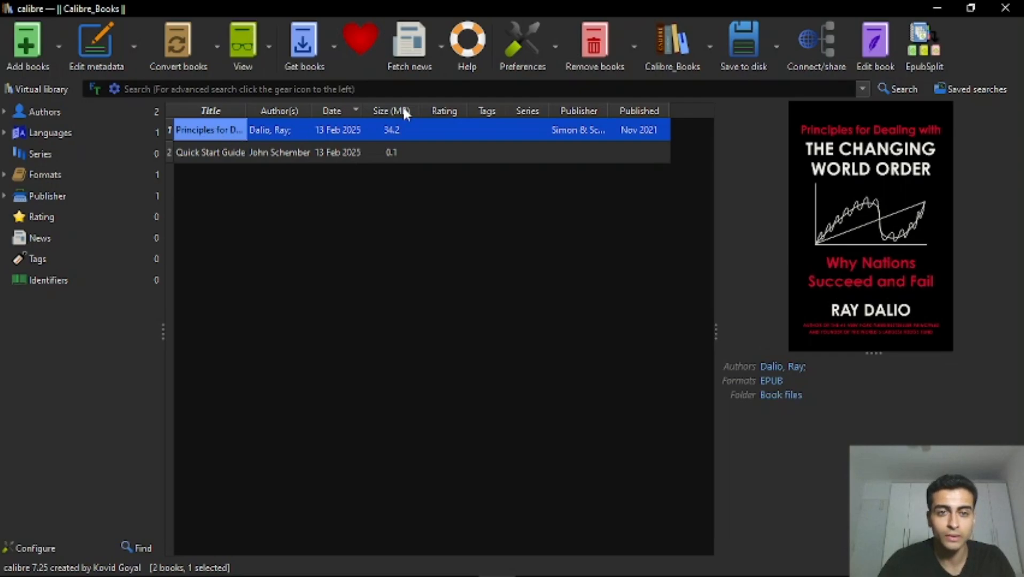
pyautogui.moveTo(924, 46)
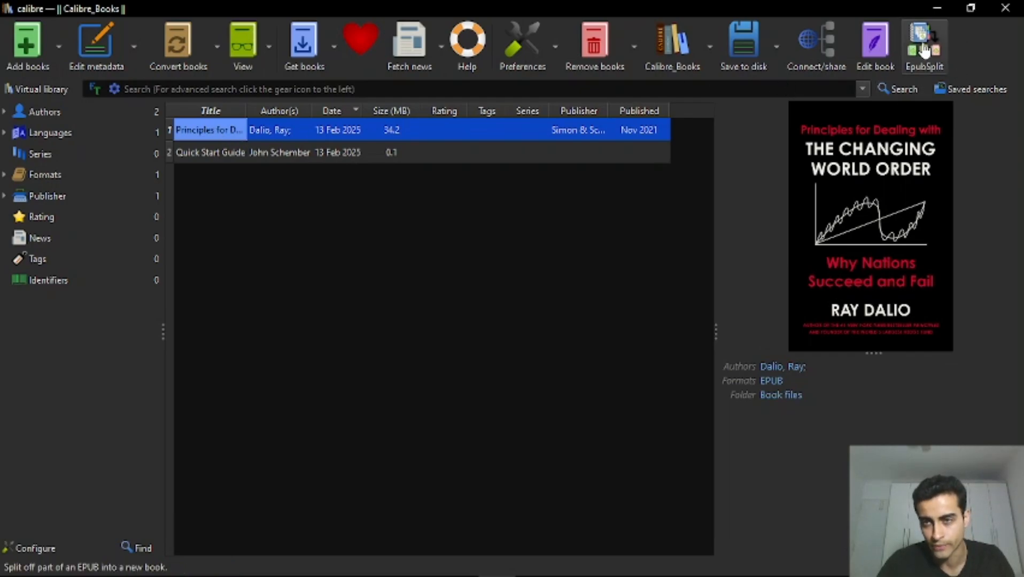
# Run EpubSplit on the Dalio book and get the EPUB3 Detected error
pyautogui.click(923, 43)
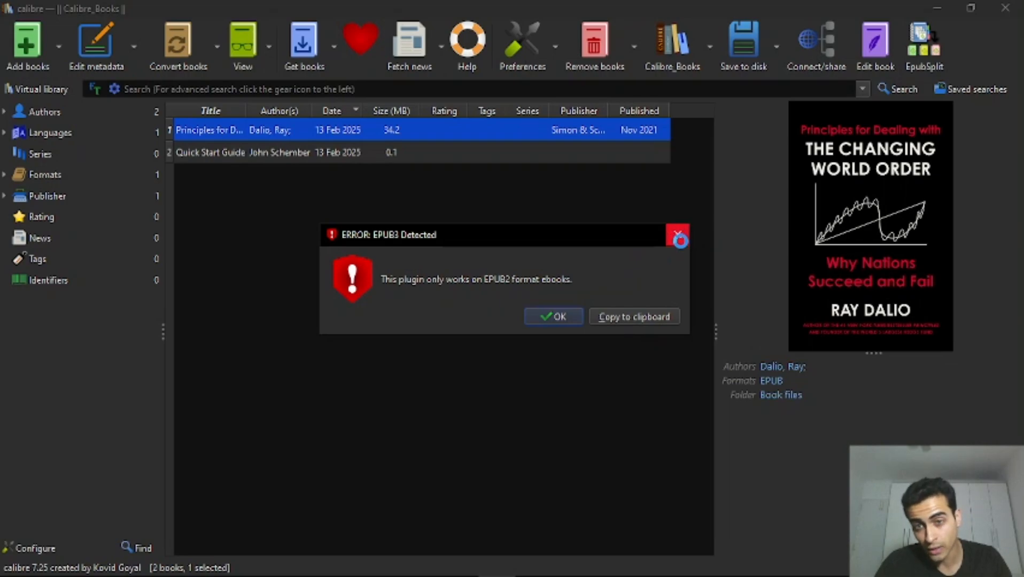
pyautogui.moveTo(679, 236)
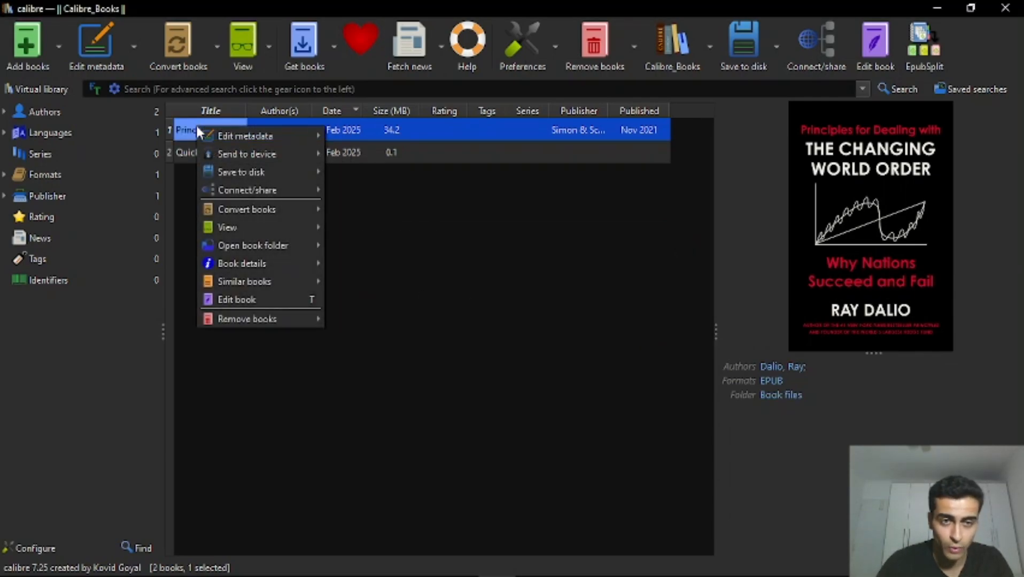
pyautogui.moveTo(244, 136)
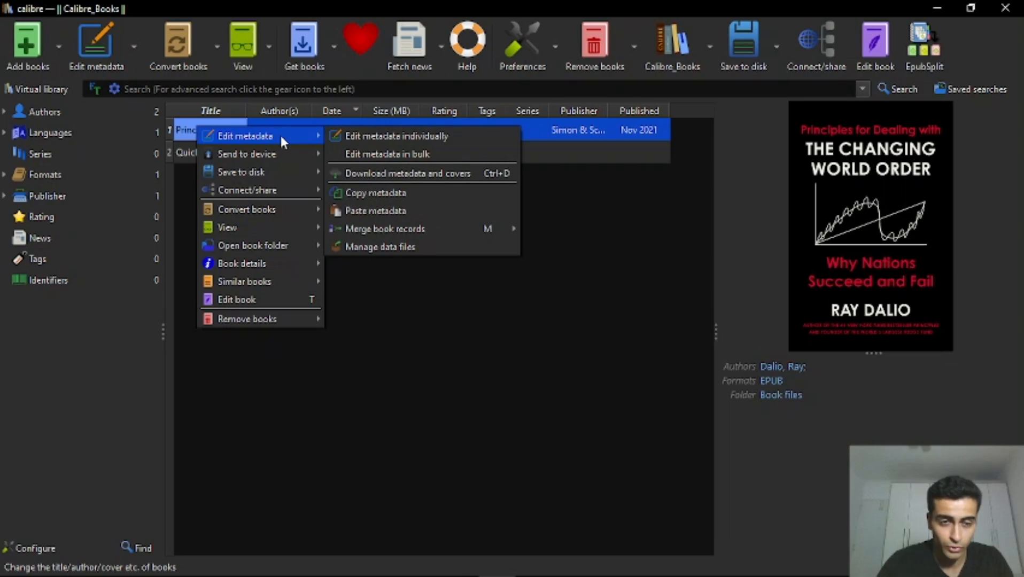
pyautogui.moveTo(282, 141)
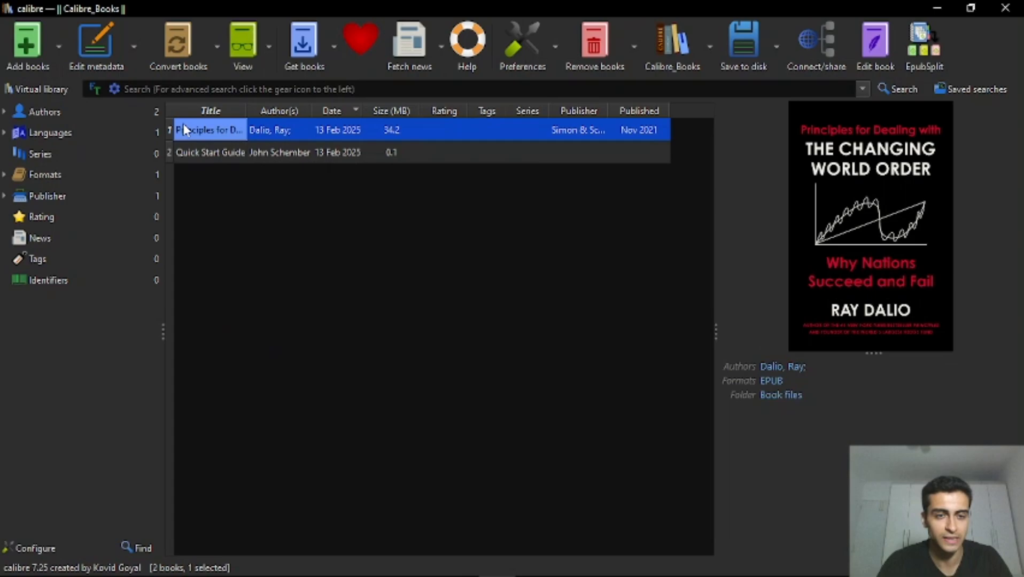
# Open Convert individually for the Dalio book from its context menu
pyautogui.rightClick(209, 130)
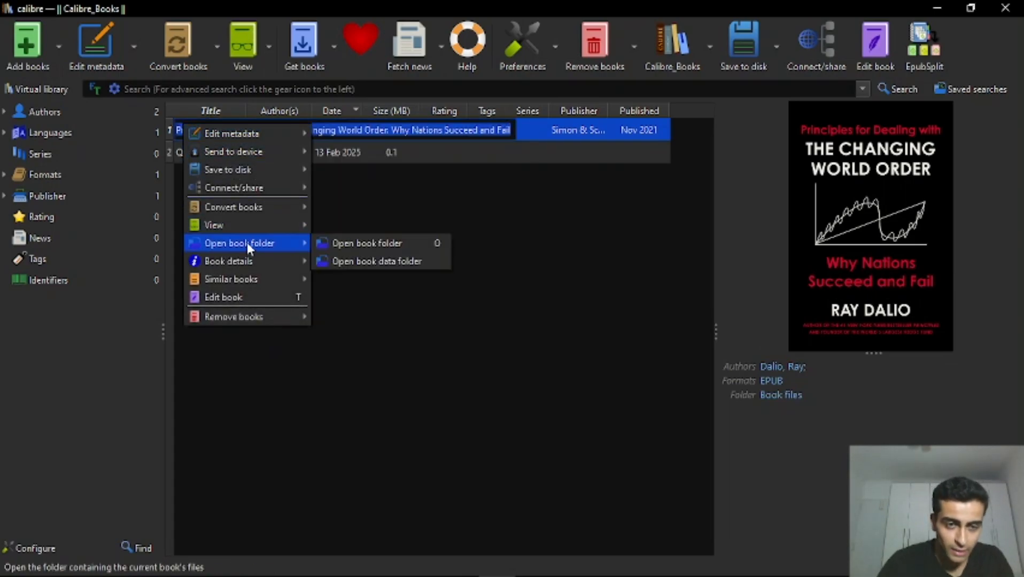
pyautogui.moveTo(233, 224)
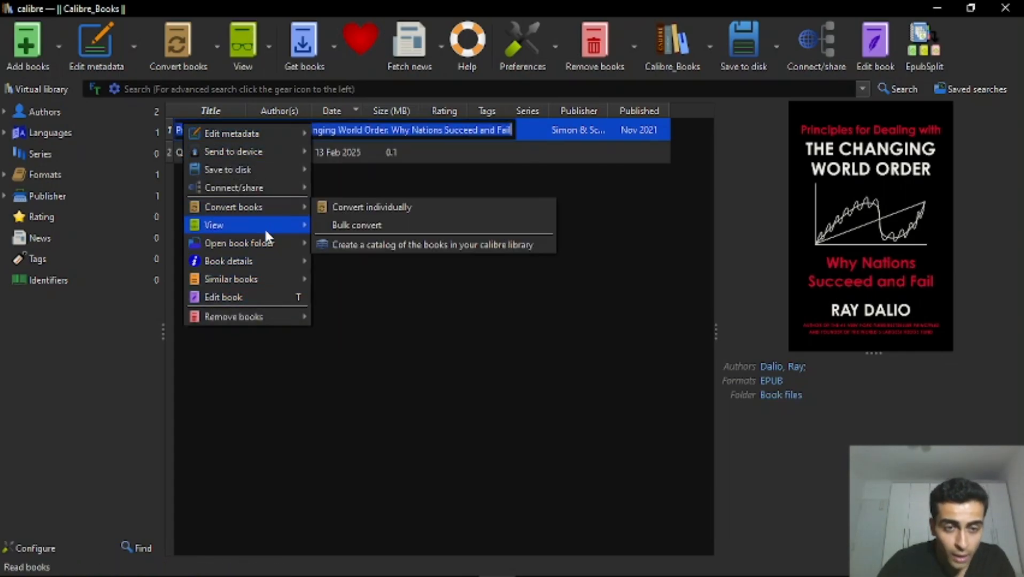
pyautogui.moveTo(255, 207)
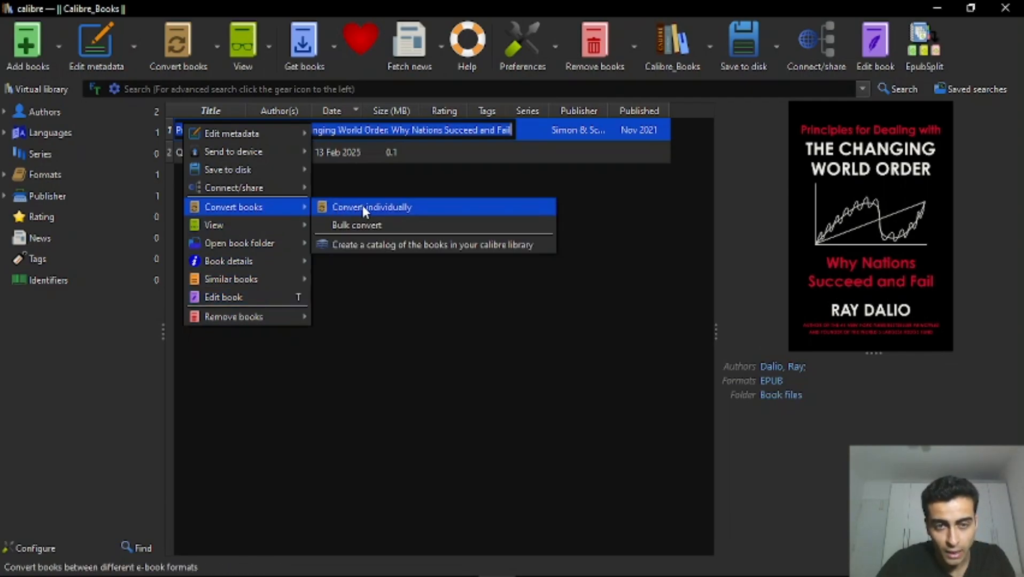
pyautogui.moveTo(435, 210)
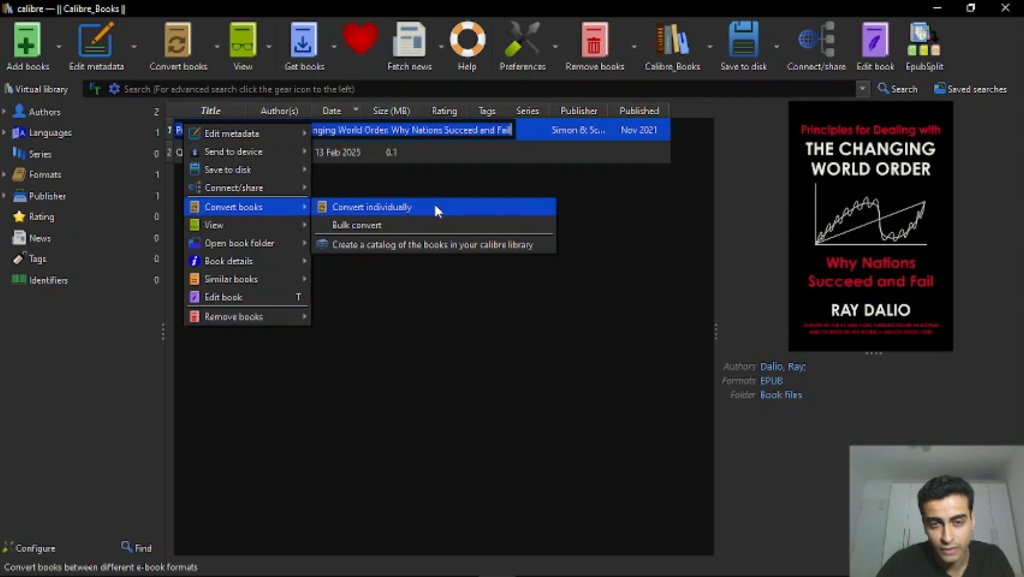
pyautogui.click(371, 207)
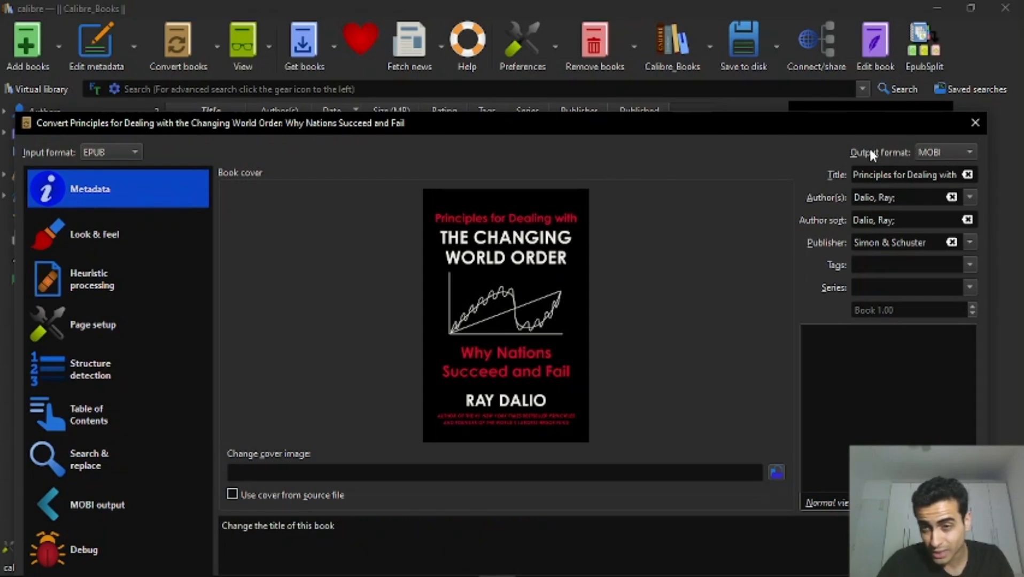
# Set the output format to EPUB and start converting the Dalio book
pyautogui.click(968, 151)
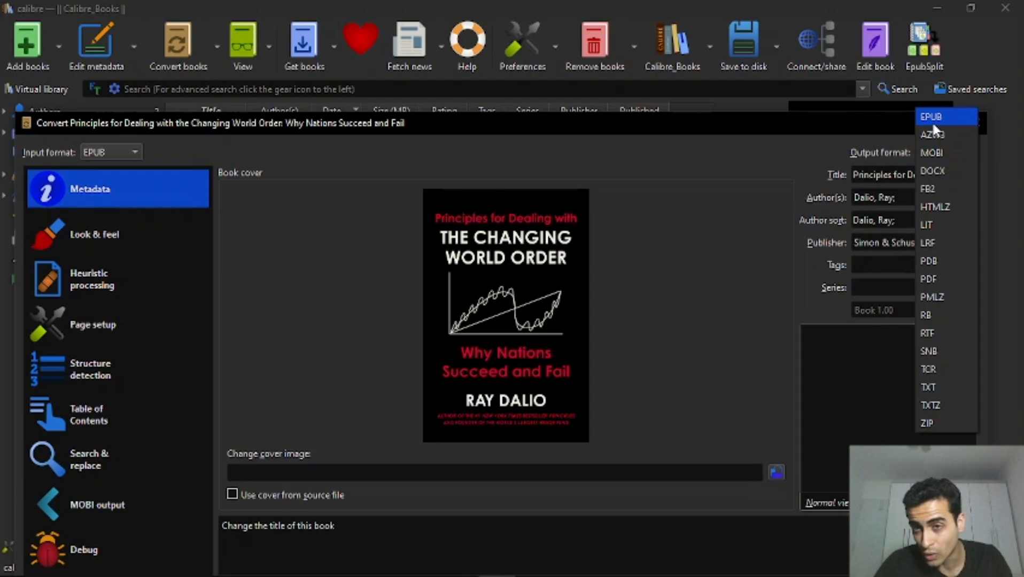
pyautogui.click(929, 116)
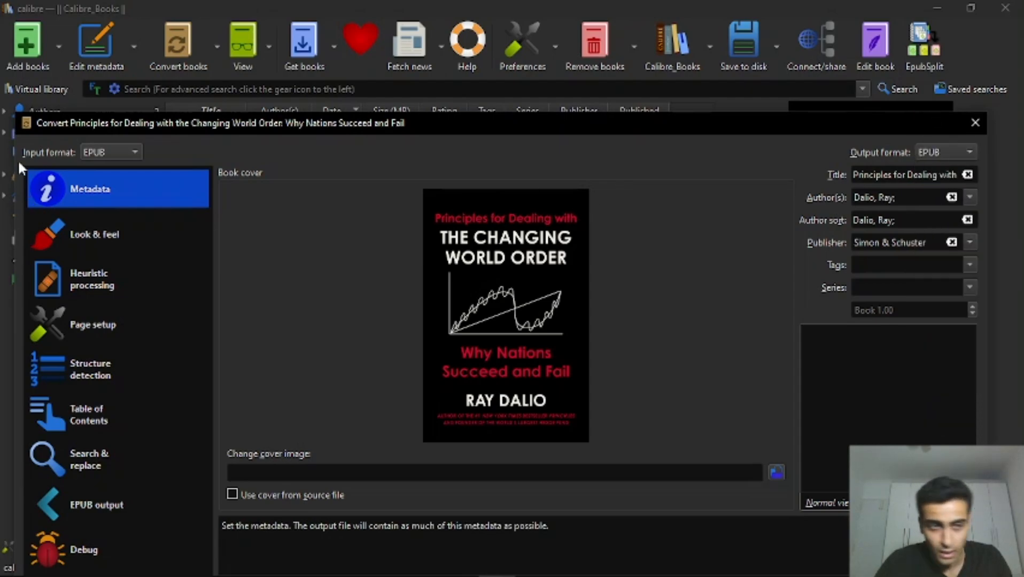
pyautogui.moveTo(149, 171)
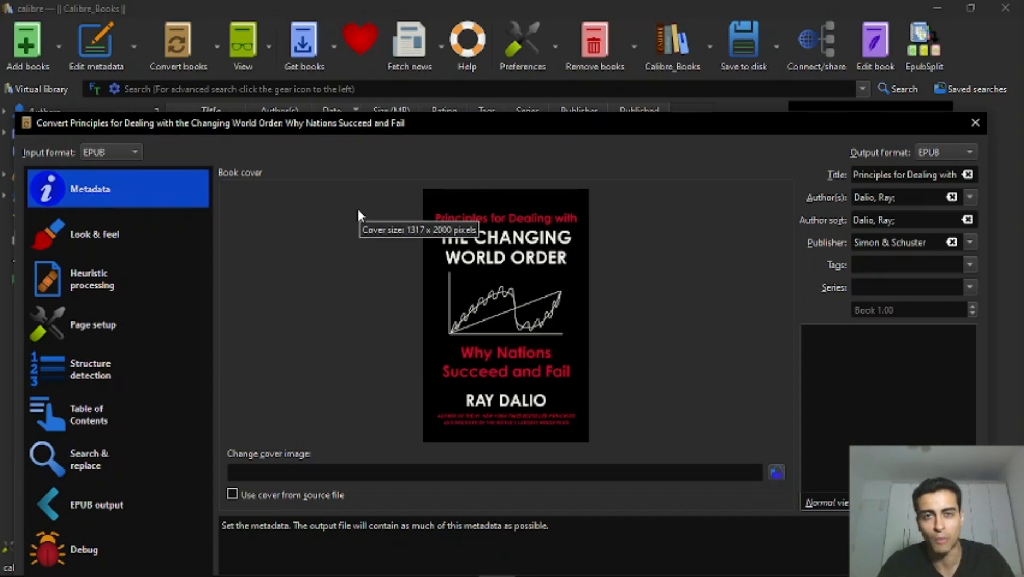
pyautogui.moveTo(114, 152)
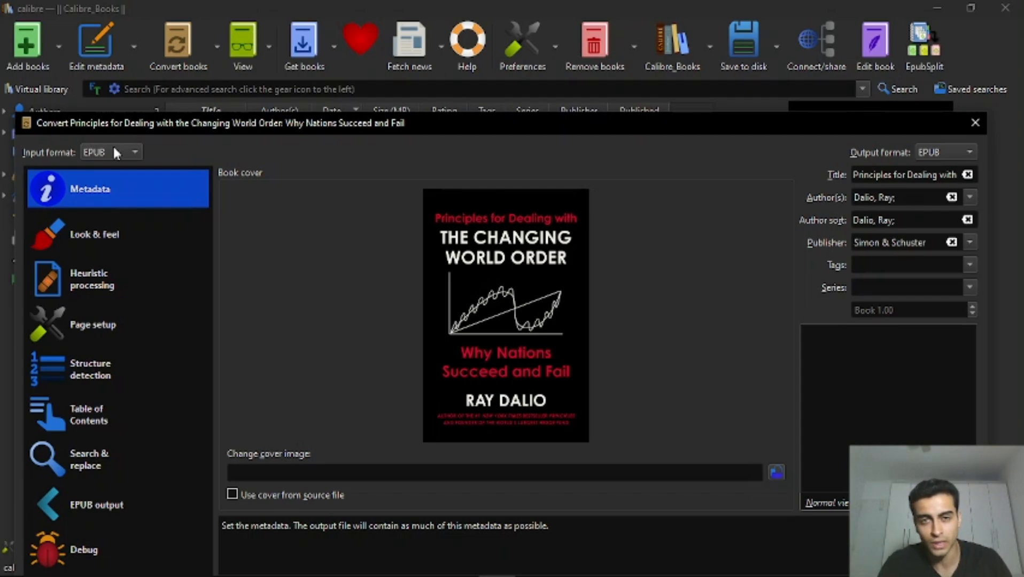
pyautogui.click(970, 152)
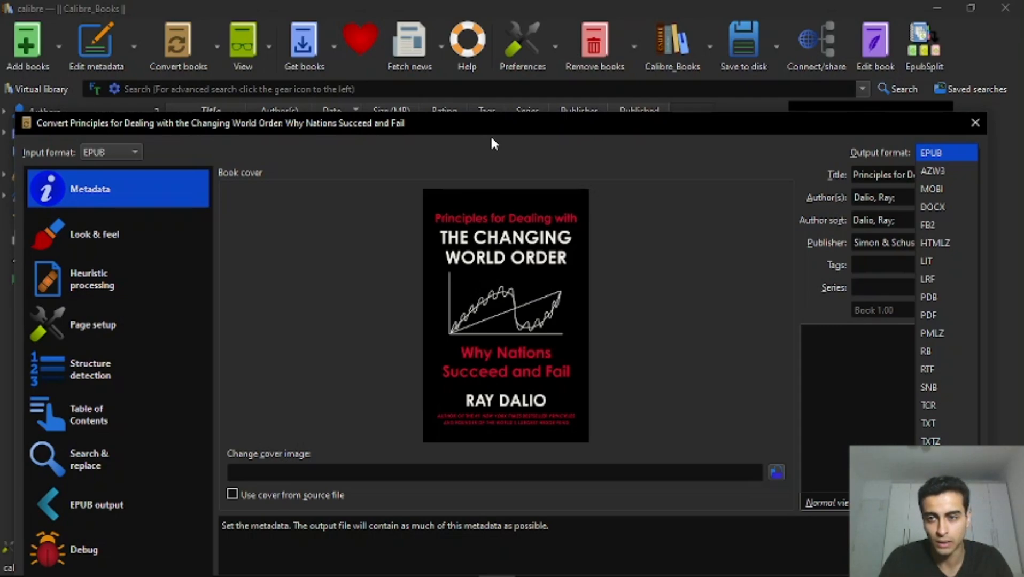
pyautogui.click(945, 152)
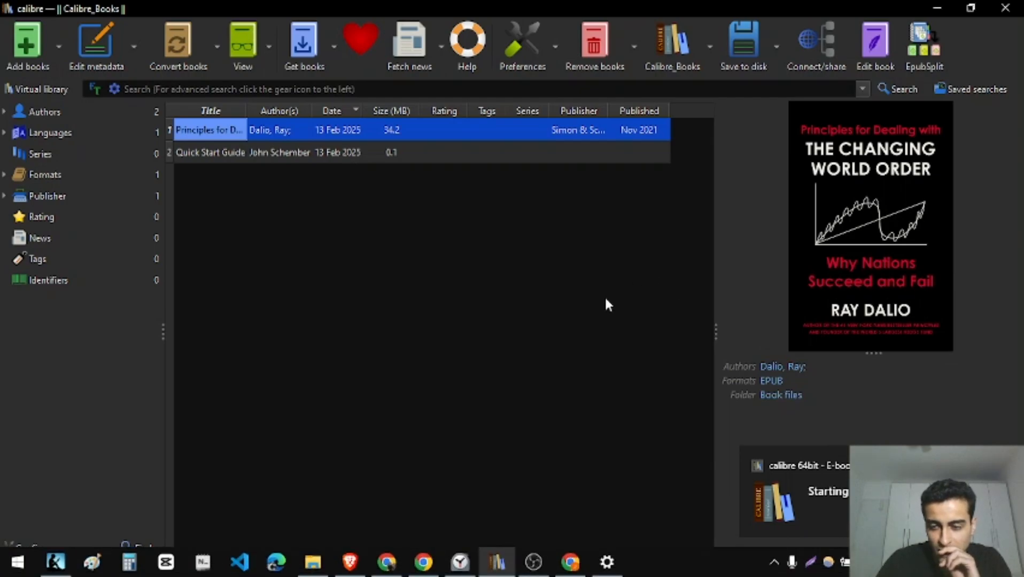
pyautogui.moveTo(585, 370)
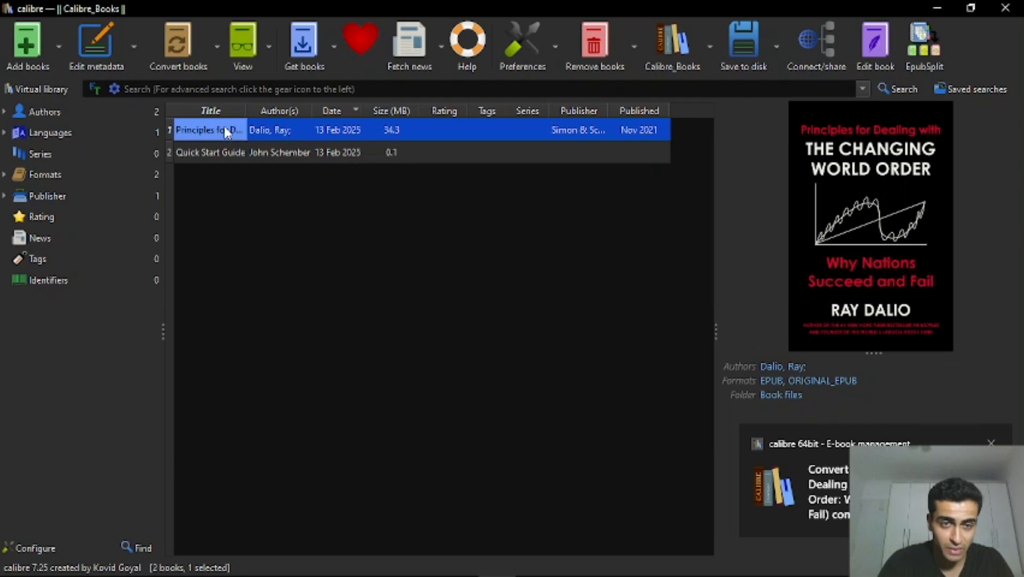
pyautogui.moveTo(209, 130)
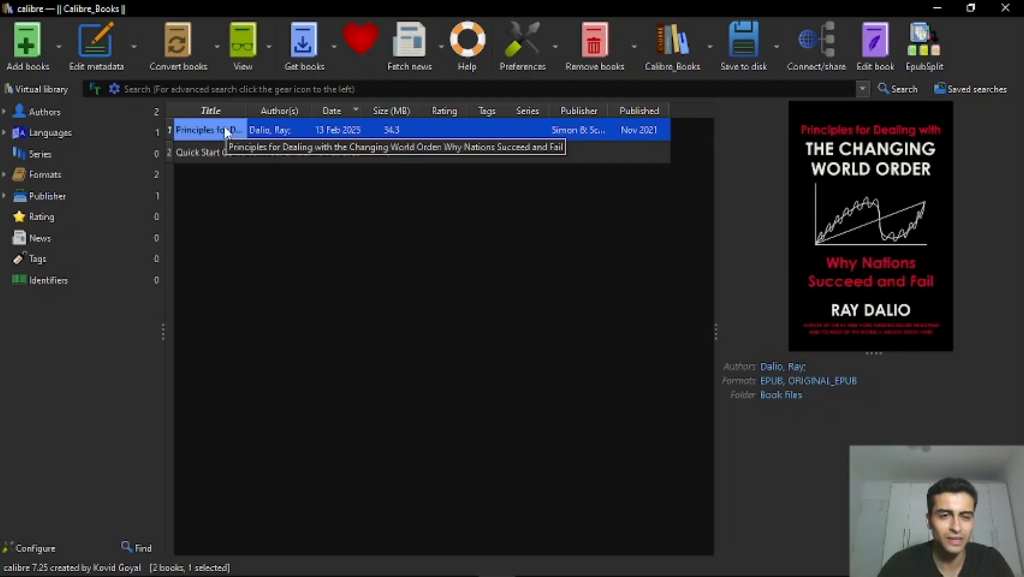
# After conversion finishes, open the 34.3 MB Dalio book's context menu and dismiss it
pyautogui.rightClick(209, 130)
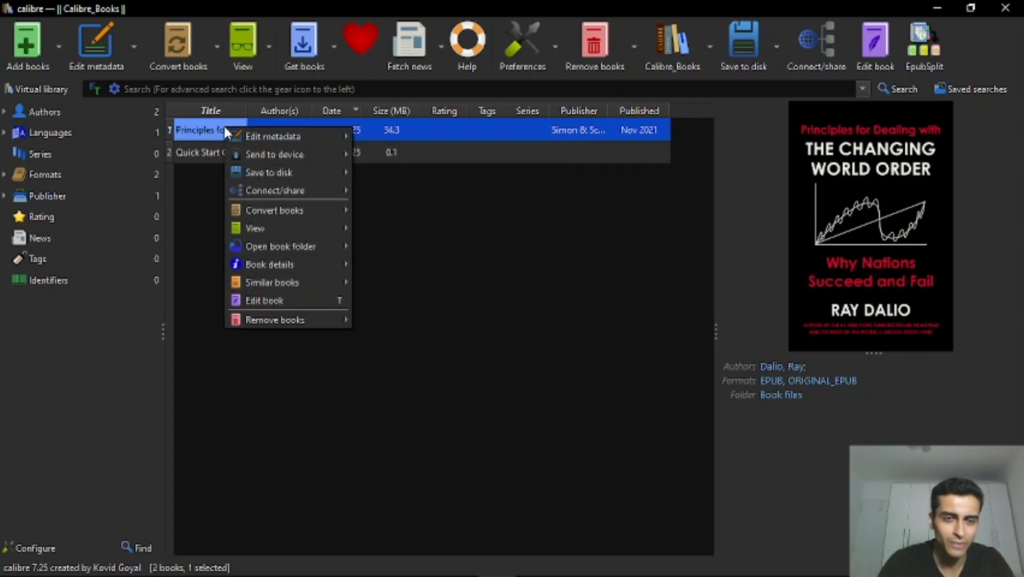
pyautogui.moveTo(320, 108)
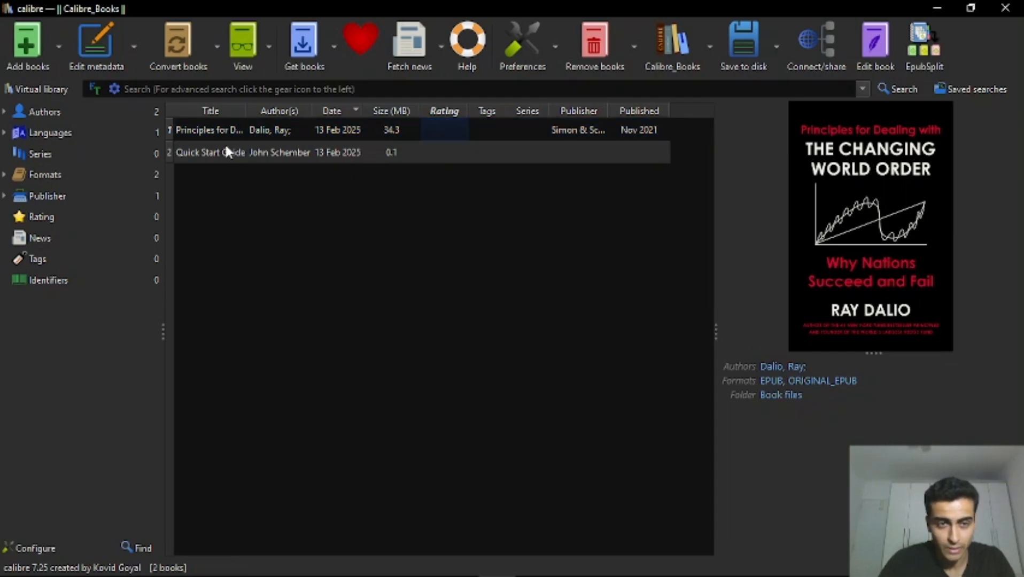
# Select the converted Dalio book and launch EpubSplit on it
pyautogui.click(209, 130)
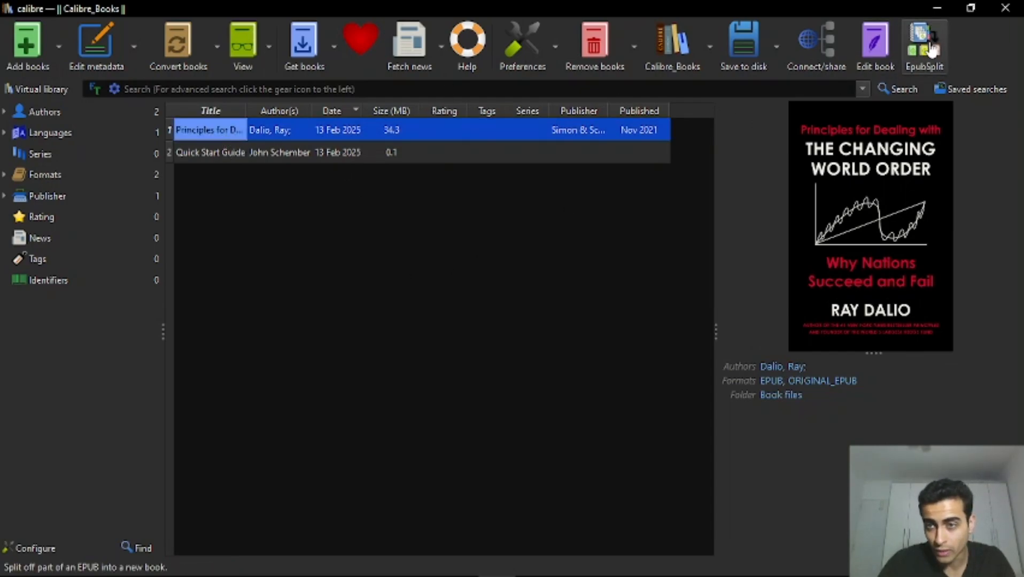
pyautogui.click(924, 42)
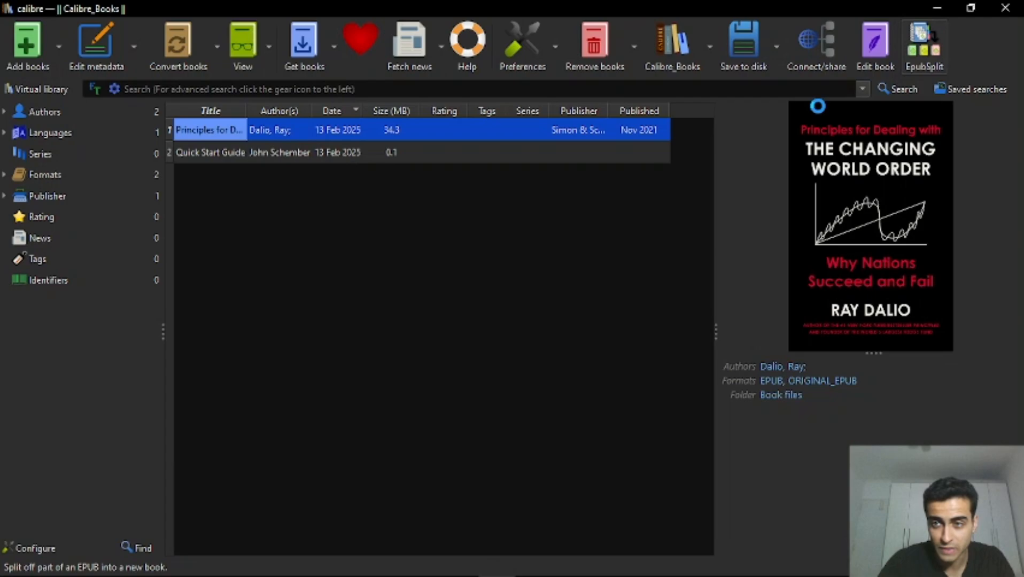
pyautogui.click(923, 42)
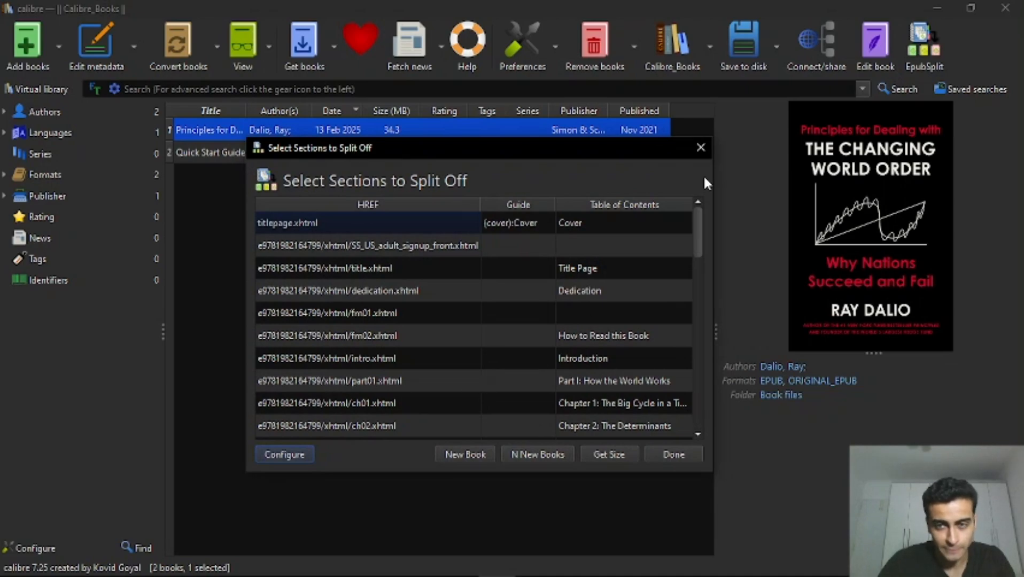
pyautogui.moveTo(523, 155)
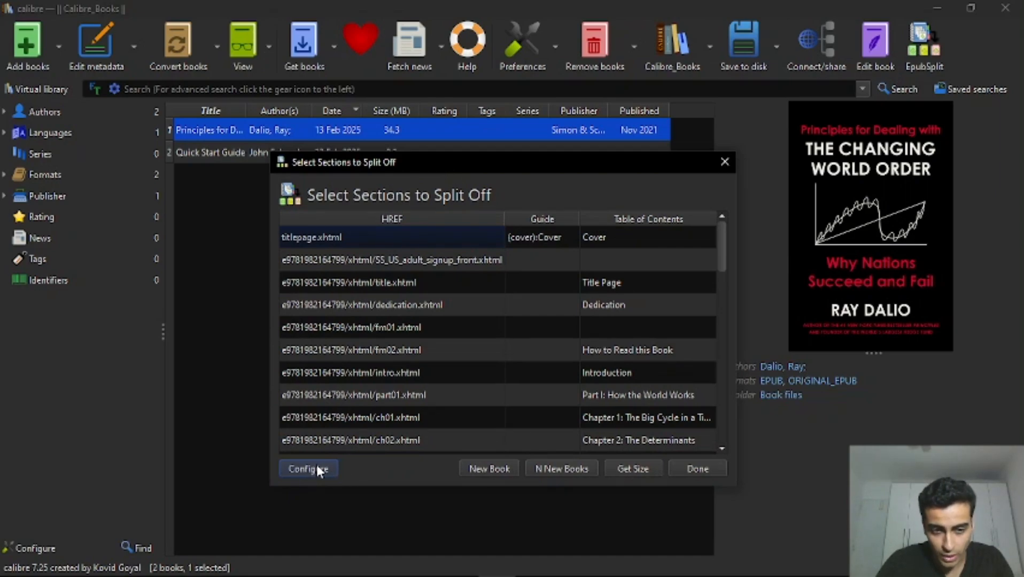
# In EpubSplit's New Book Per settings, choose N New Books with 2 books and save
pyautogui.click(308, 469)
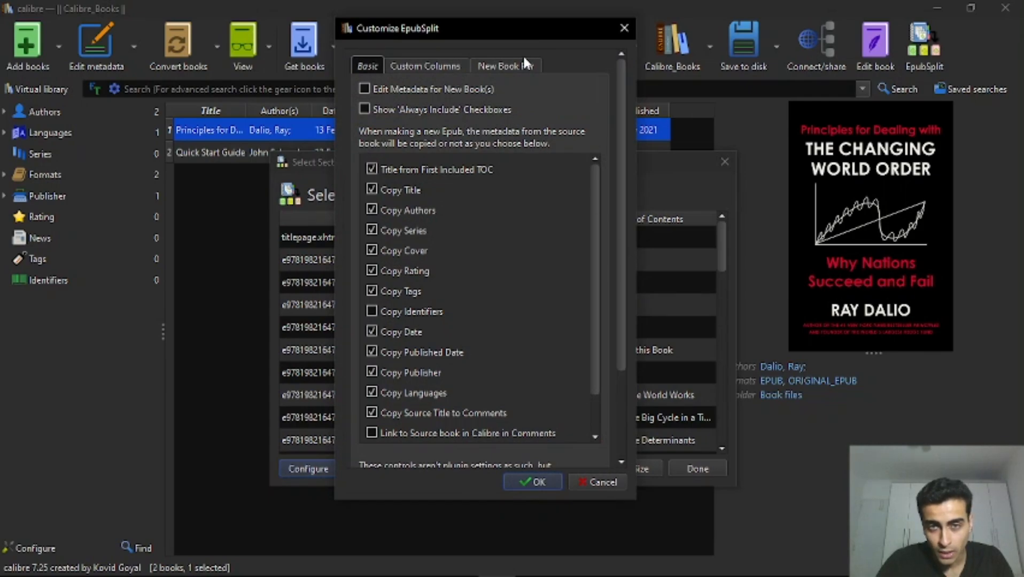
pyautogui.click(507, 65)
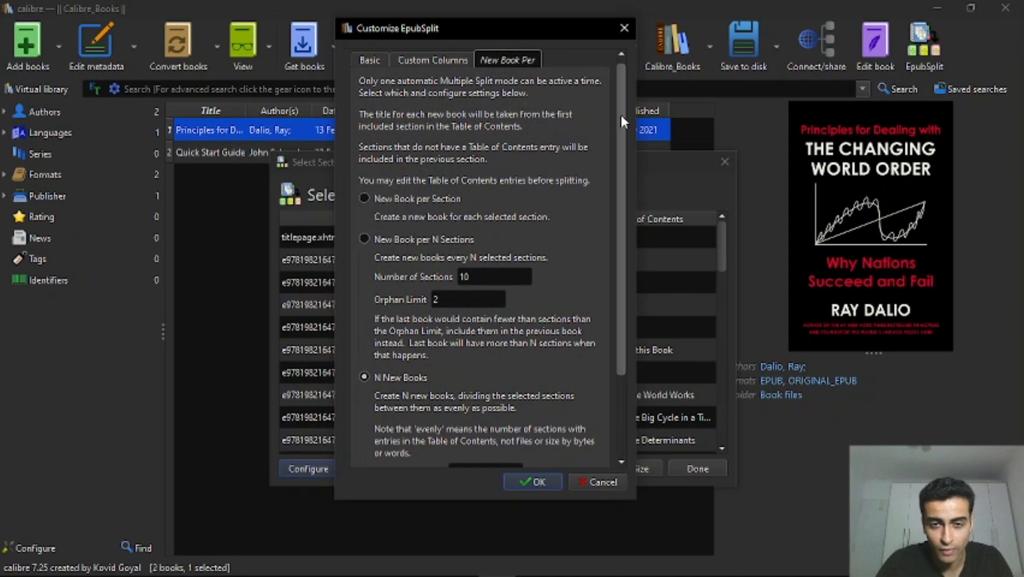
pyautogui.scroll(-3)
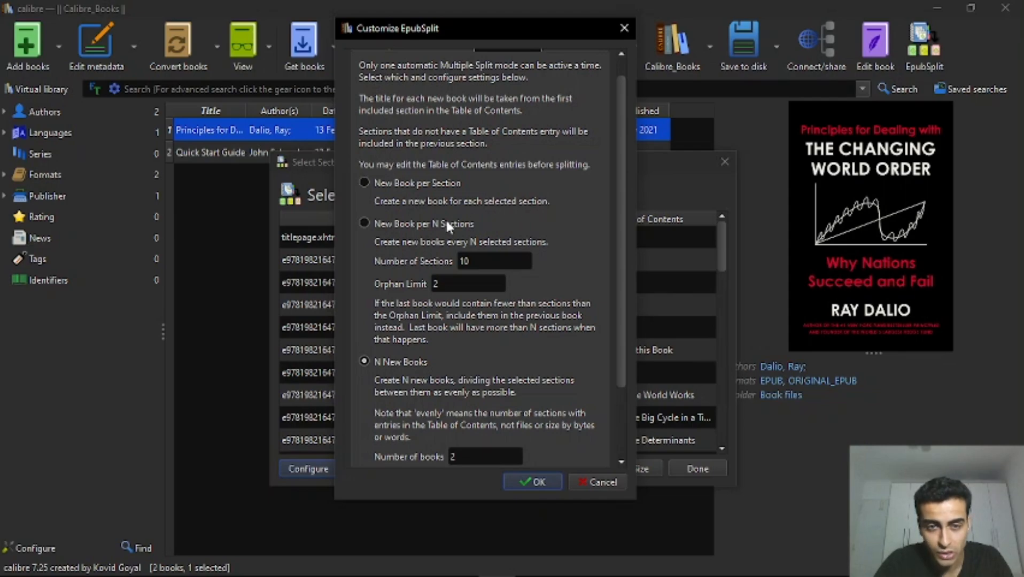
pyautogui.moveTo(650, 165)
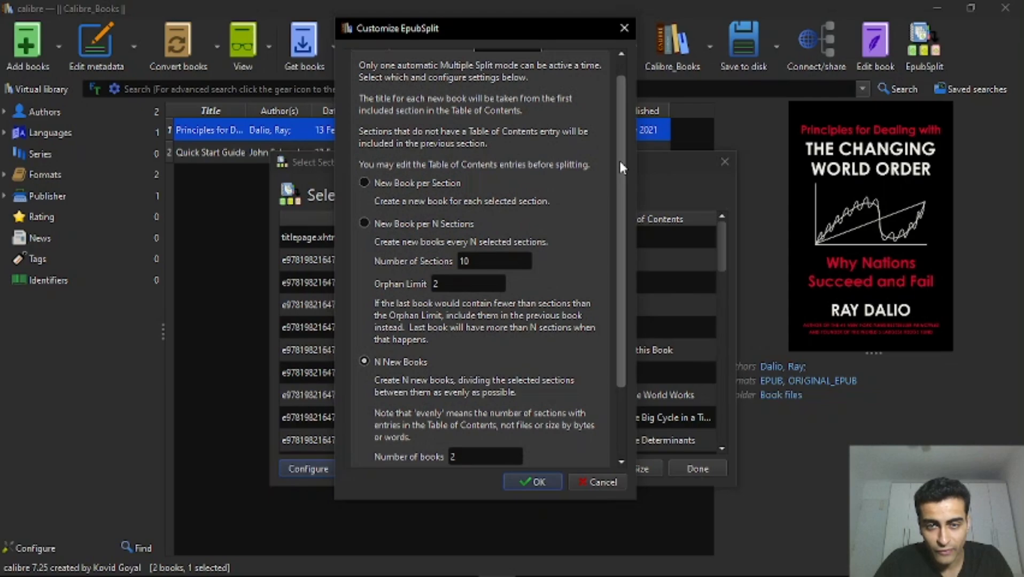
pyautogui.scroll(-3)
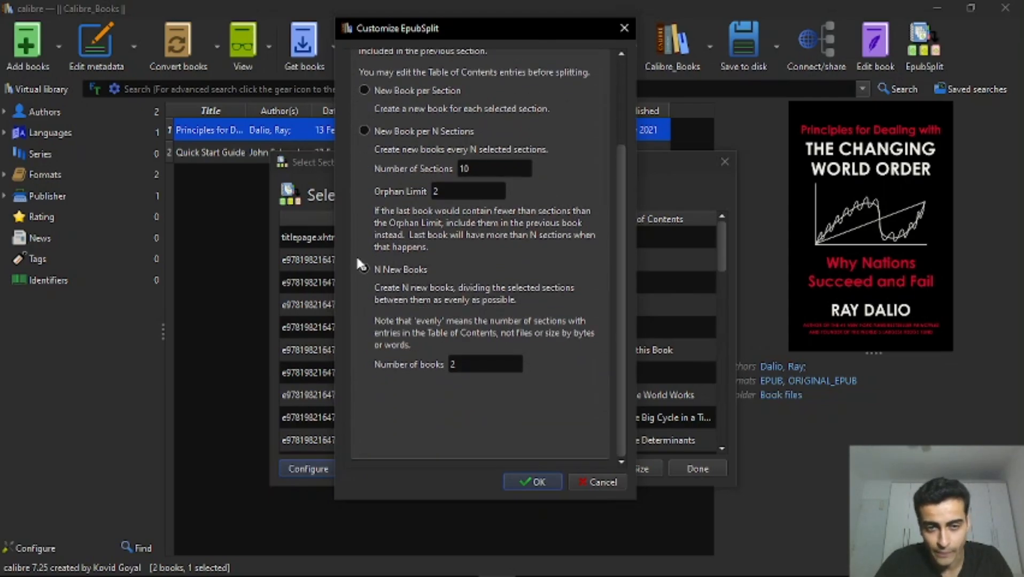
pyautogui.click(364, 269)
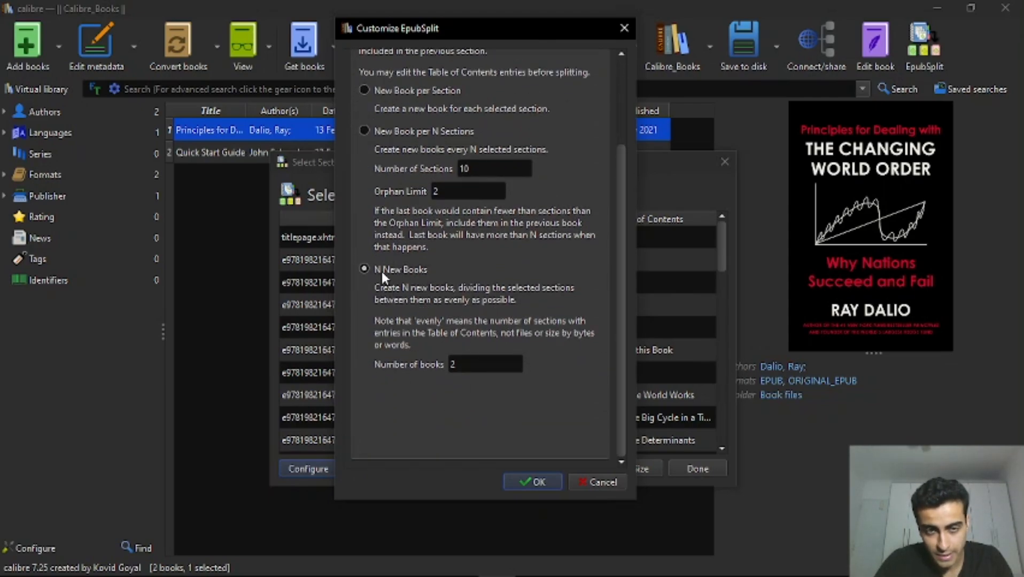
pyautogui.moveTo(572, 305)
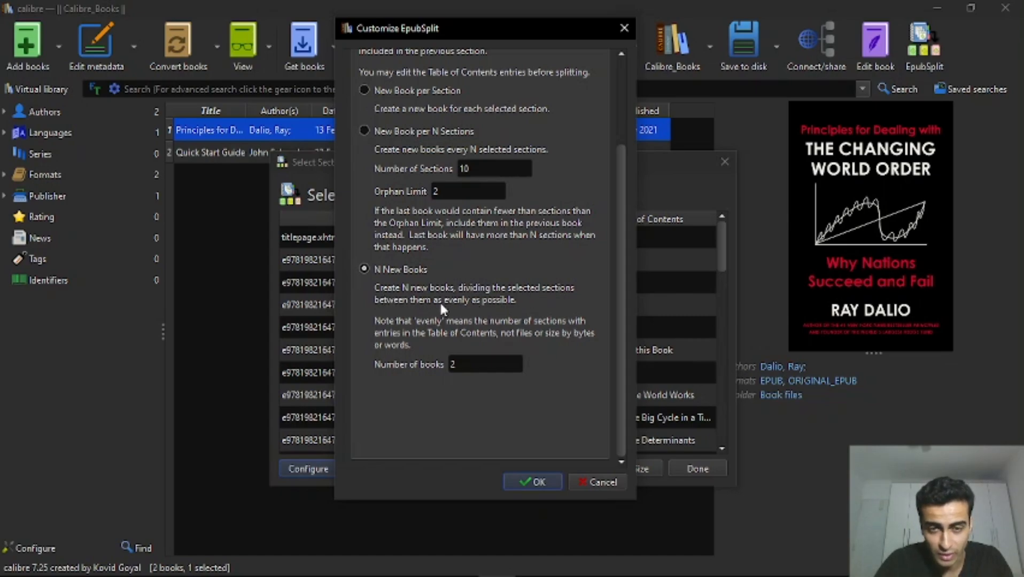
pyautogui.tripleClick(485, 363)
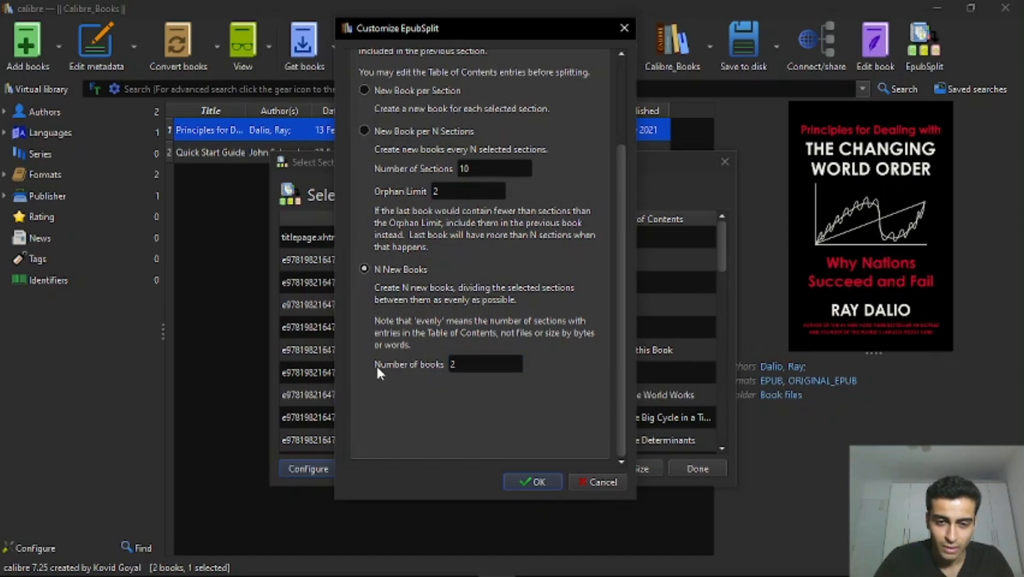
pyautogui.moveTo(548, 470)
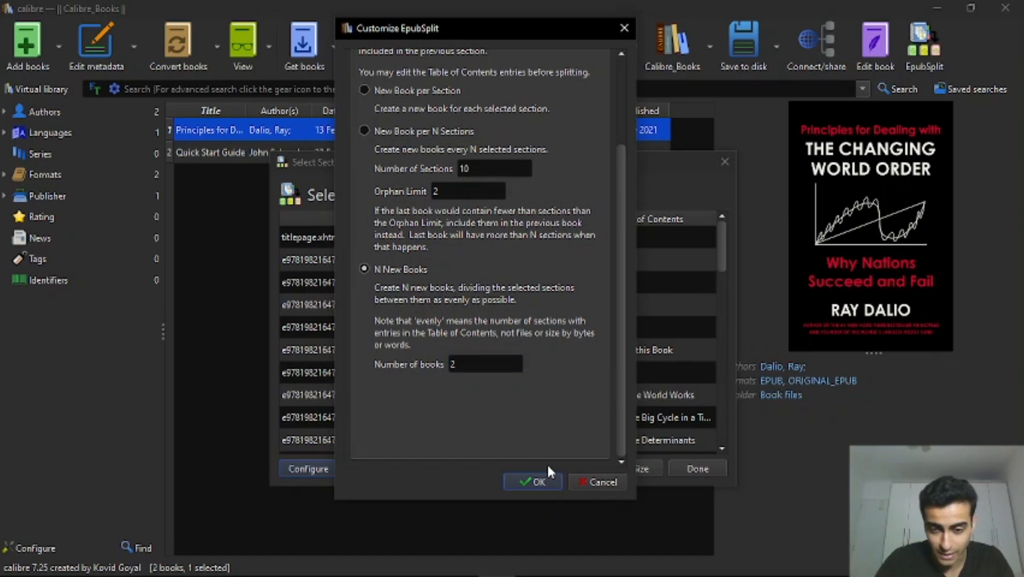
pyautogui.click(533, 482)
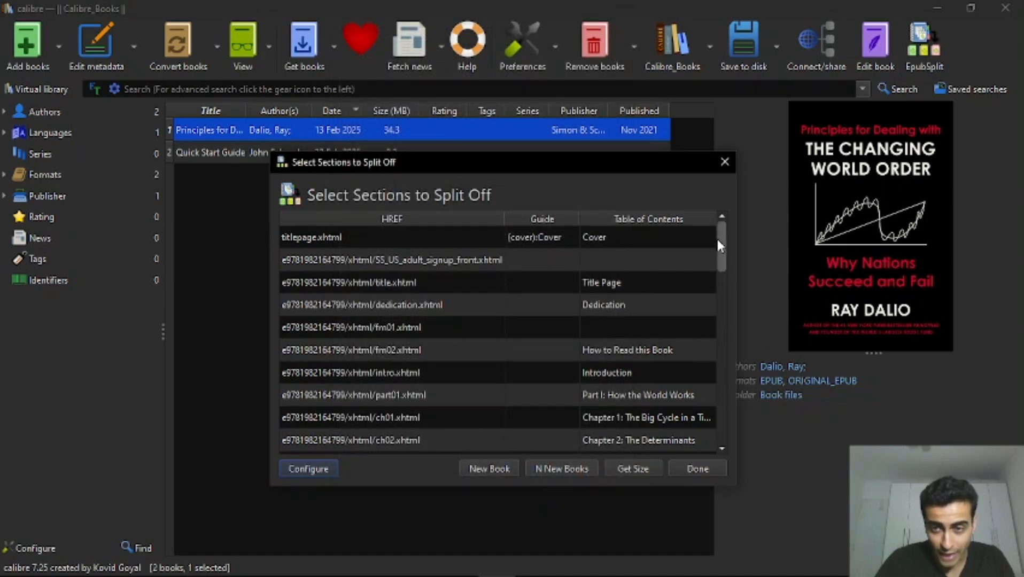
# Select the cover title page as the first section to split off
pyautogui.click(392, 237)
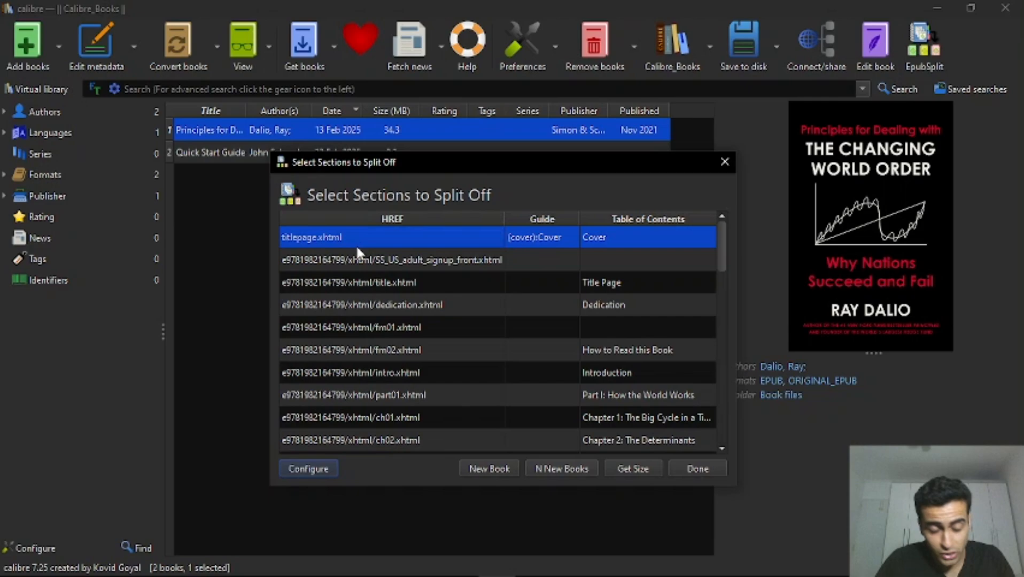
pyautogui.moveTo(359, 262)
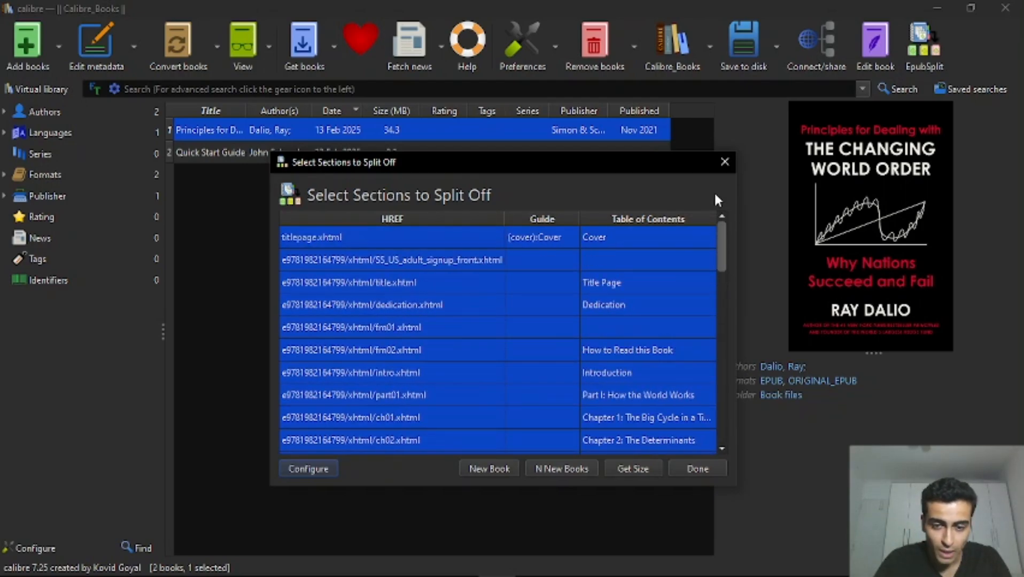
pyautogui.moveTo(632, 468)
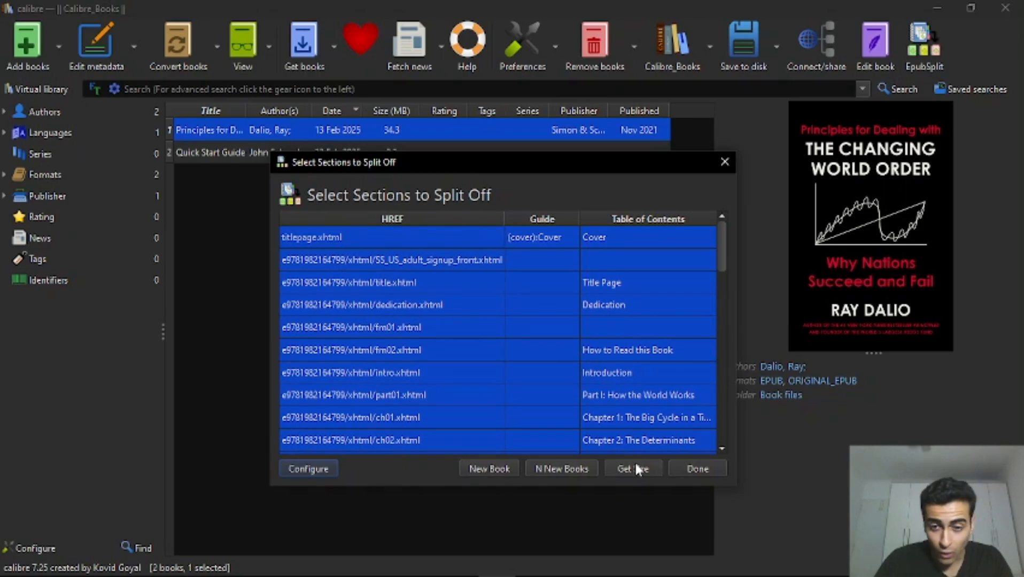
pyautogui.moveTo(560, 468)
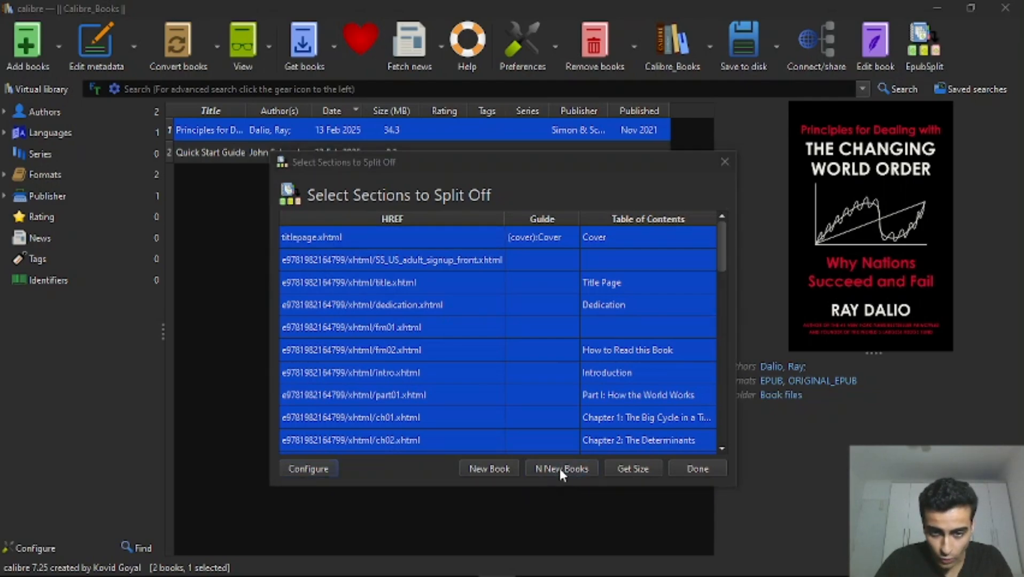
# Split the selected sections into N new books, accepting the missing-title and first-book prompts
pyautogui.click(560, 468)
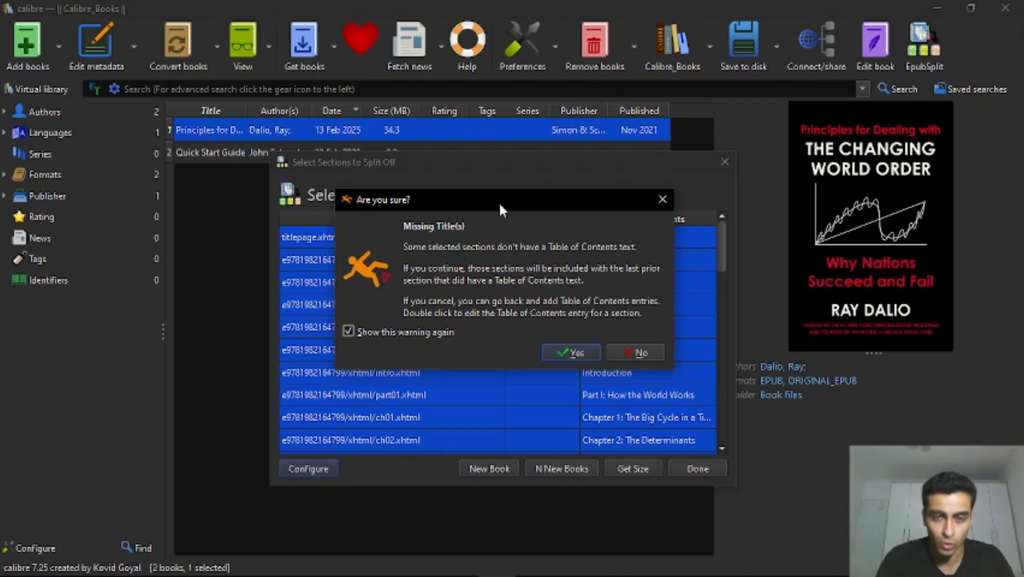
pyautogui.moveTo(415, 242)
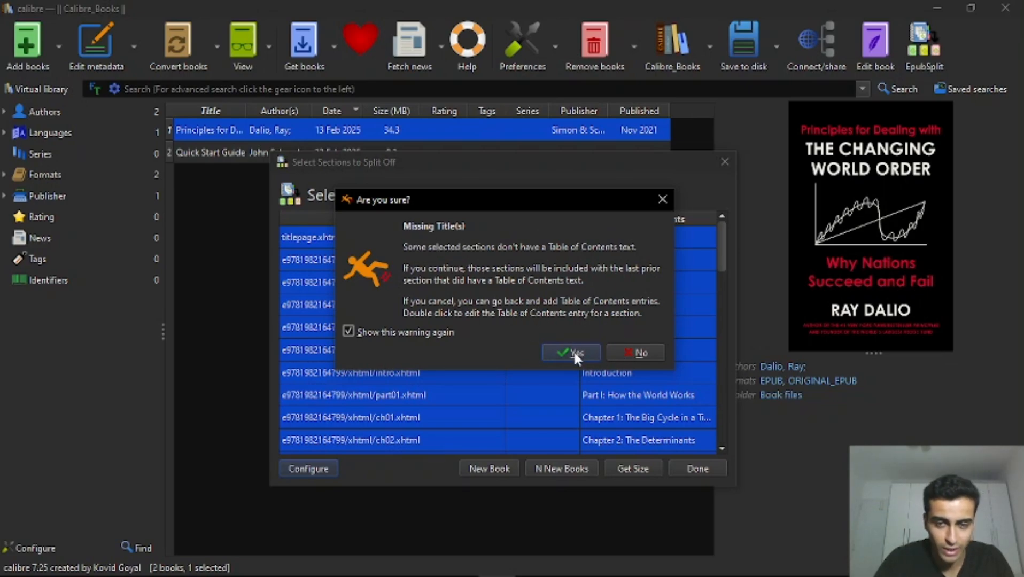
pyautogui.click(570, 352)
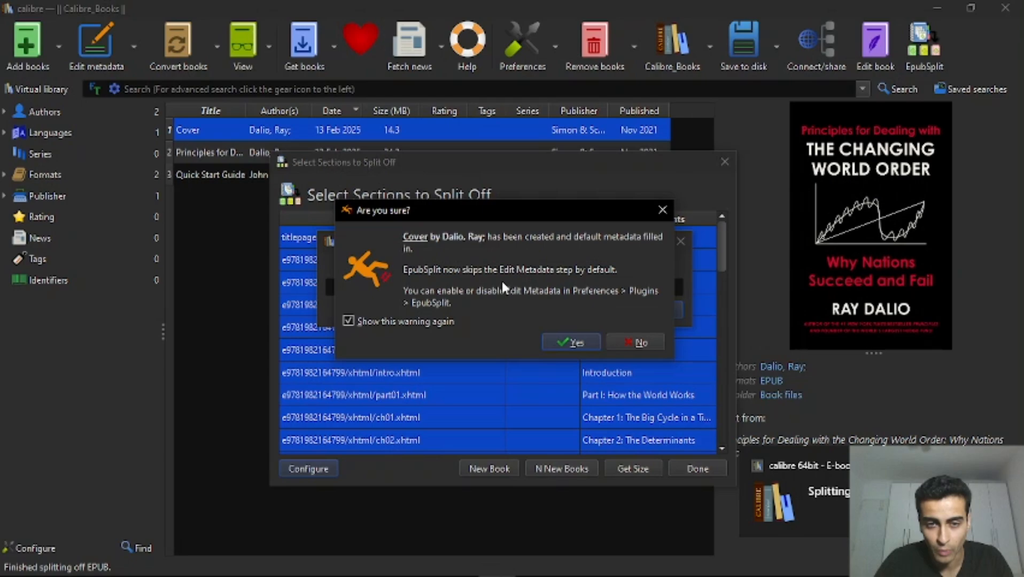
pyautogui.moveTo(578, 227)
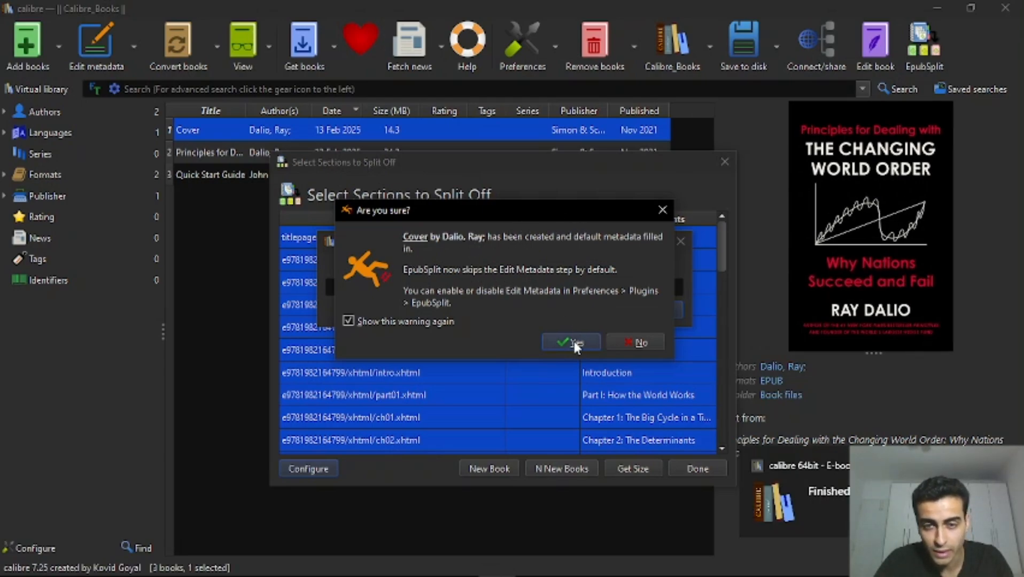
pyautogui.moveTo(529, 251)
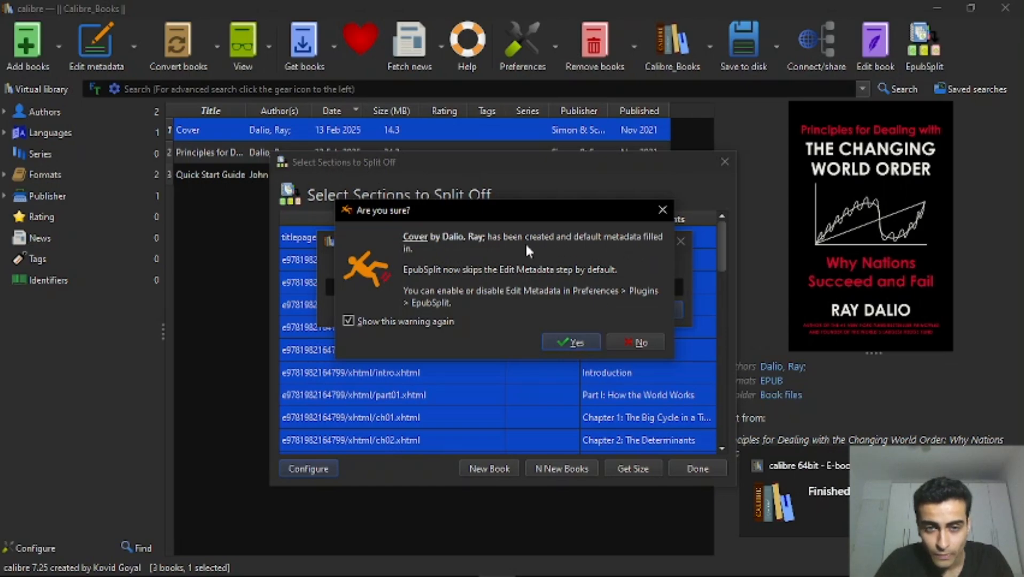
pyautogui.click(570, 342)
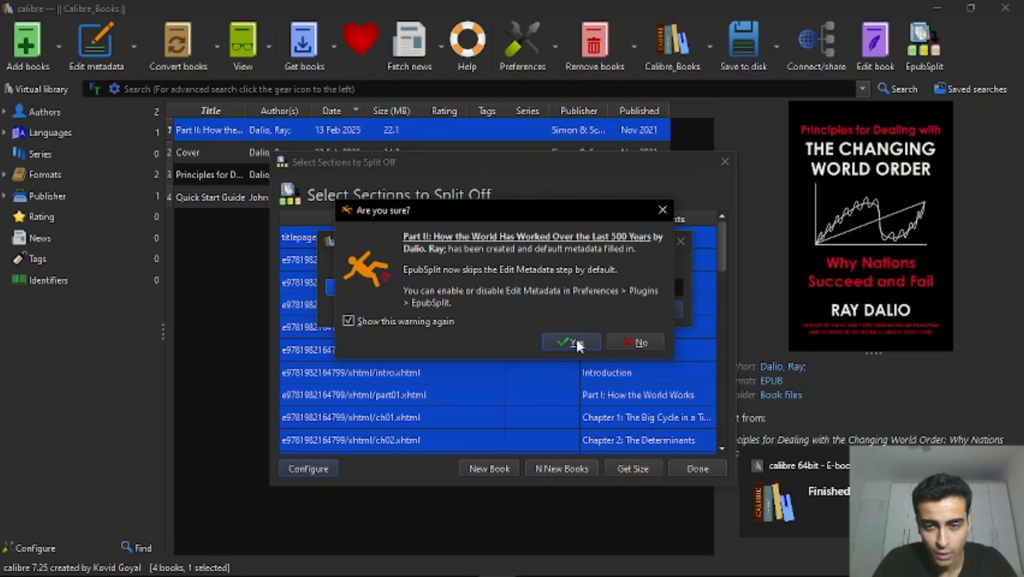
# Acknowledge the second new book, dismiss the created-books message, and finish the splitter
pyautogui.click(569, 342)
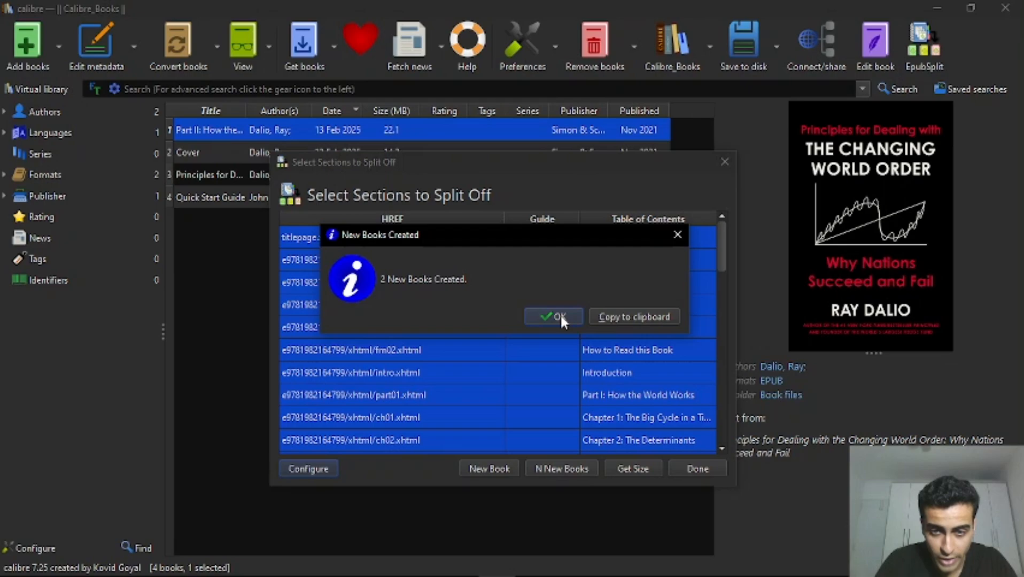
pyautogui.click(553, 317)
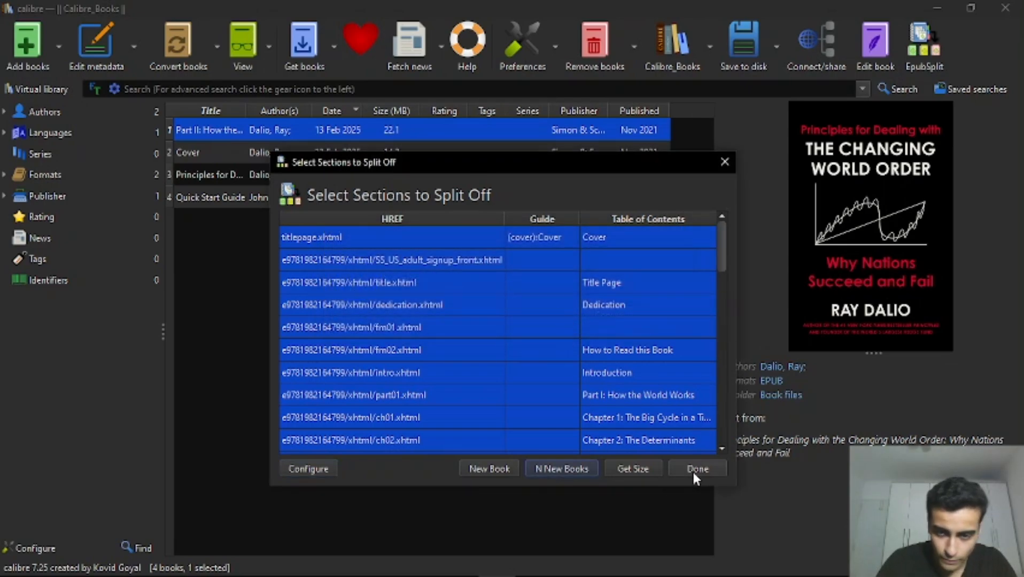
pyautogui.click(696, 468)
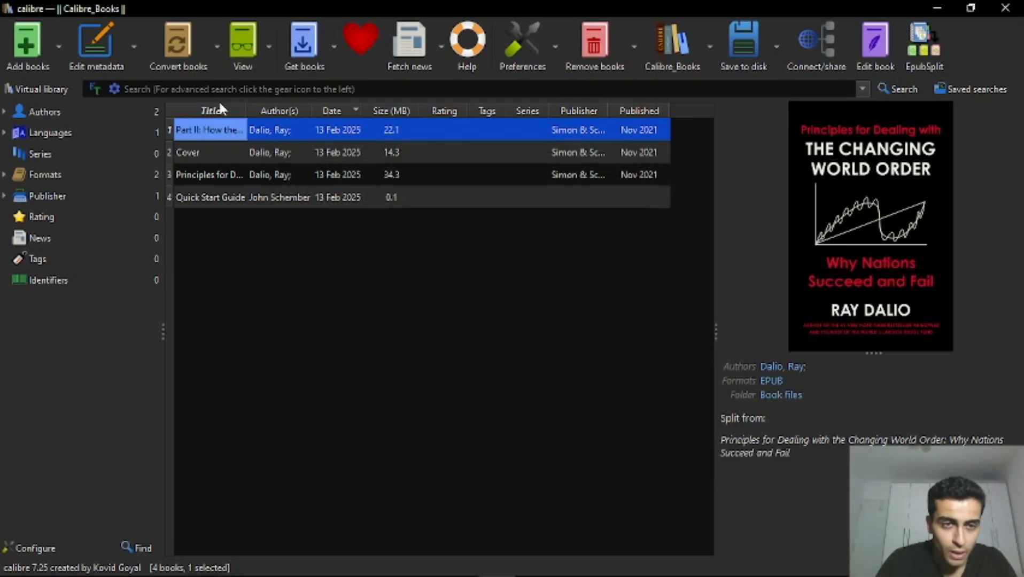
pyautogui.moveTo(214, 150)
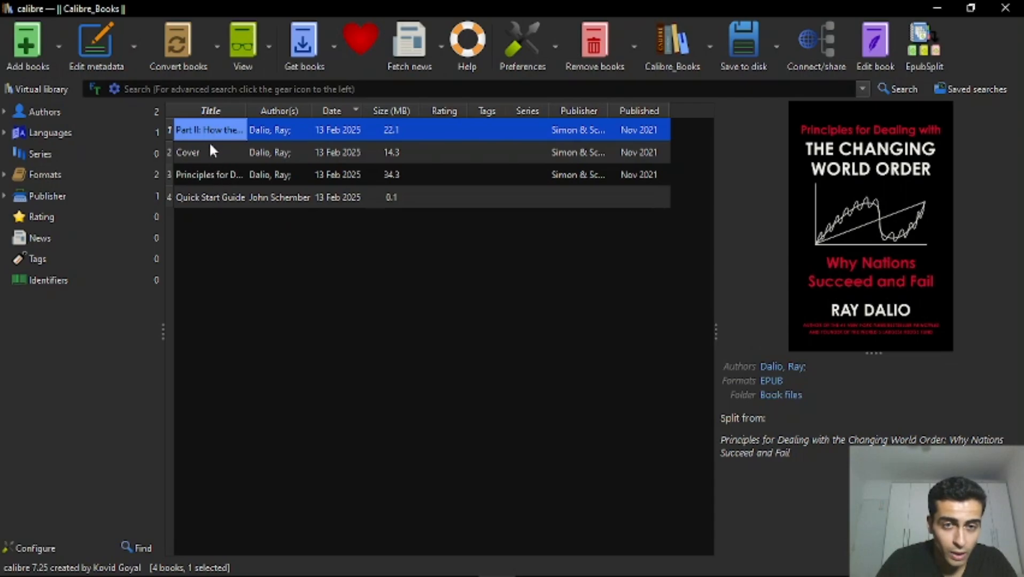
pyautogui.click(187, 153)
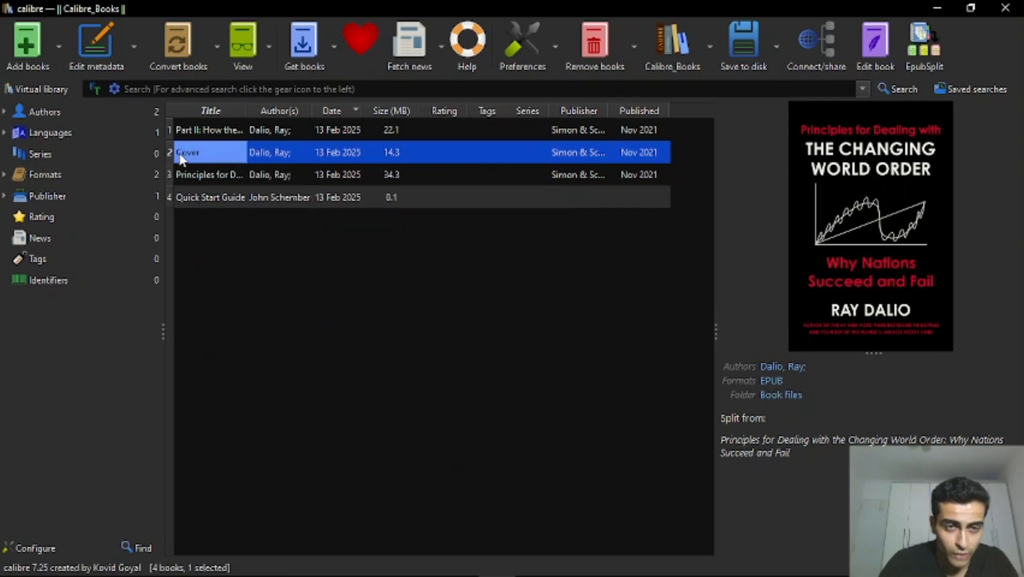
pyautogui.write('Part 1')
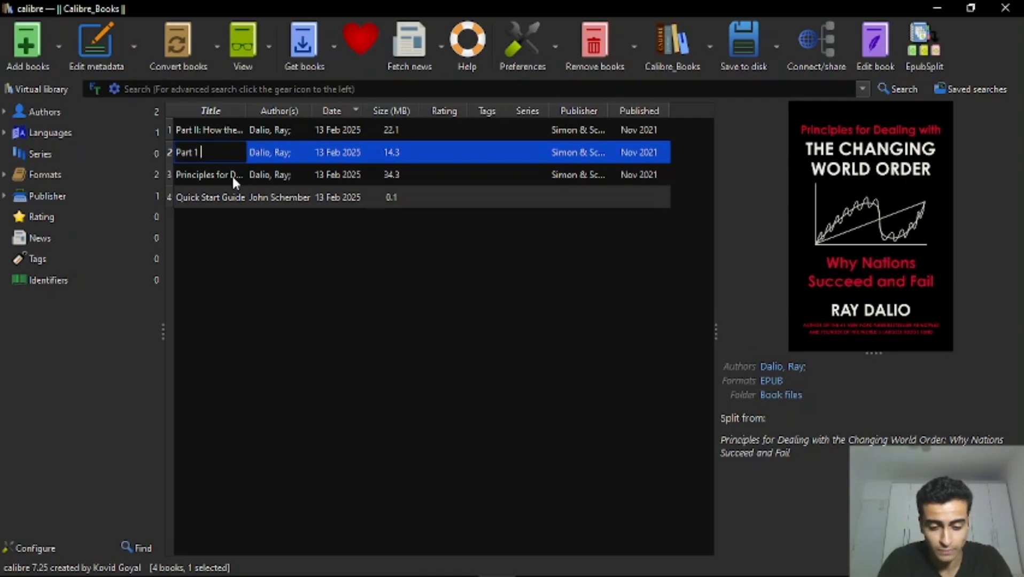
pyautogui.write('Ray dalio')
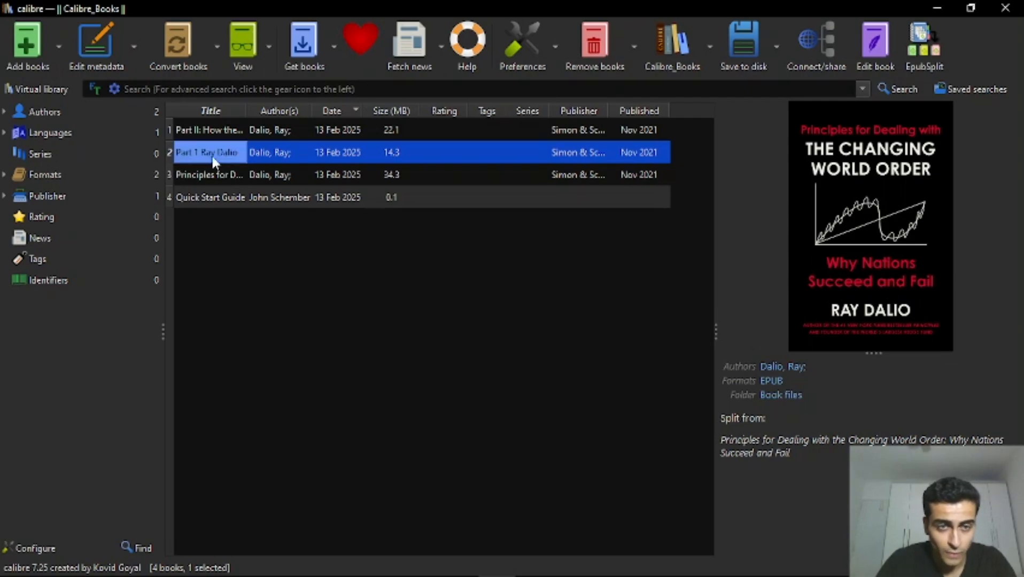
pyautogui.doubleClick(208, 153)
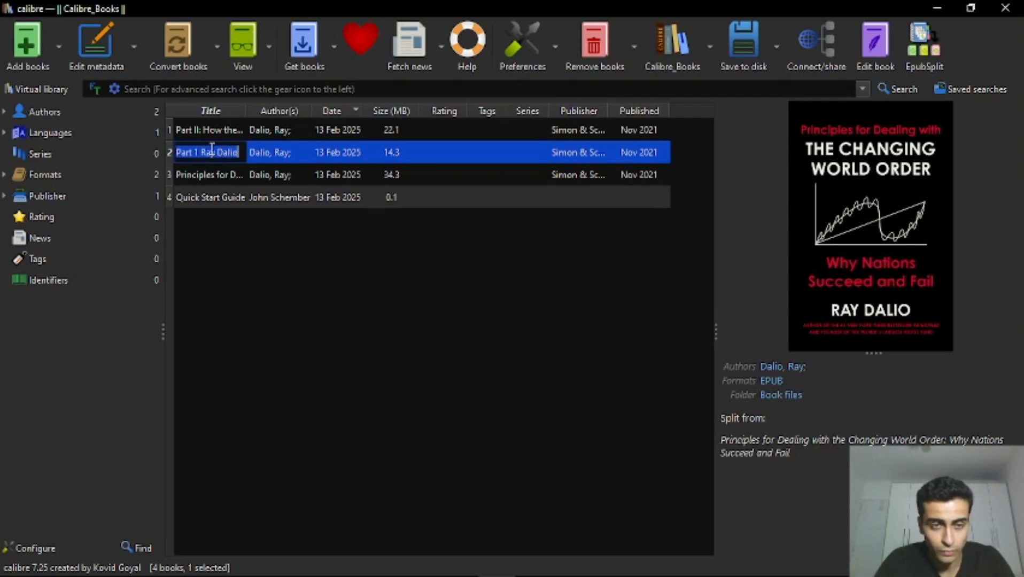
pyautogui.click(210, 130)
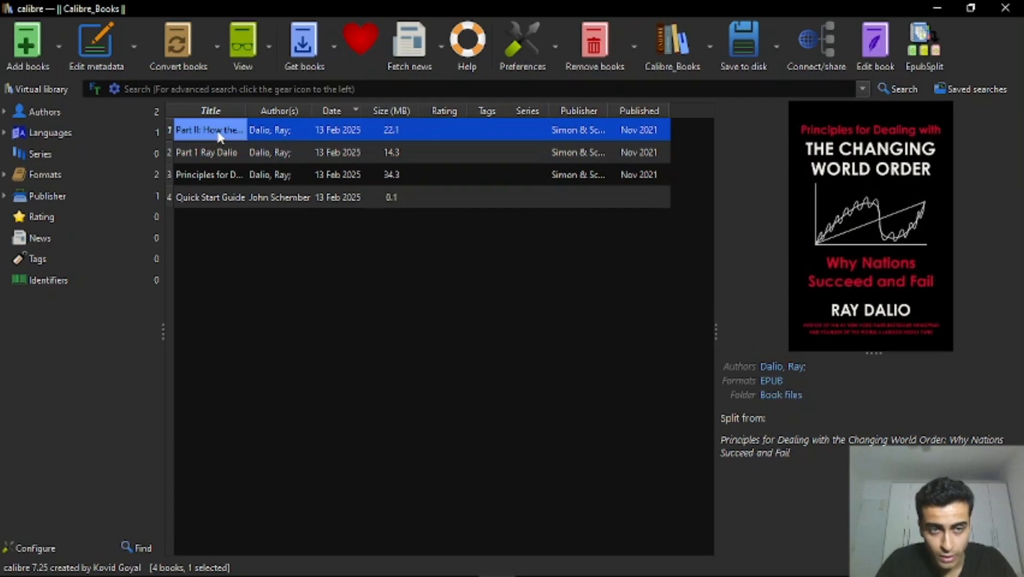
pyautogui.doubleClick(209, 130)
pyautogui.write('Part 2 Ray Dalio')
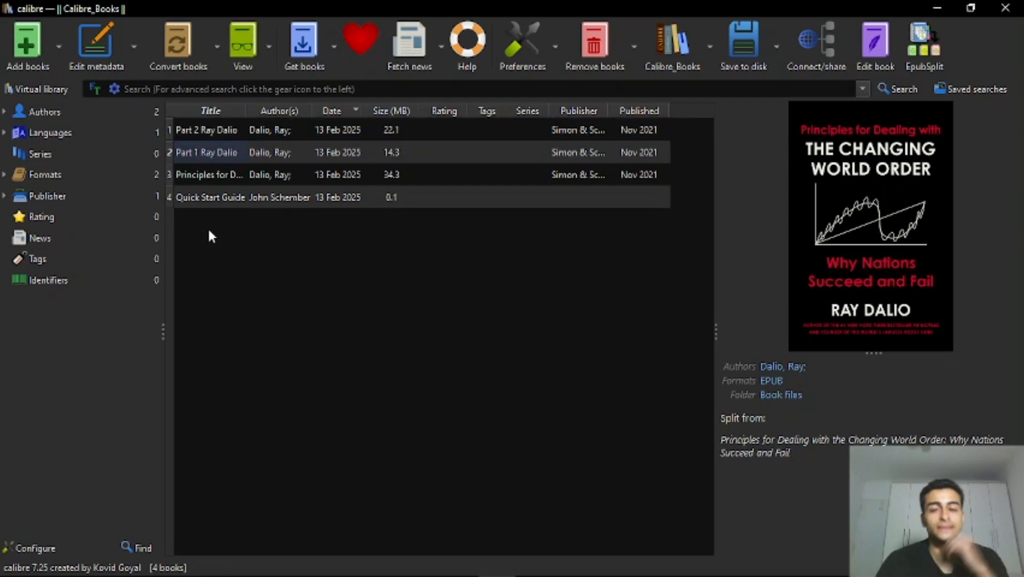
pyautogui.moveTo(227, 232)
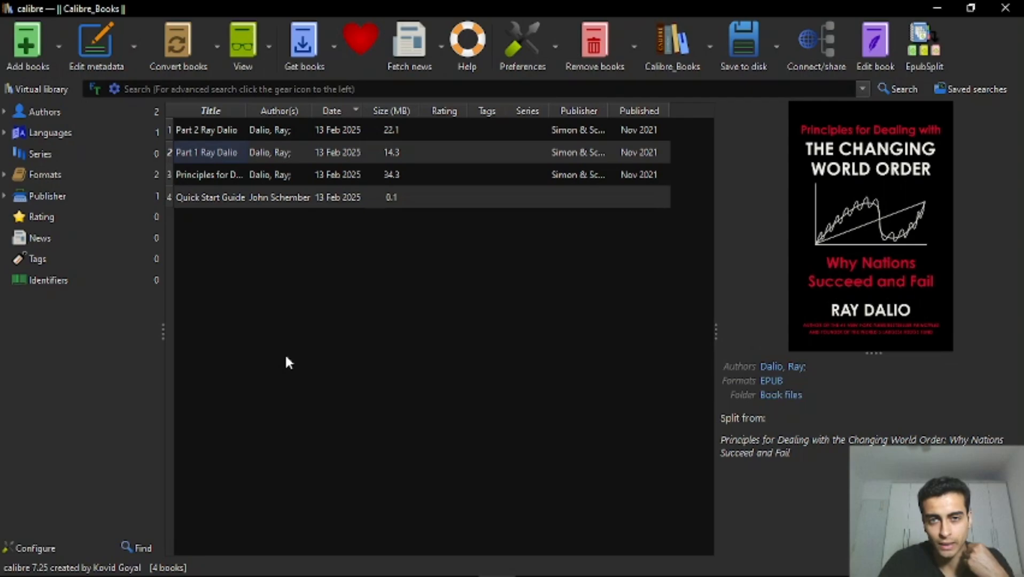
pyautogui.moveTo(347, 309)
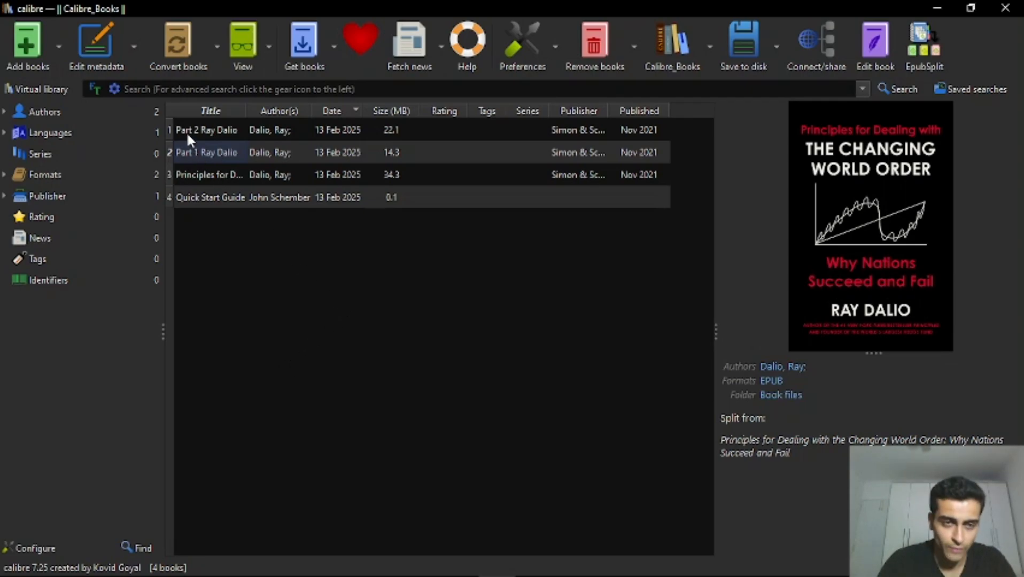
# Open the Part 1 Ray Dalio book folder from its right-click menu
pyautogui.rightClick(206, 153)
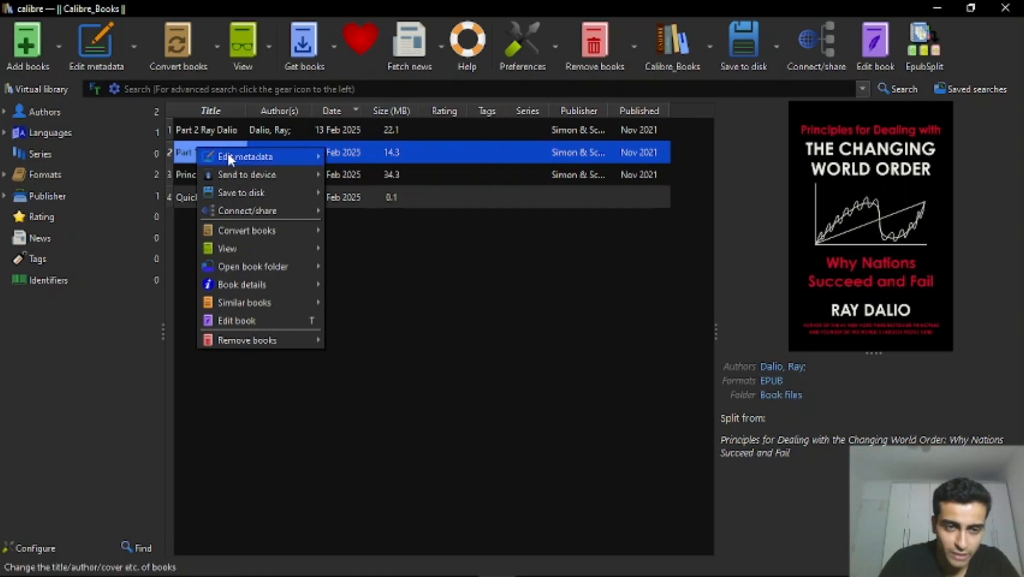
pyautogui.moveTo(245, 156)
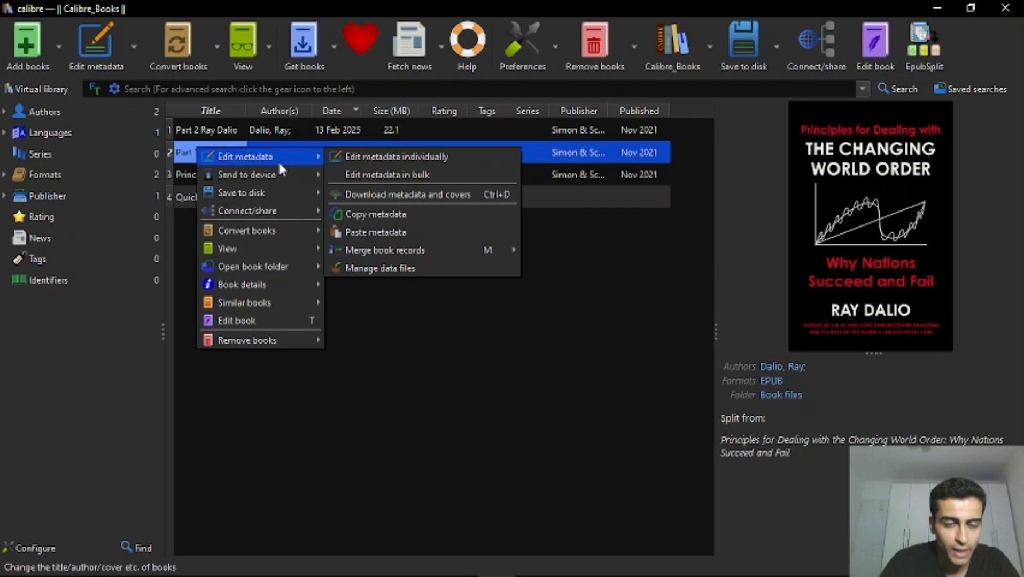
pyautogui.moveTo(227, 248)
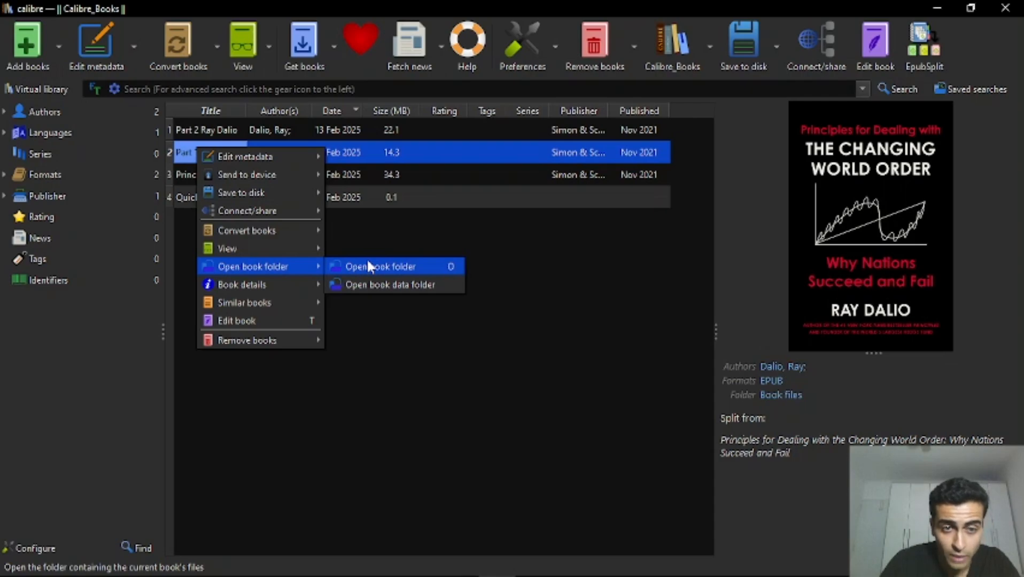
pyautogui.click(379, 266)
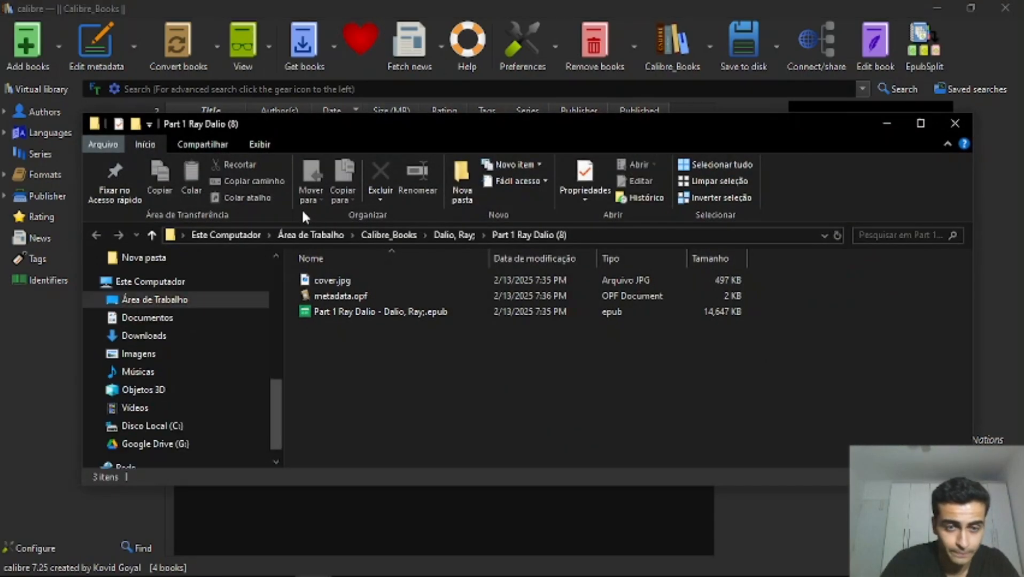
pyautogui.click(381, 311)
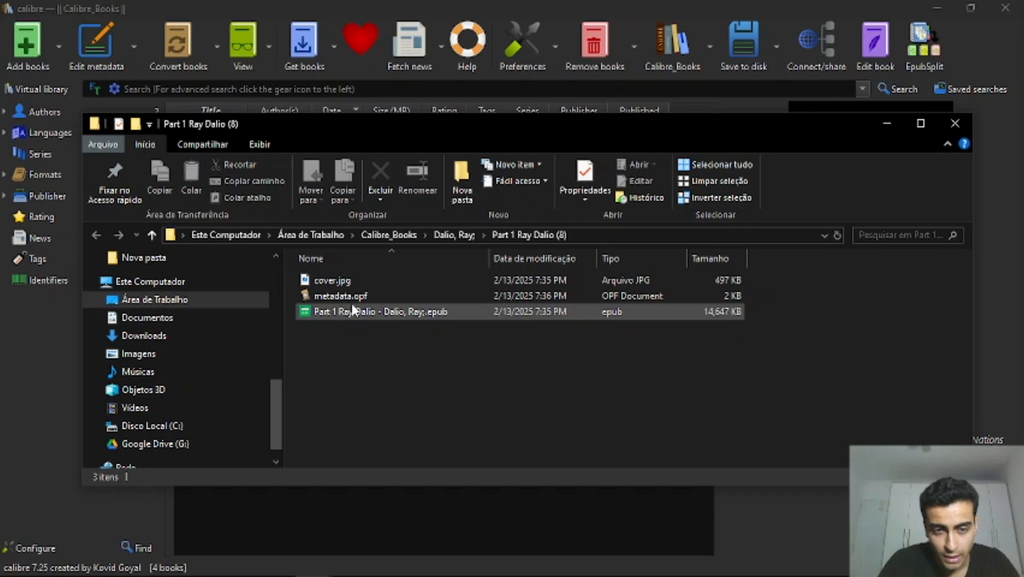
pyautogui.moveTo(326, 312)
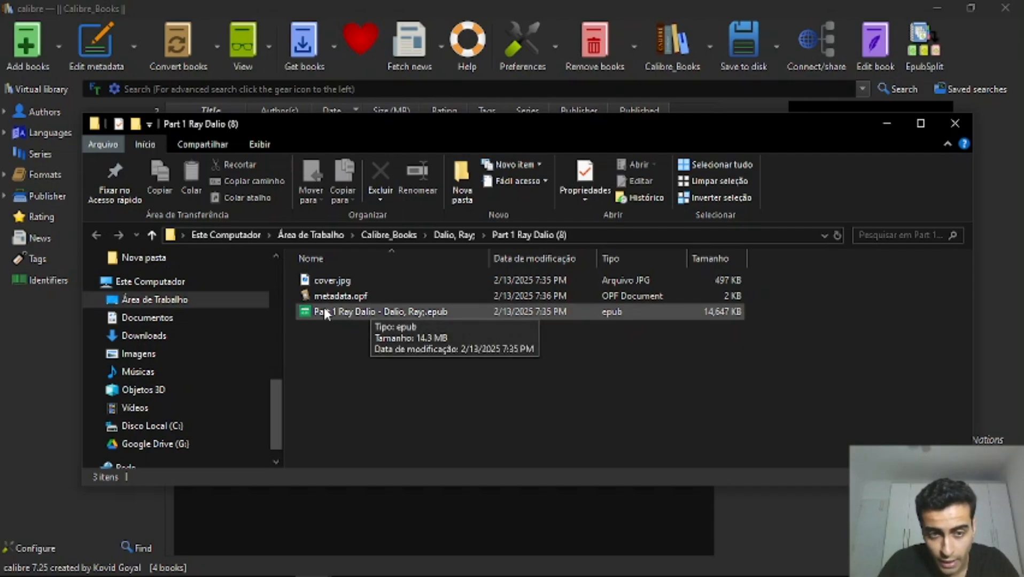
pyautogui.moveTo(332, 318)
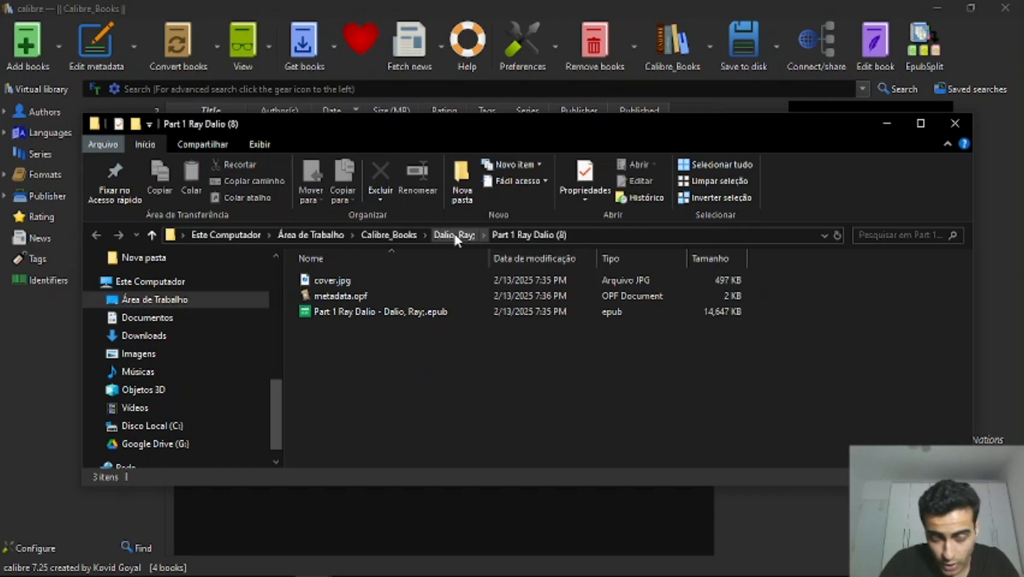
pyautogui.click(453, 235)
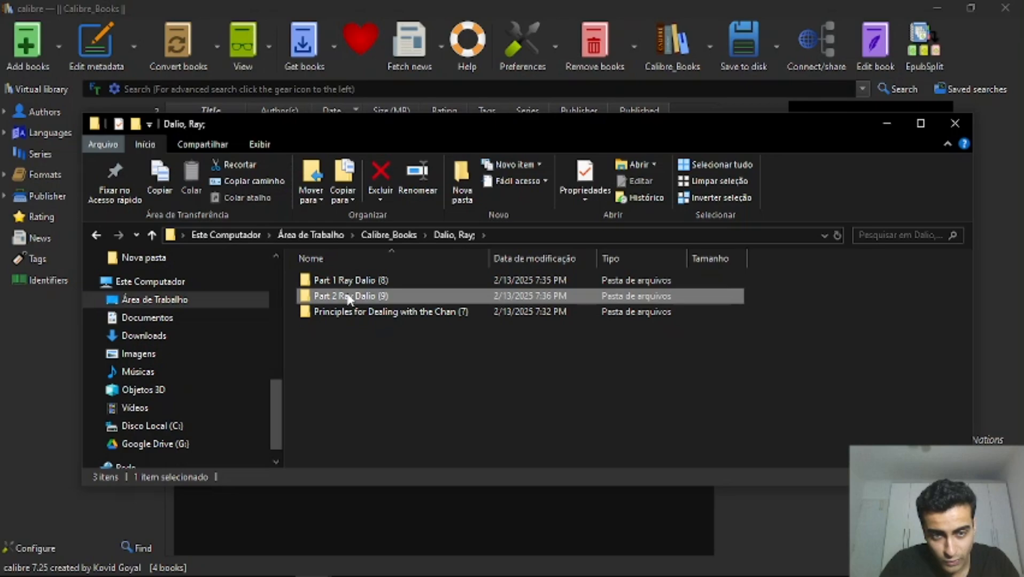
pyautogui.click(350, 280)
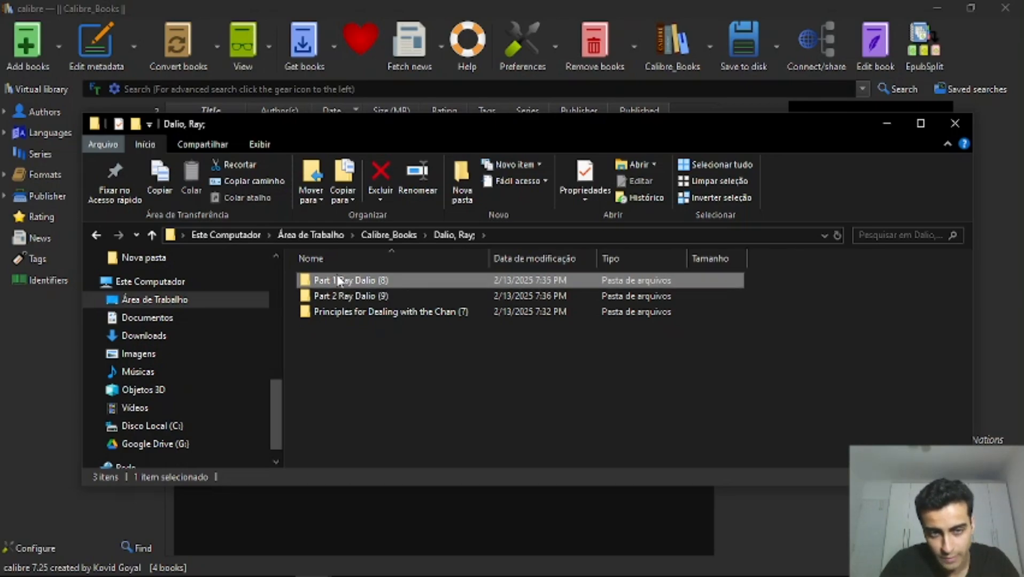
pyautogui.doubleClick(351, 295)
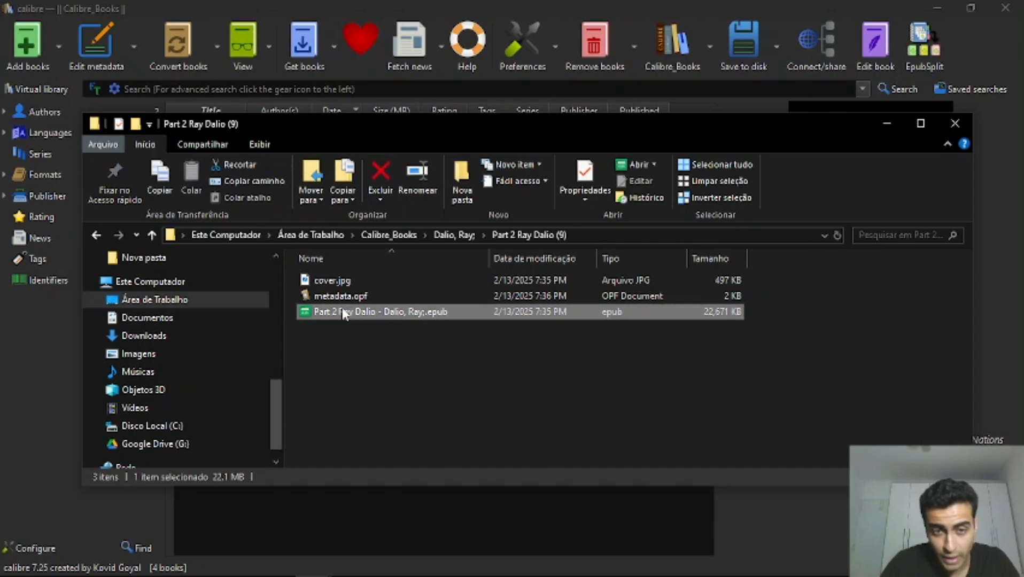
pyautogui.moveTo(345, 334)
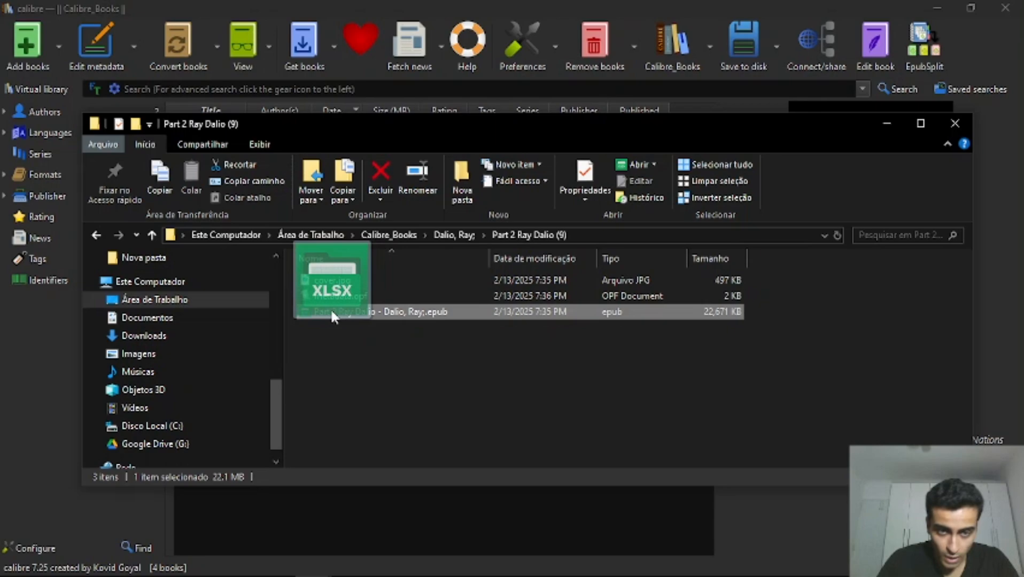
pyautogui.moveTo(330, 277); pyautogui.dragTo(558, 398)
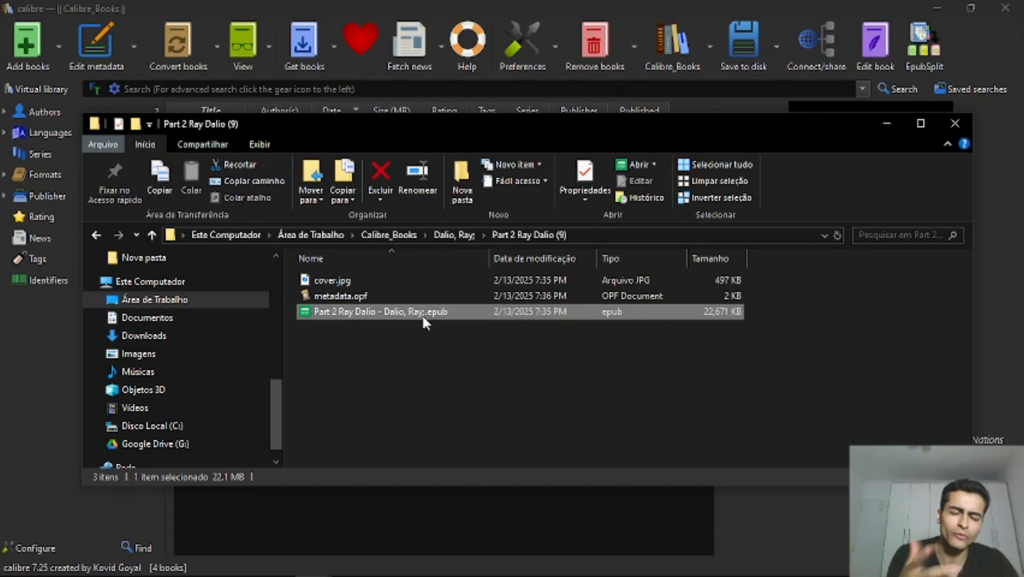
pyautogui.moveTo(382, 329)
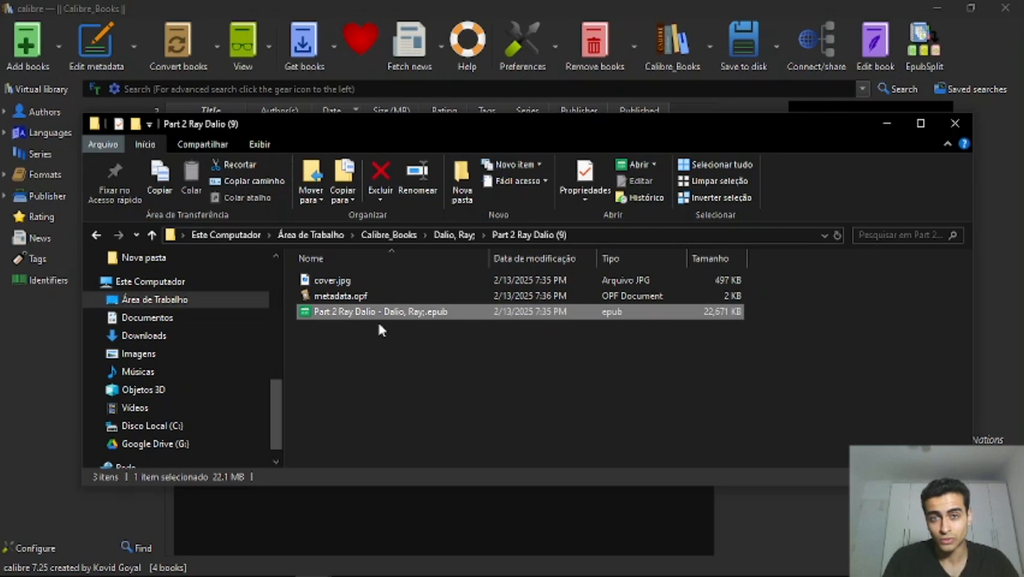
pyautogui.moveTo(476, 386)
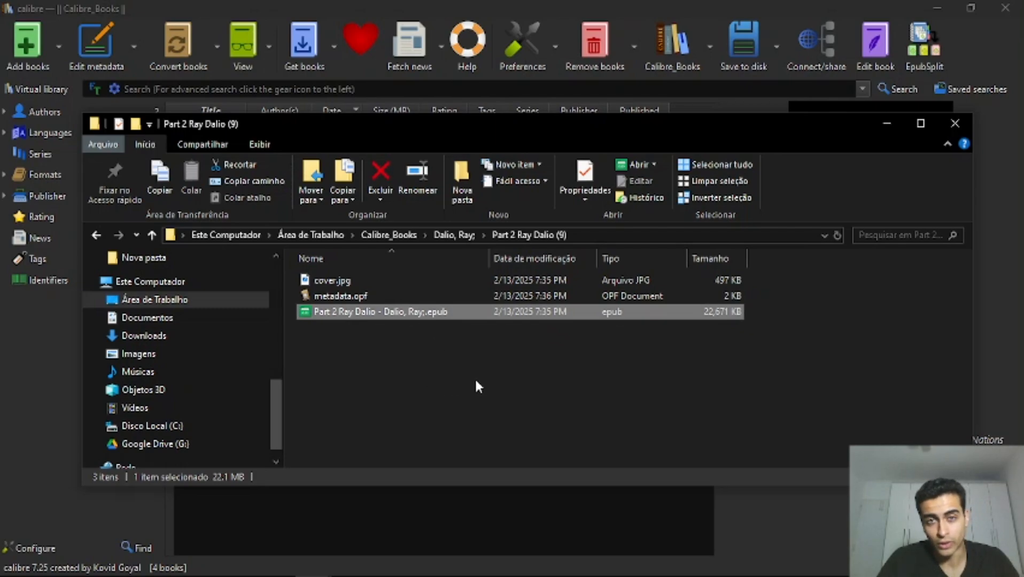
pyautogui.moveTo(432, 340)
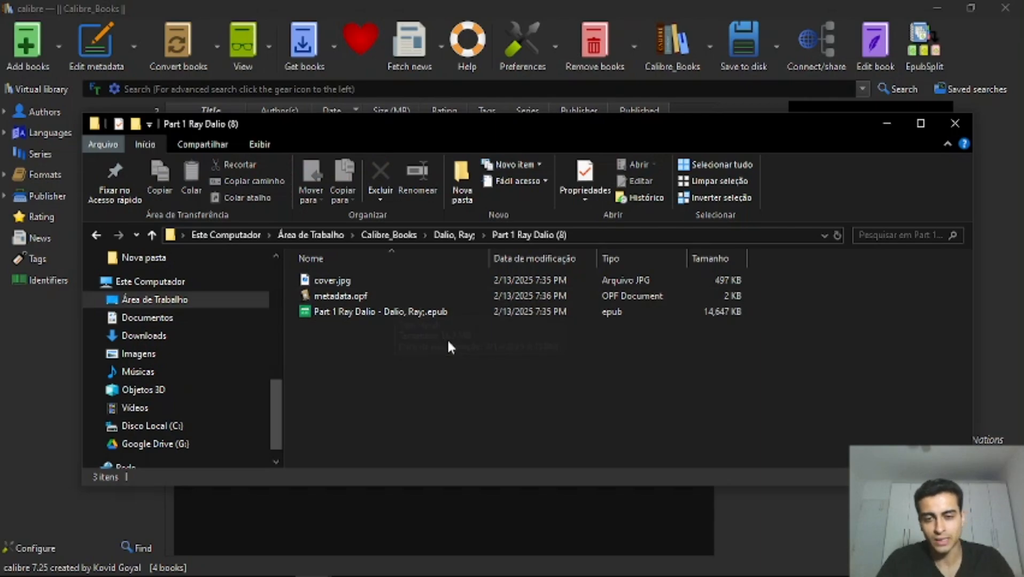
pyautogui.moveTo(462, 372)
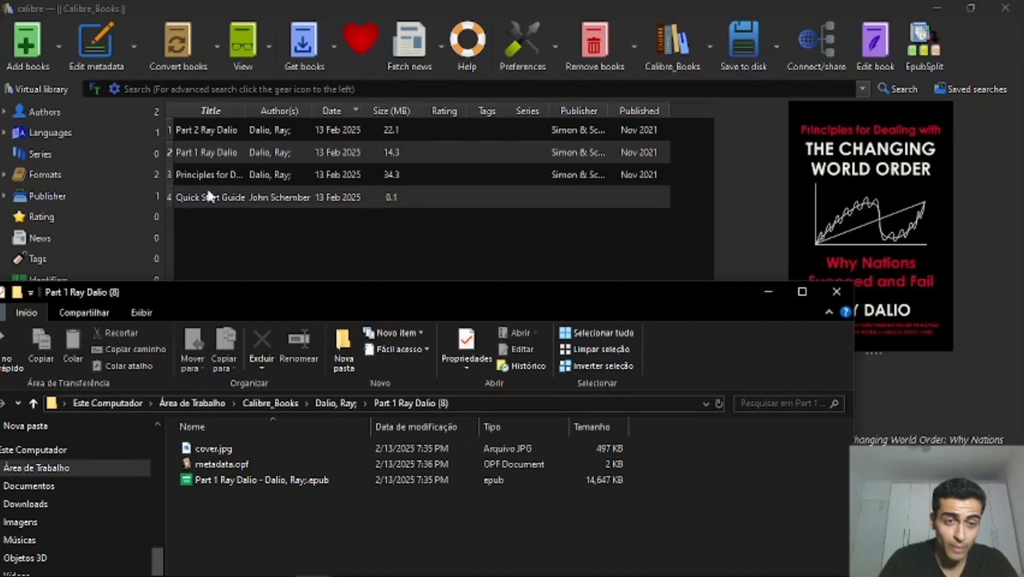
# Compare the sizes of the original Principles book, Part 1 and Part 2 Ray Dalio
pyautogui.click(209, 174)
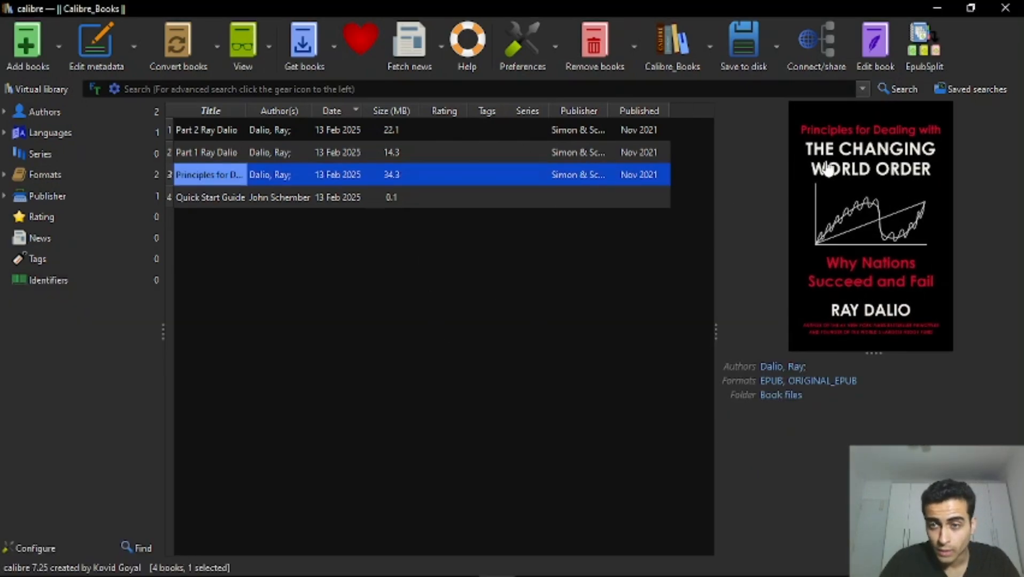
pyautogui.moveTo(353, 304)
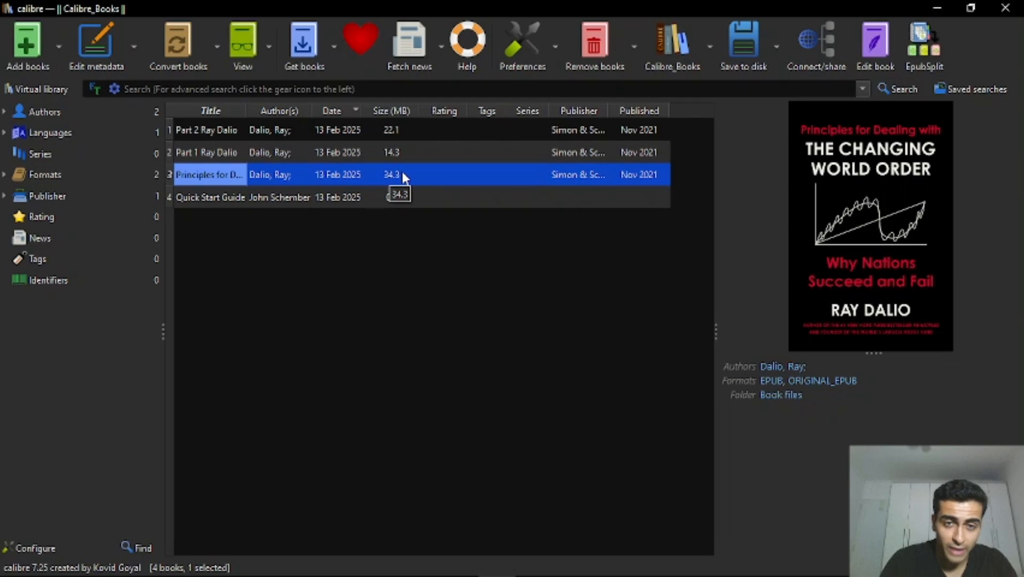
pyautogui.doubleClick(279, 175)
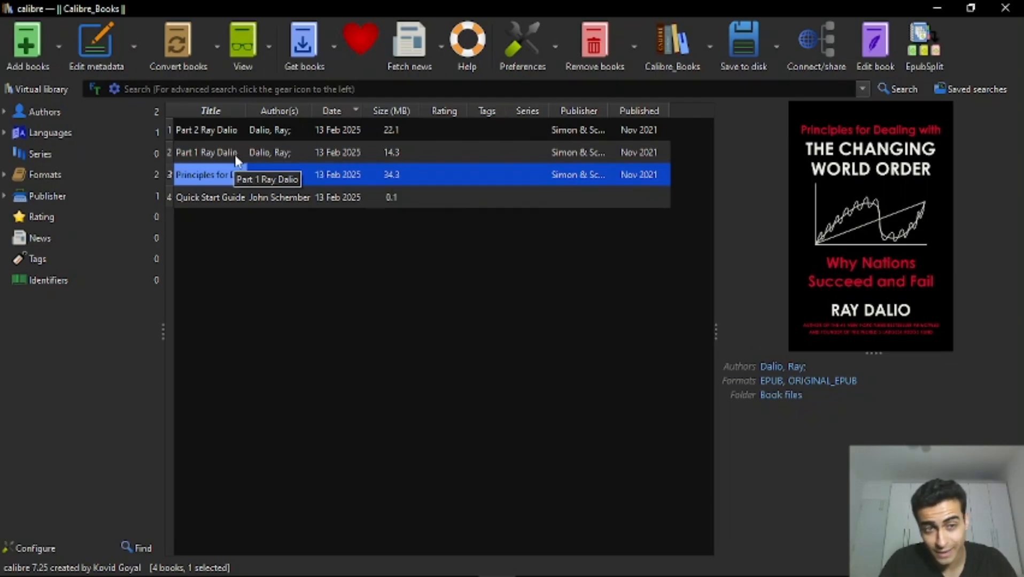
pyautogui.click(209, 153)
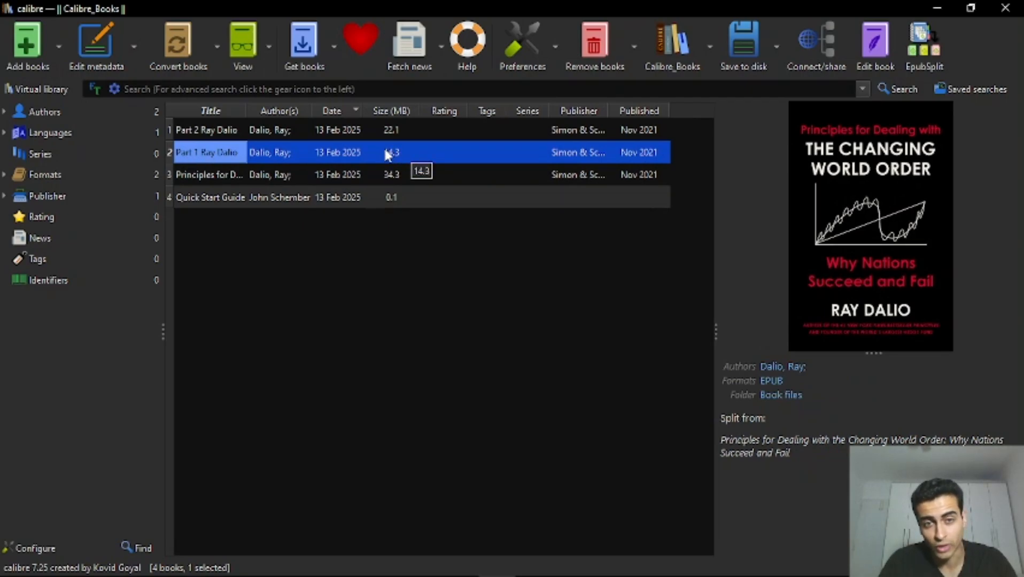
pyautogui.click(205, 130)
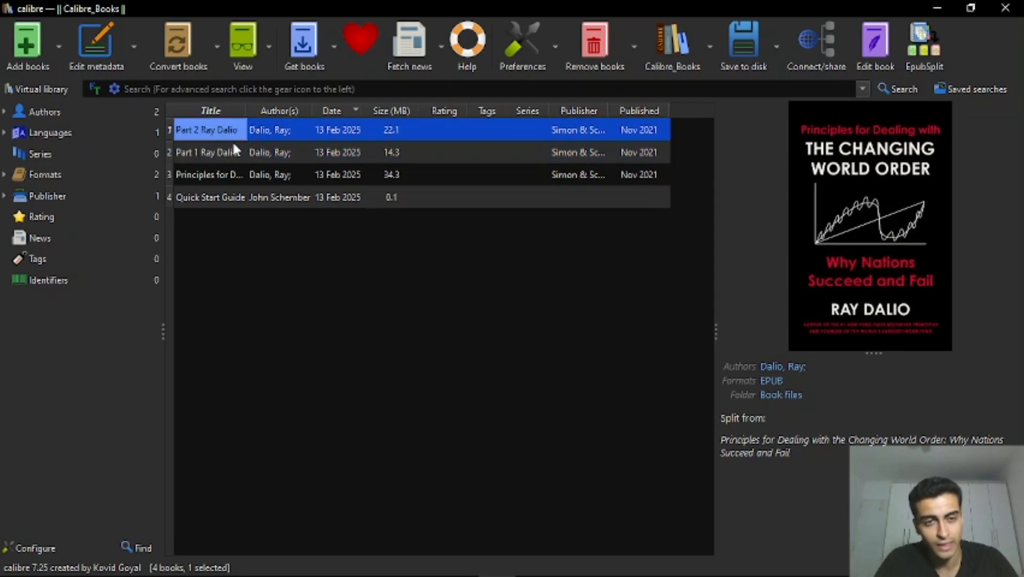
pyautogui.moveTo(208, 152)
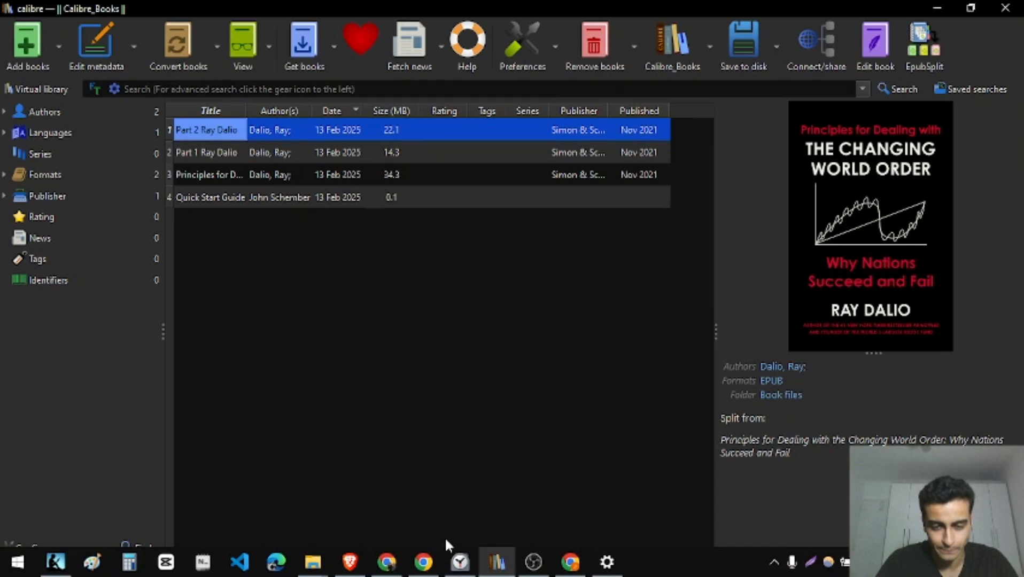
pyautogui.moveTo(349, 545)
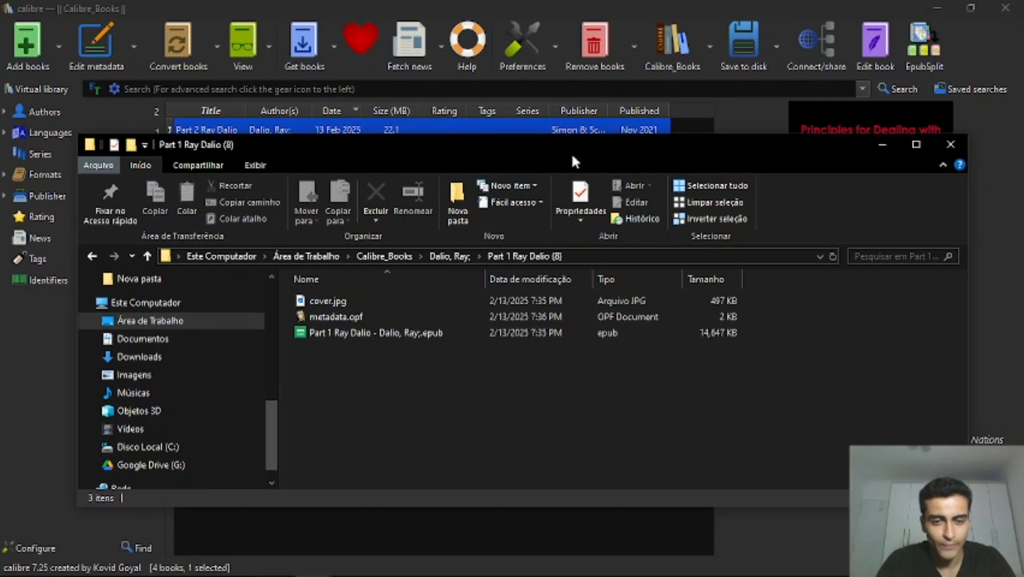
pyautogui.click(374, 333)
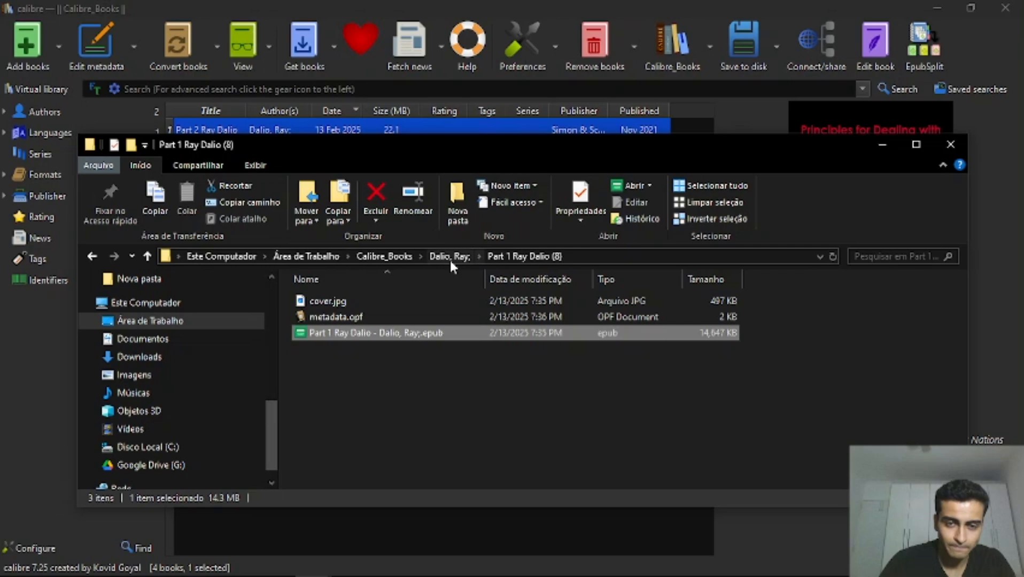
pyautogui.moveTo(362, 342)
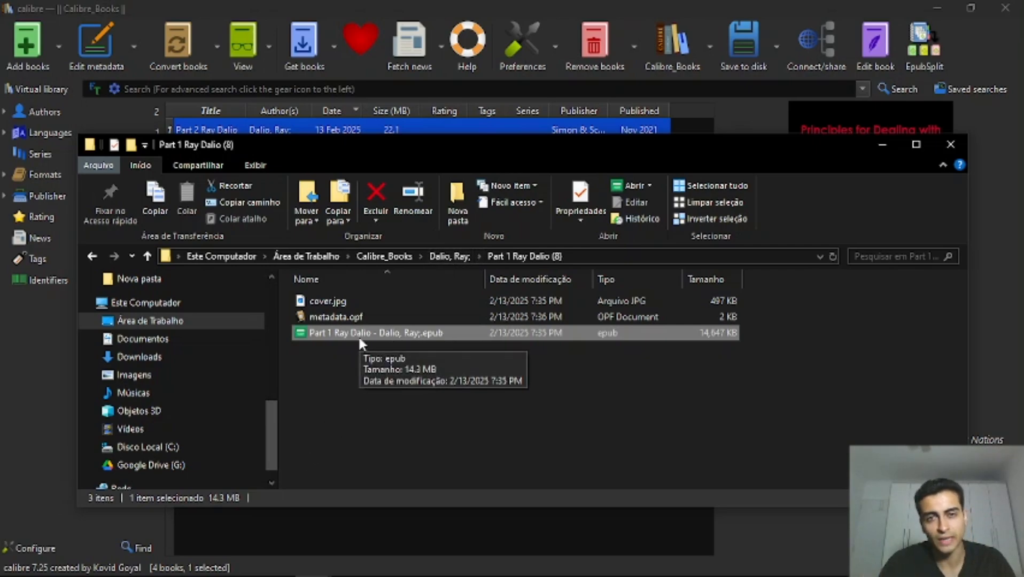